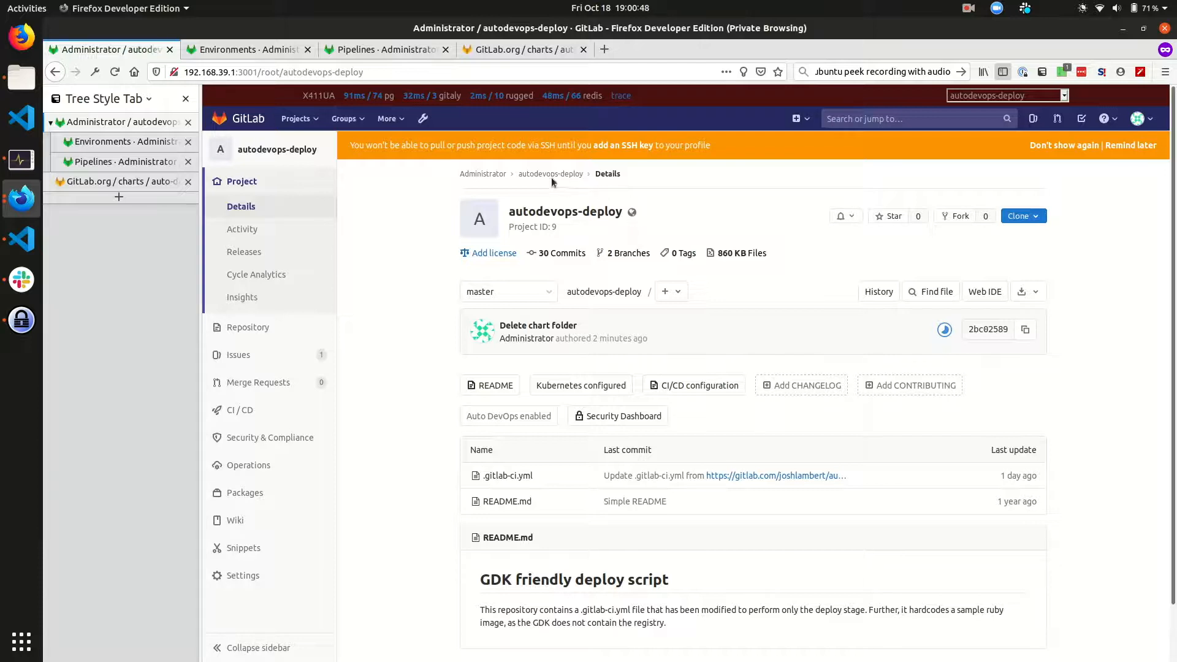
{"action": "mouse_move", "coordinate": [376, 255]}
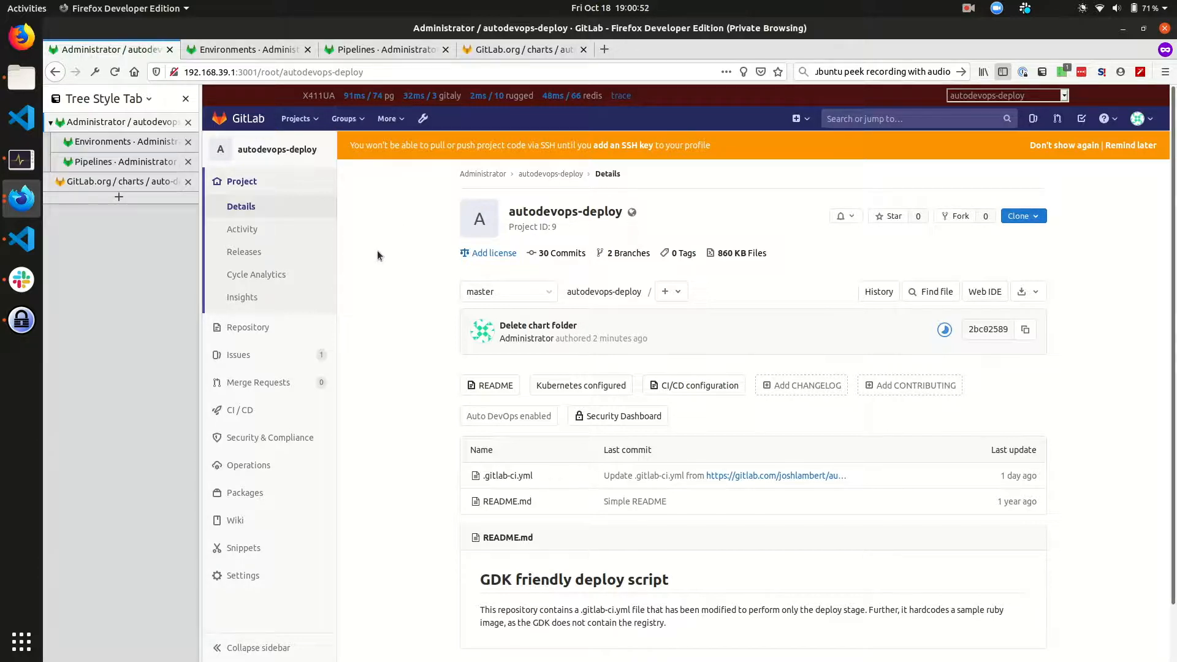
{"action": "mouse_move", "coordinate": [391, 260]}
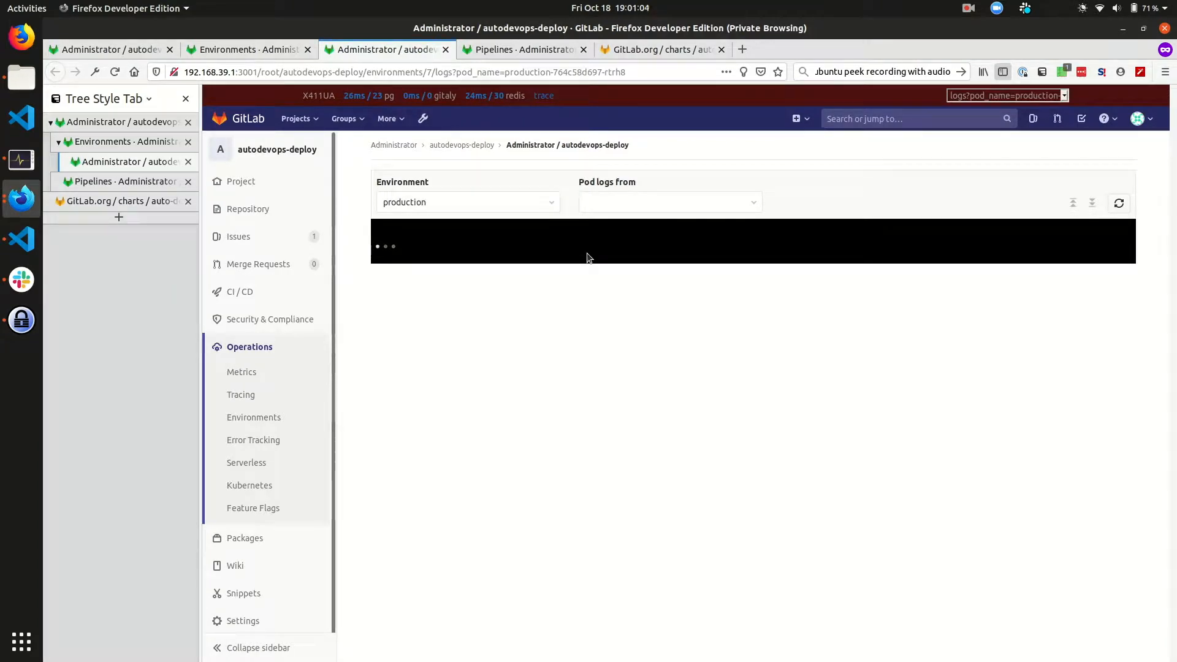
Load the autodevops-deploy production pod's live log output
{"action": "left_click", "coordinate": [668, 202]}
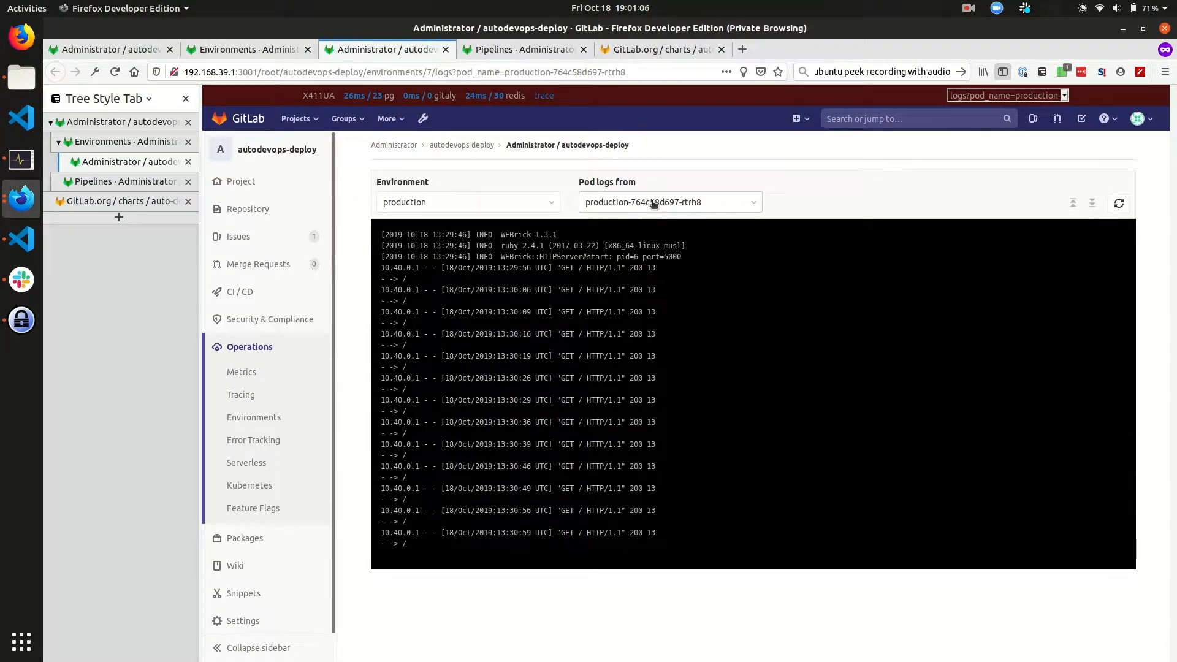
{"action": "left_click", "coordinate": [669, 202]}
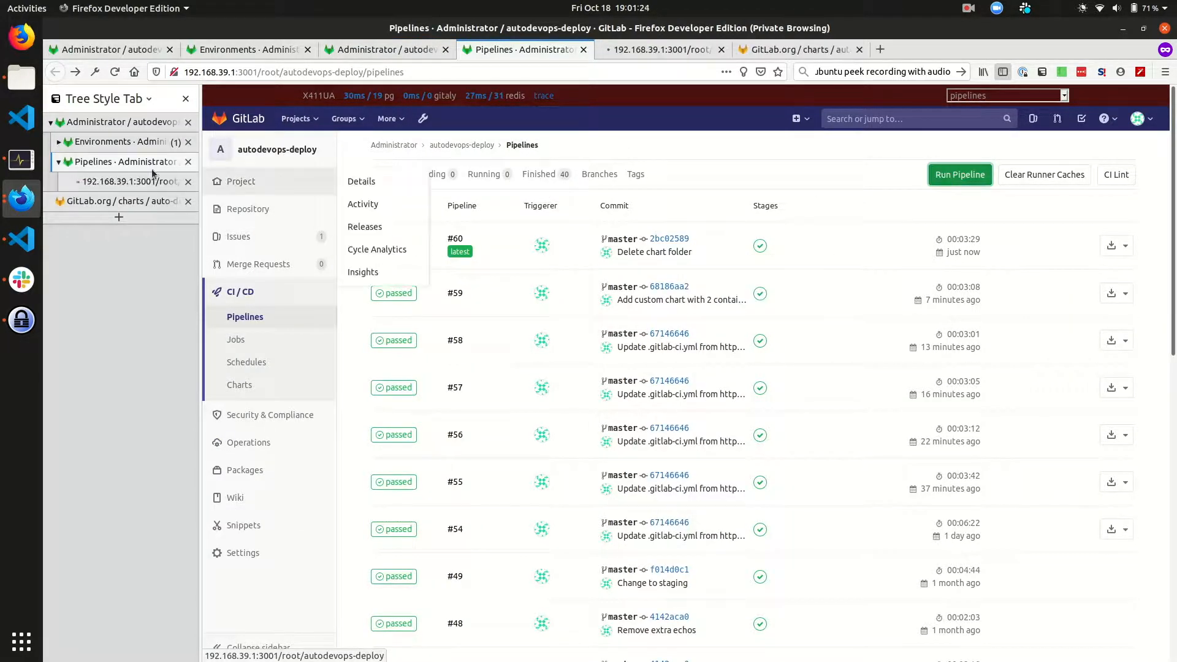
Run a new master pipeline with the variable REPLICAS set to 3
{"action": "left_click", "coordinate": [959, 174]}
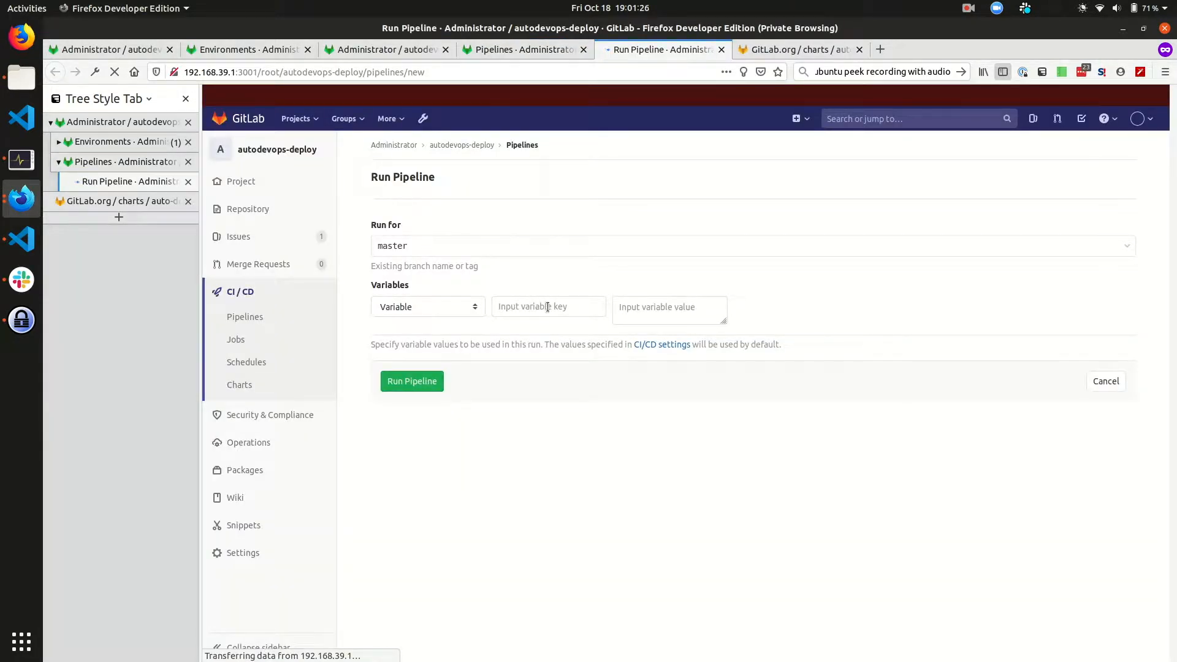
{"action": "type", "text": "REPLICAS"}
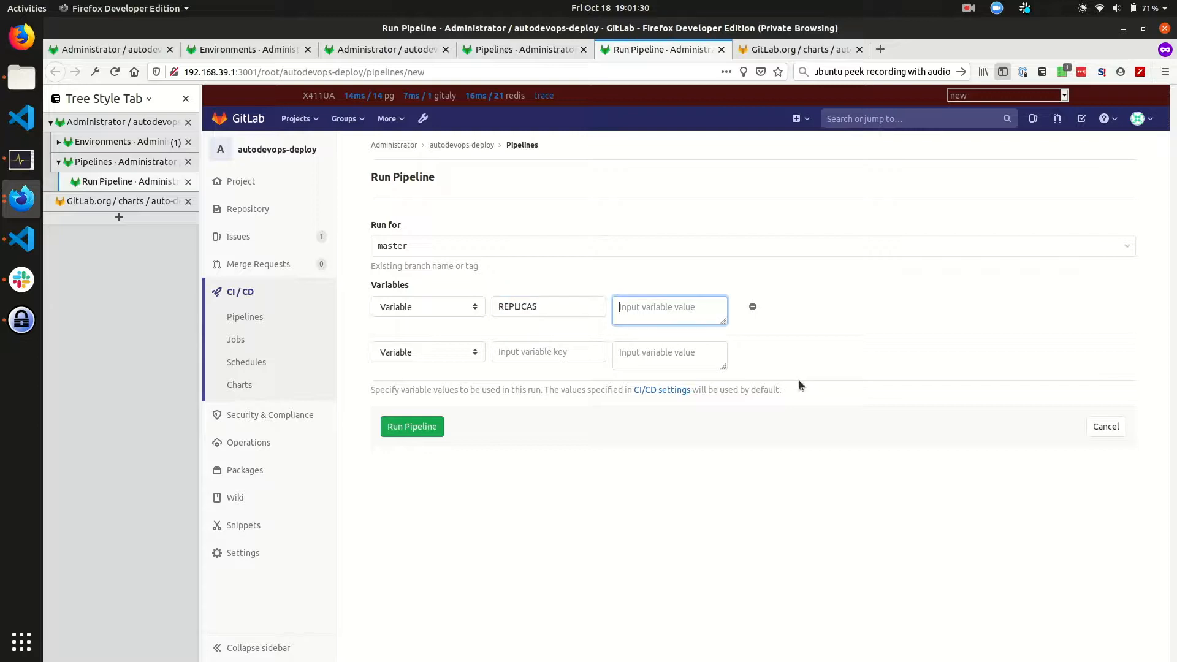
{"action": "type", "text": "3"}
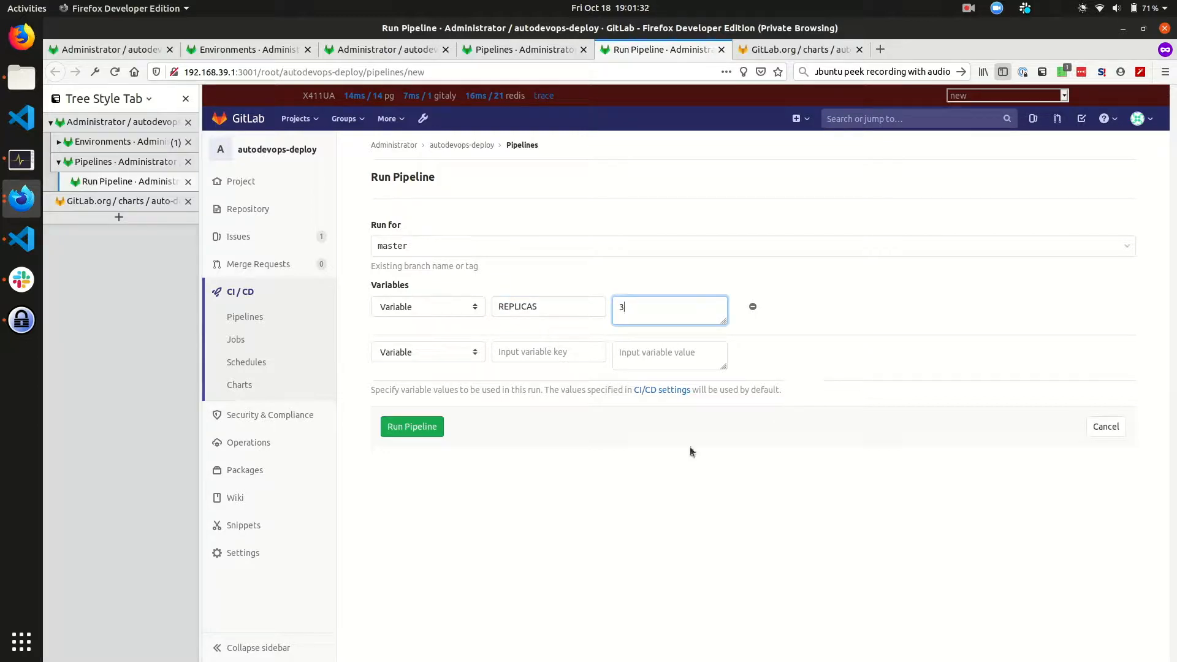
{"action": "left_click", "coordinate": [412, 426]}
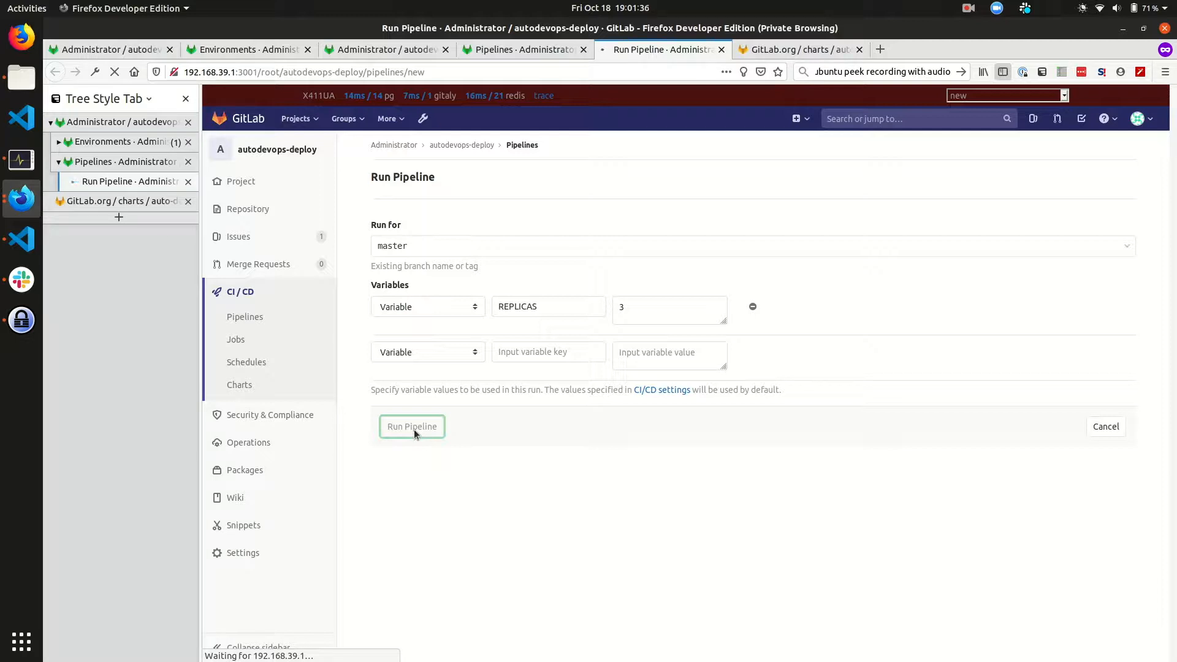
{"action": "left_click", "coordinate": [412, 427]}
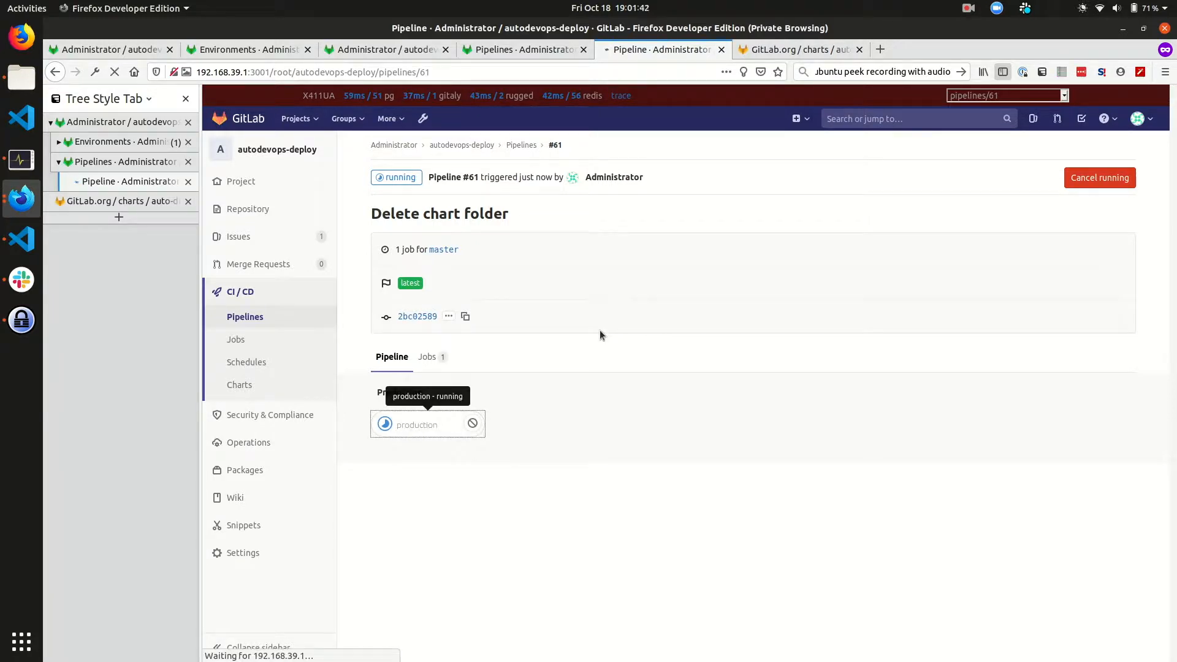
Follow the new pipeline's running production job
{"action": "left_click", "coordinate": [417, 424]}
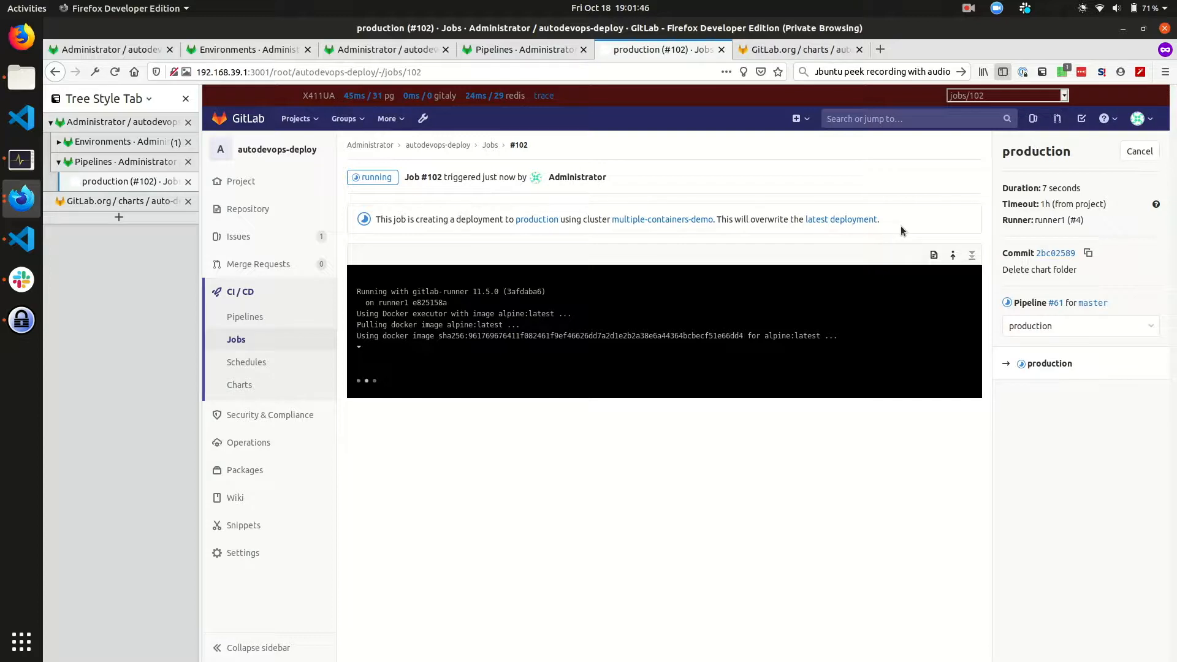
{"action": "left_click", "coordinate": [968, 9]}
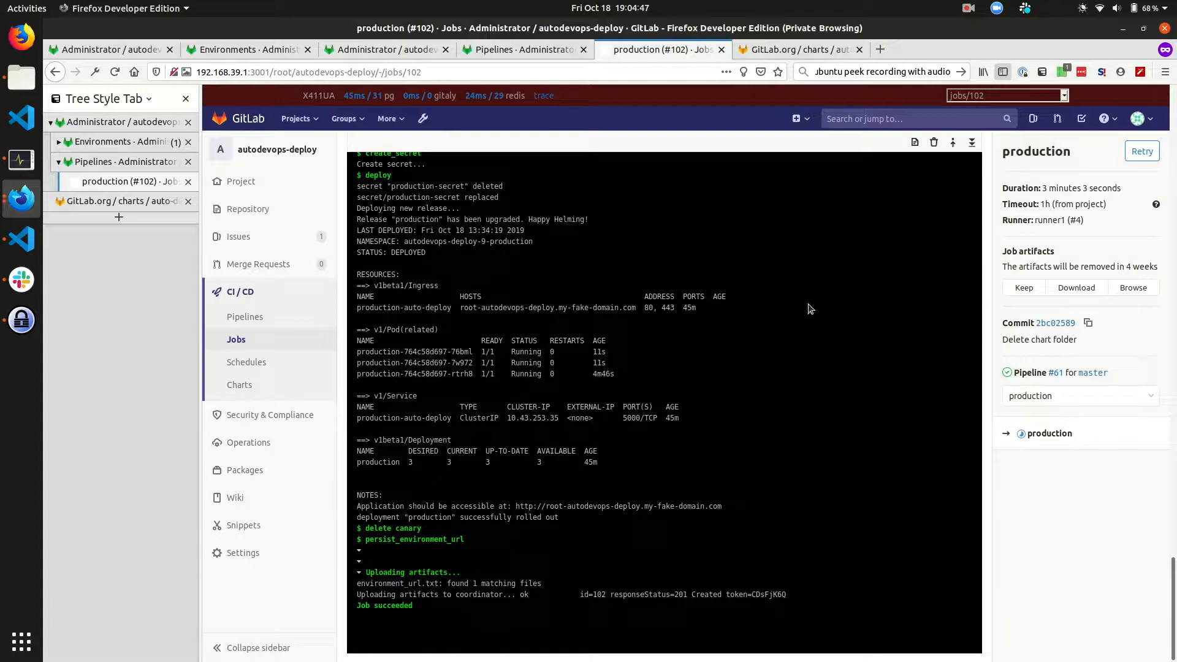
{"action": "mouse_move", "coordinate": [680, 298]}
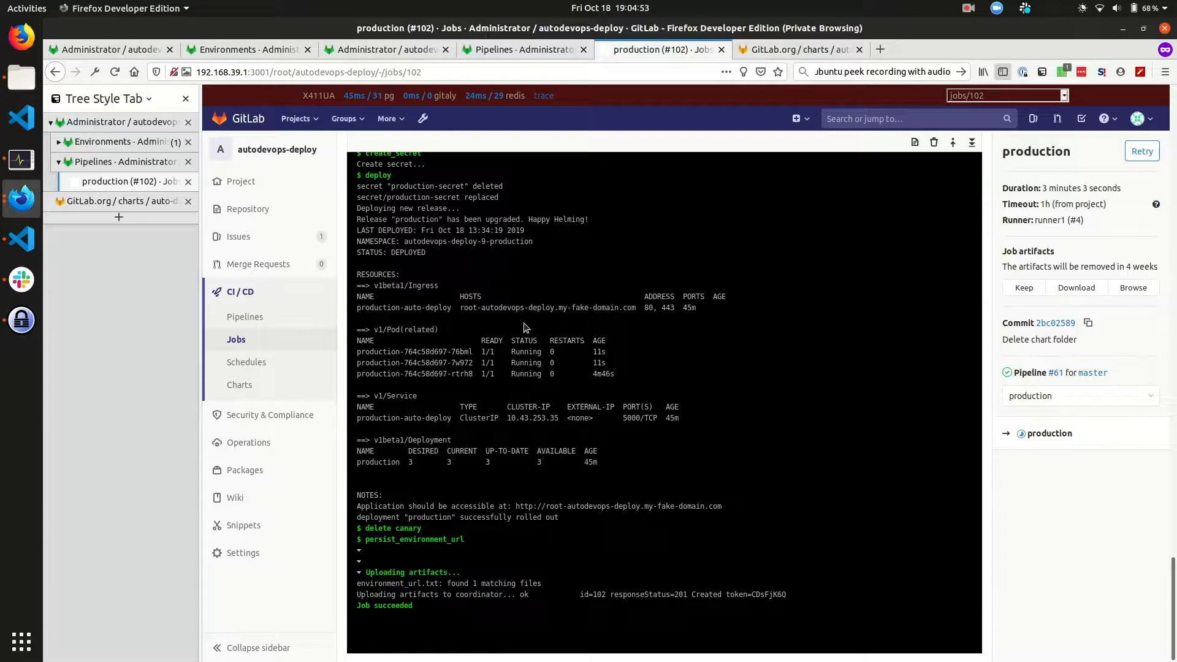
Watch job #102's log until it succeeds with three production pods running
{"action": "left_click_drag", "start_coordinate": [357, 352], "coordinate": [495, 363]}
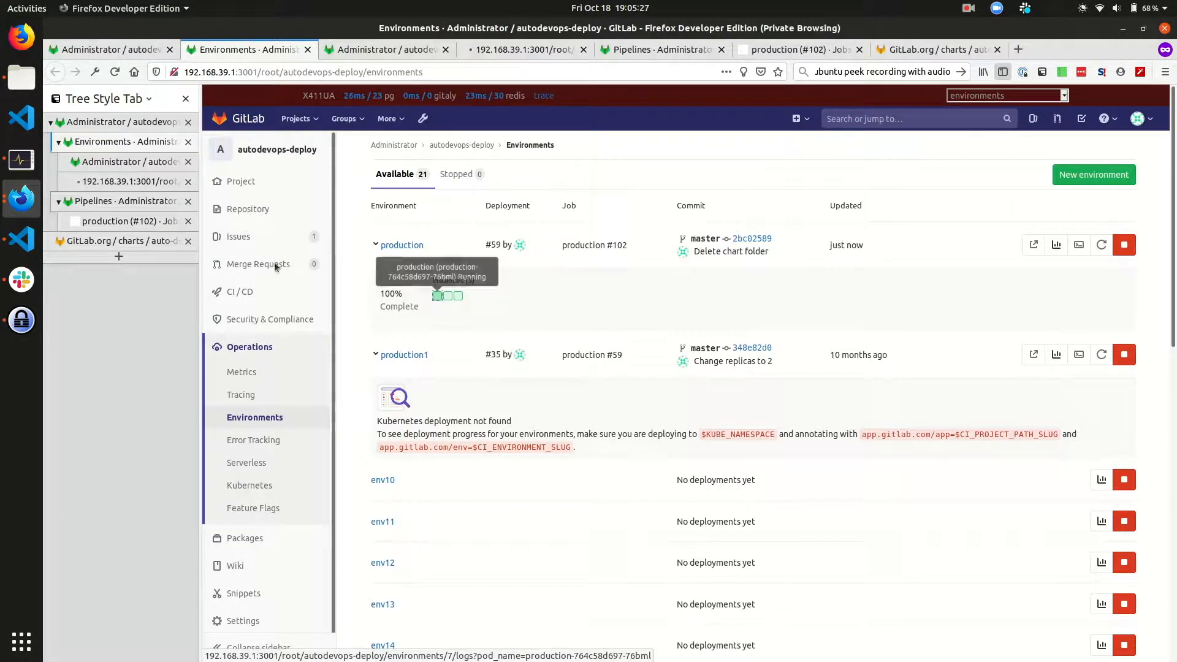
View the first production pod's logs, then switch to the pod ending 7w972
{"action": "left_click", "coordinate": [437, 271]}
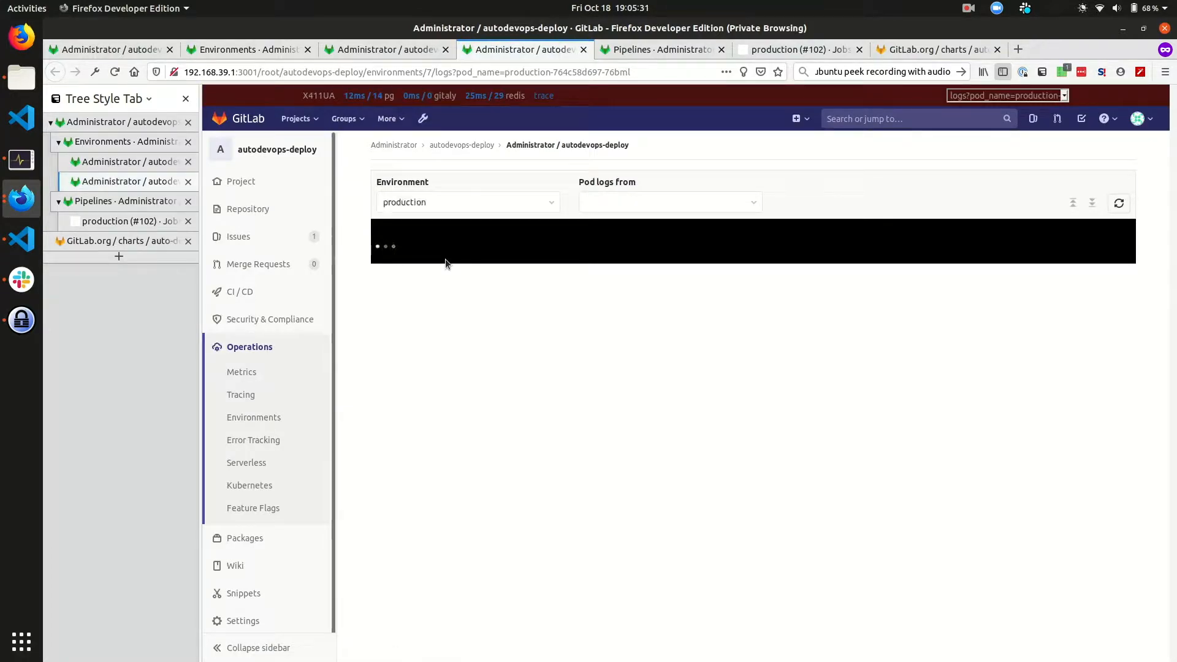
{"action": "left_click", "coordinate": [668, 202]}
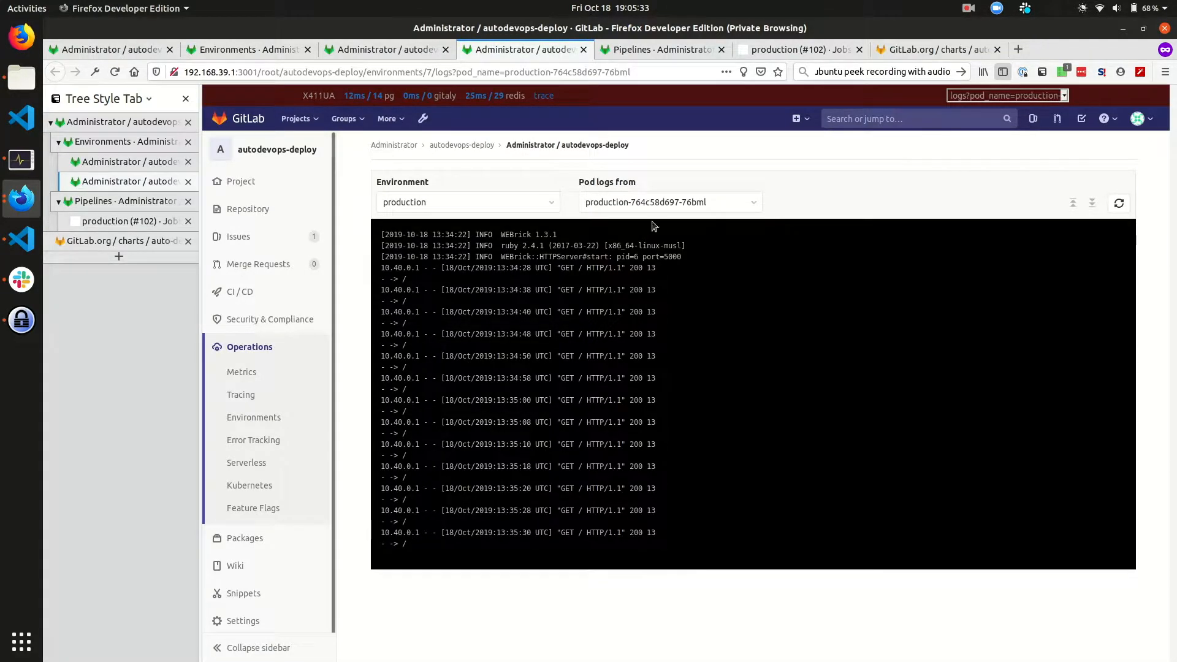
{"action": "left_click", "coordinate": [667, 202]}
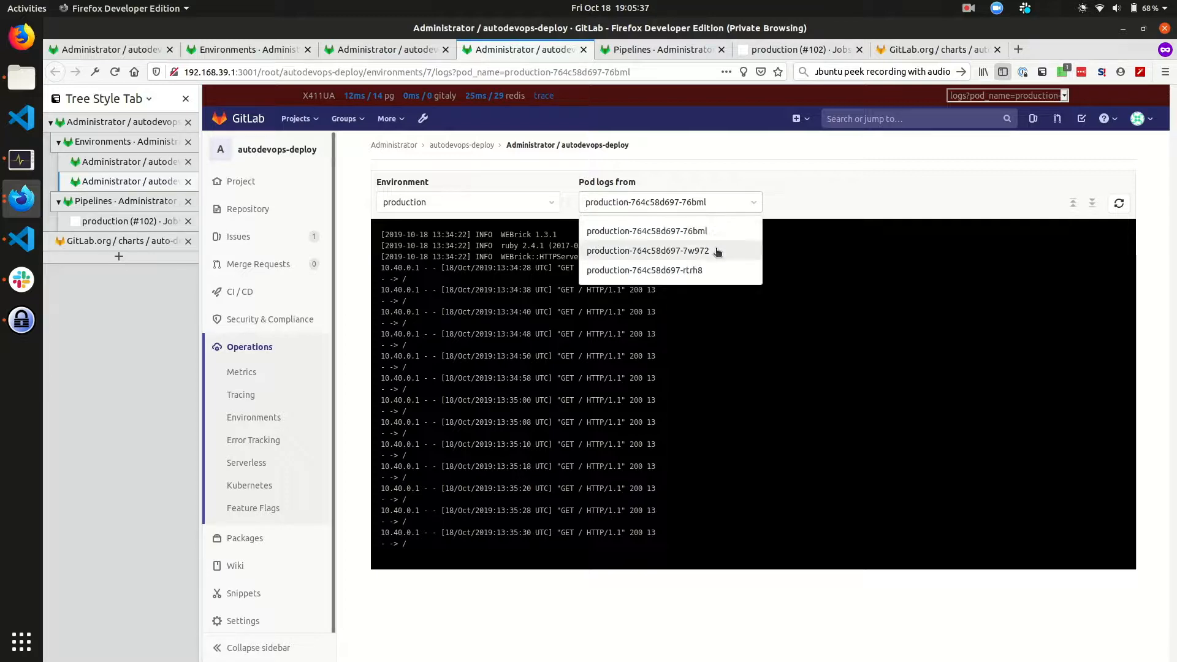
{"action": "left_click", "coordinate": [646, 231]}
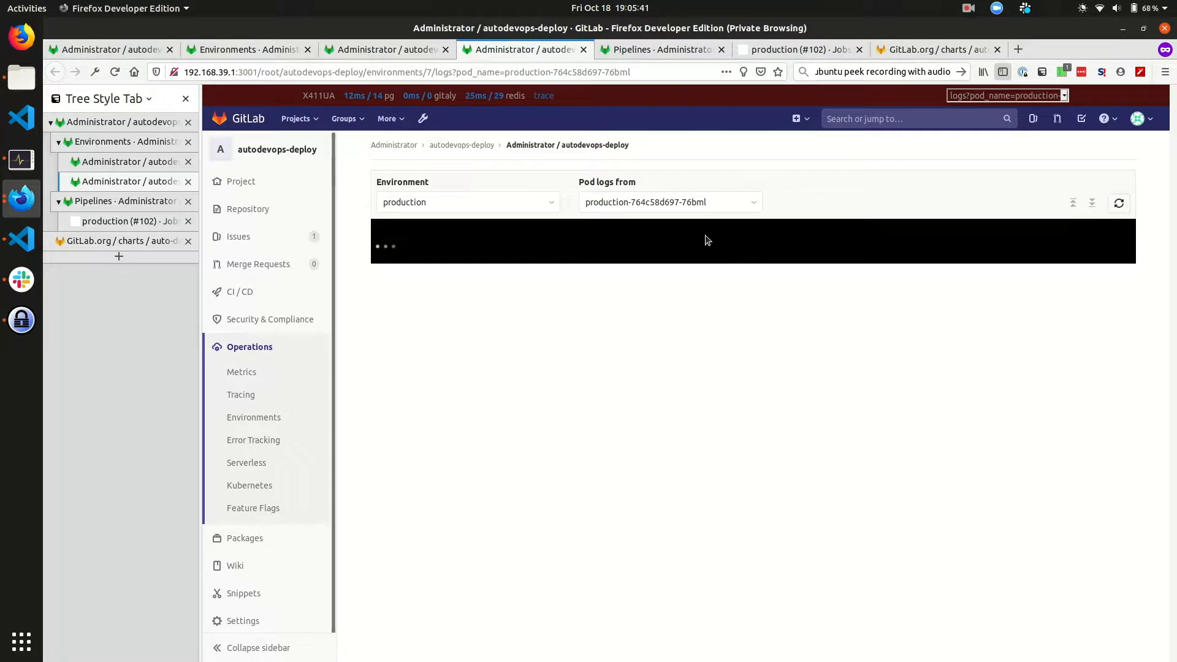
Switch to the logs of the pod ending rtrh8, then return to the project overview
{"action": "left_click", "coordinate": [667, 202]}
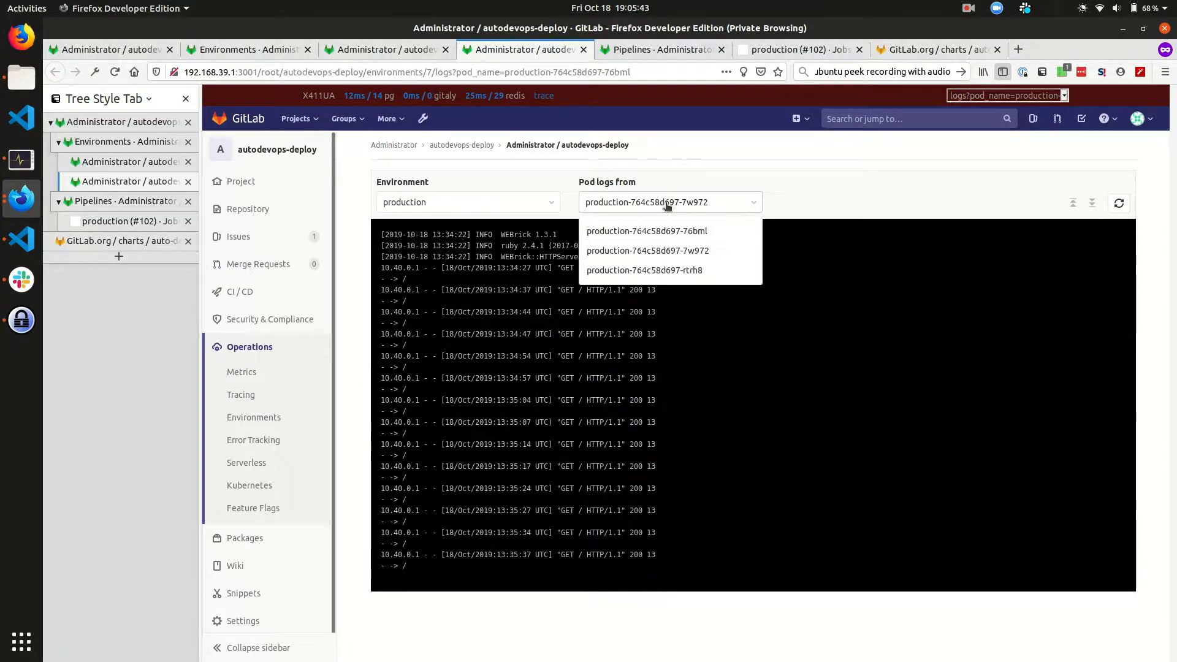
{"action": "left_click", "coordinate": [643, 270]}
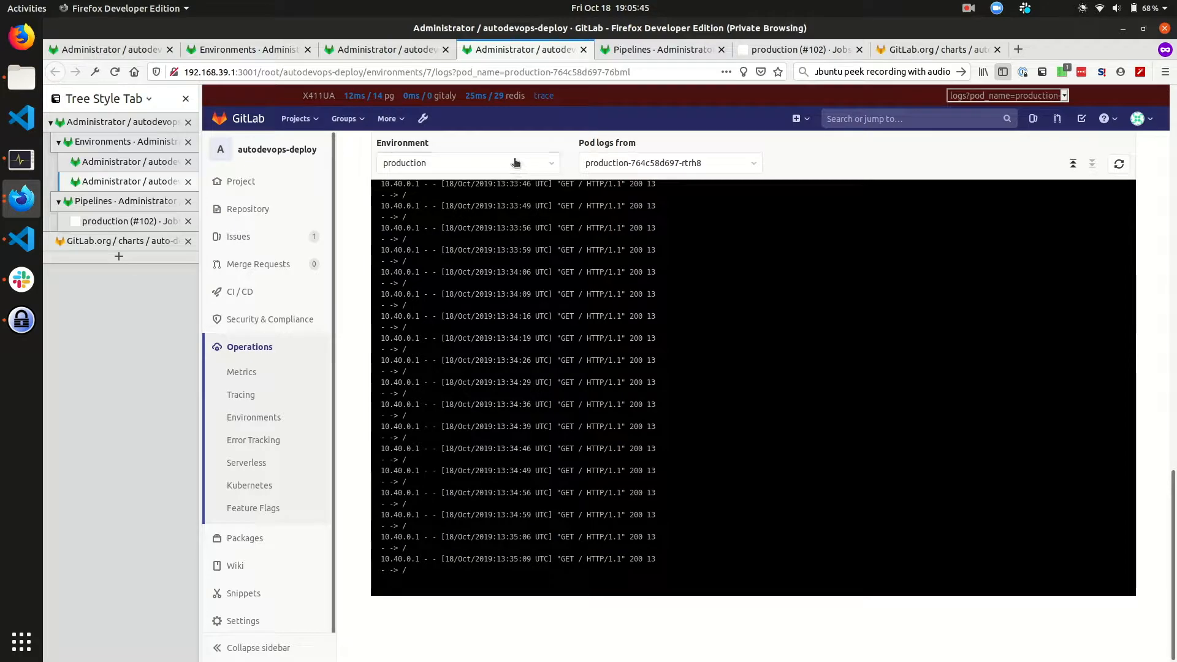
{"action": "left_click", "coordinate": [466, 163]}
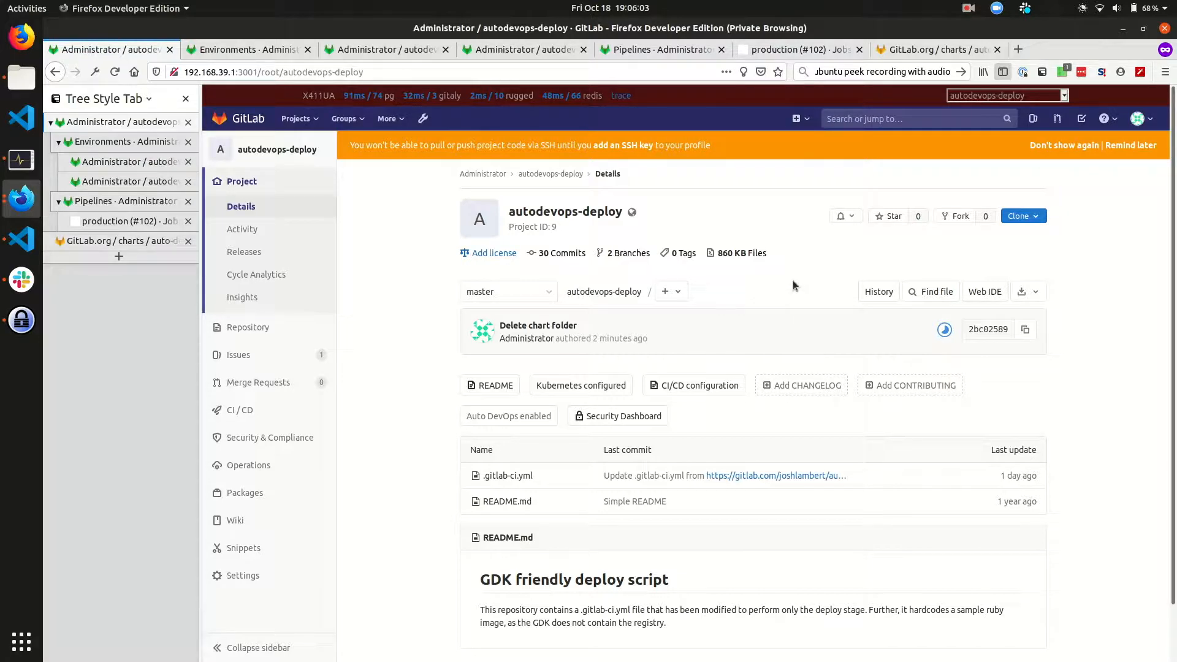
{"action": "mouse_move", "coordinate": [809, 285]}
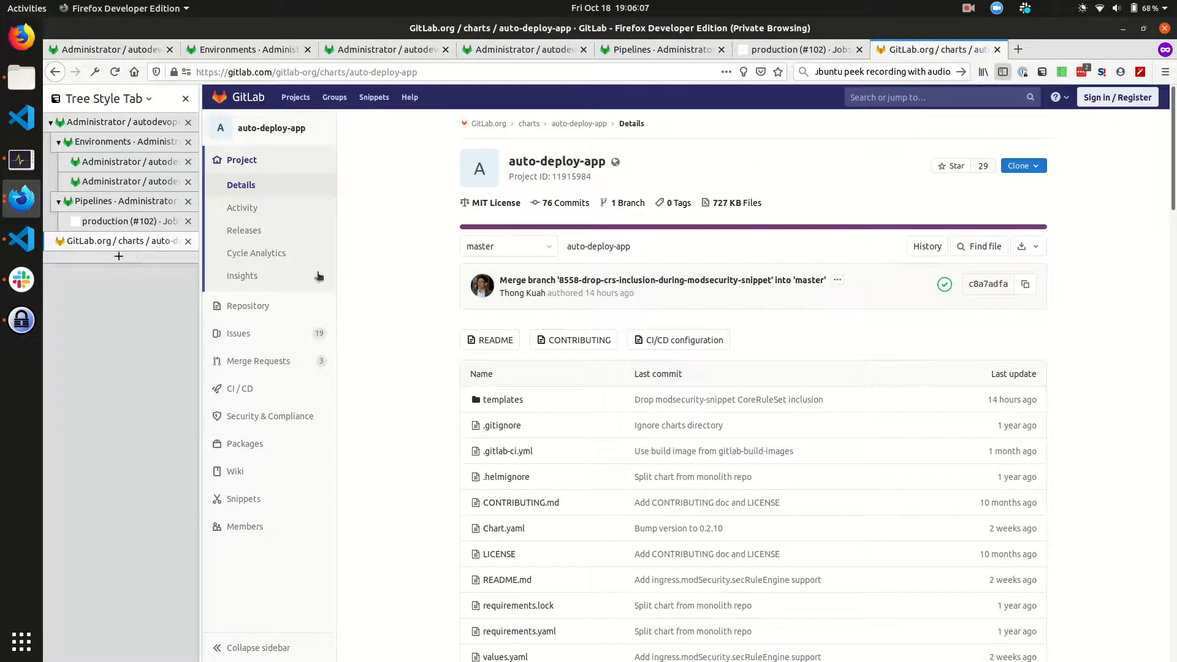
Skim the auto-deploy-app chart files, then launch the Web IDE for autodevops-deploy
{"action": "scroll", "scroll_direction": "down", "scroll_amount": 3}
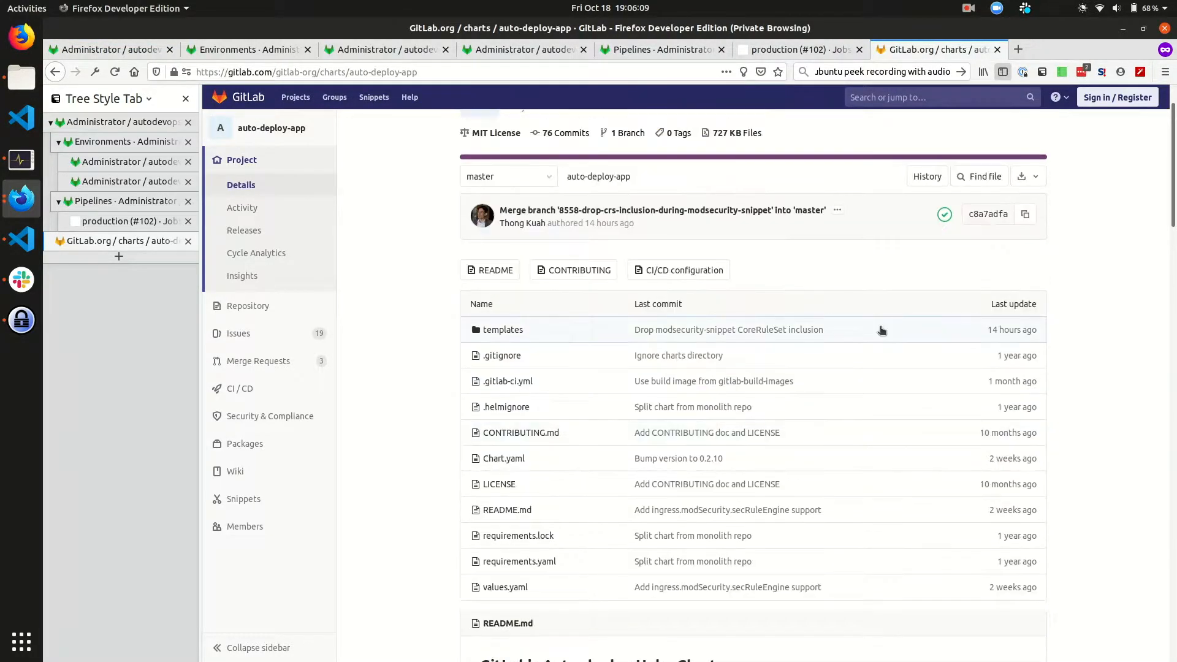
{"action": "left_click", "coordinate": [1021, 175]}
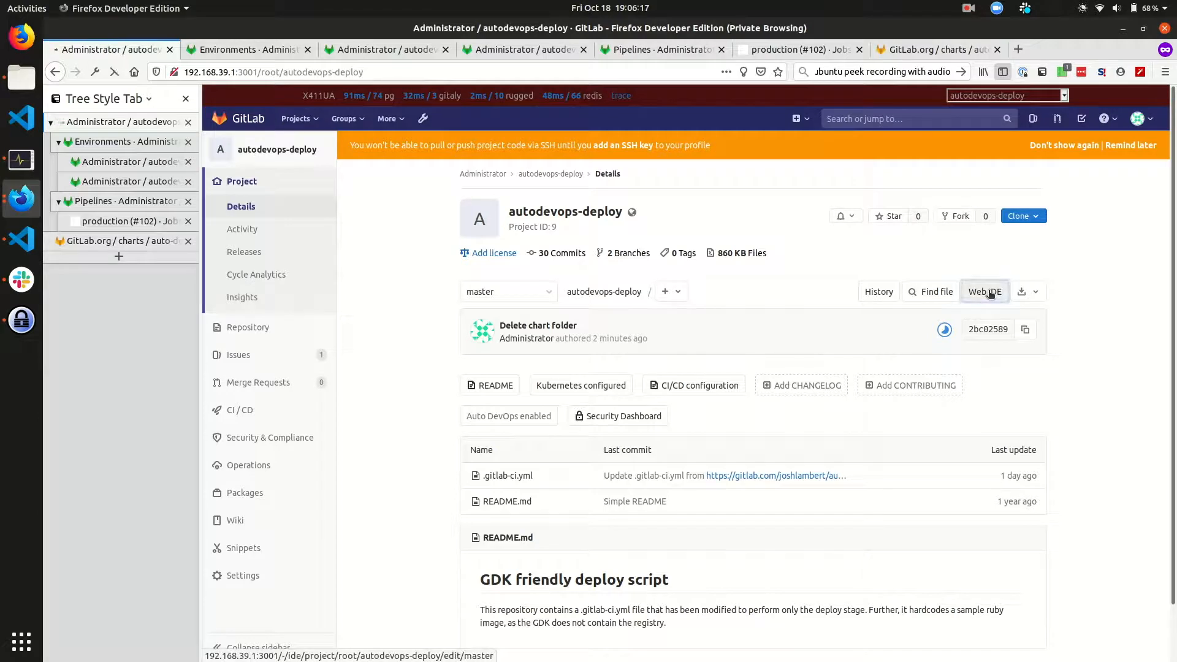
{"action": "left_click", "coordinate": [985, 292]}
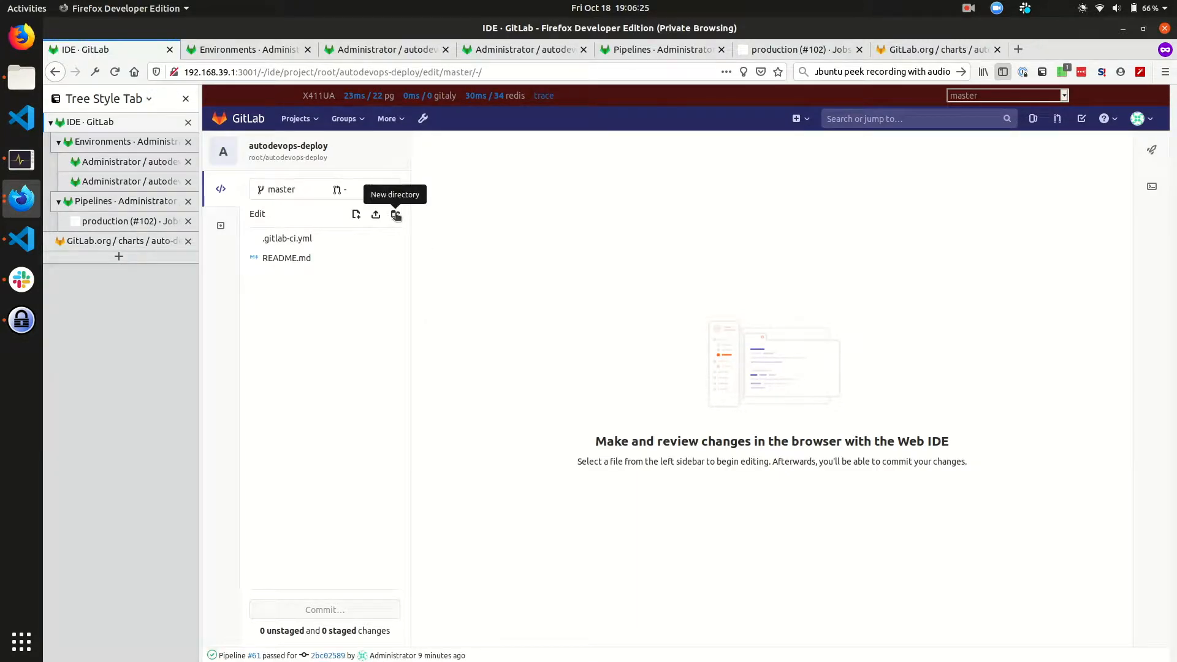
Create a new repository folder named chart
{"action": "left_click", "coordinate": [396, 214]}
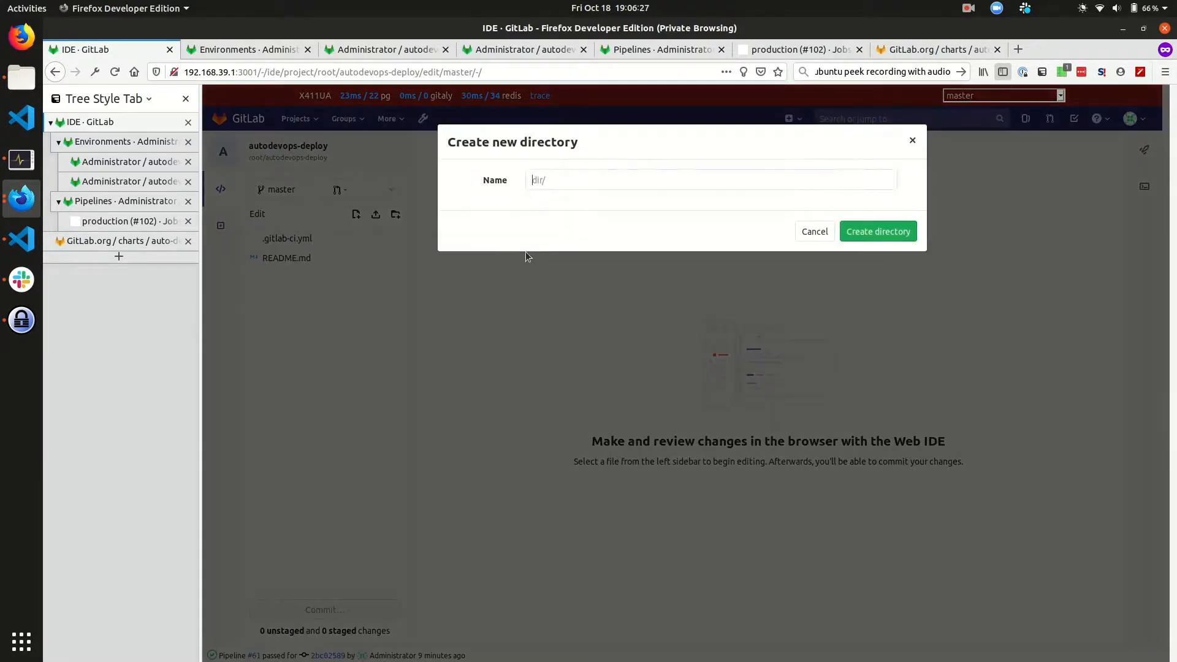
{"action": "type", "text": "chart"}
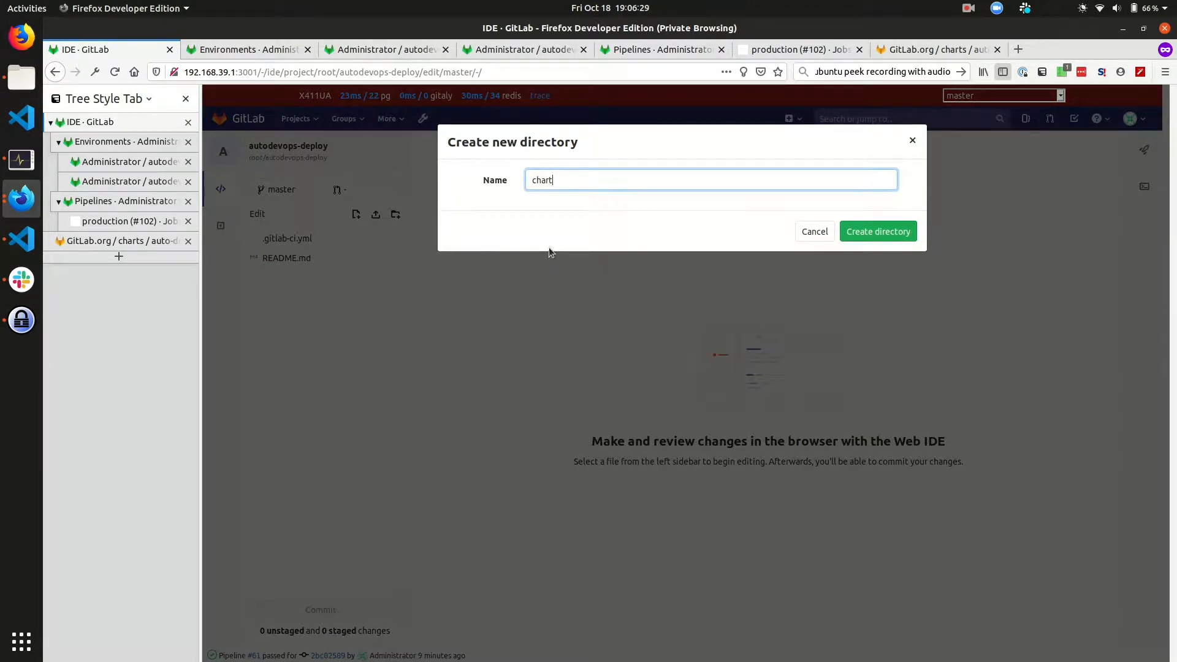
{"action": "left_click", "coordinate": [877, 231]}
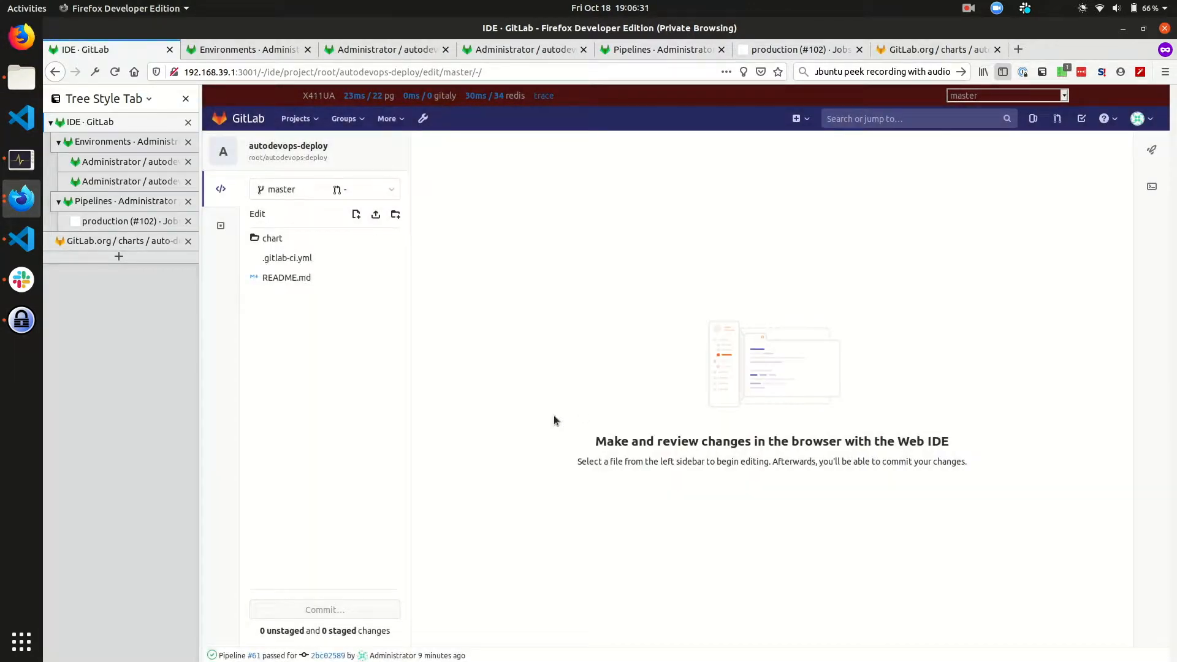
{"action": "left_click", "coordinate": [272, 238]}
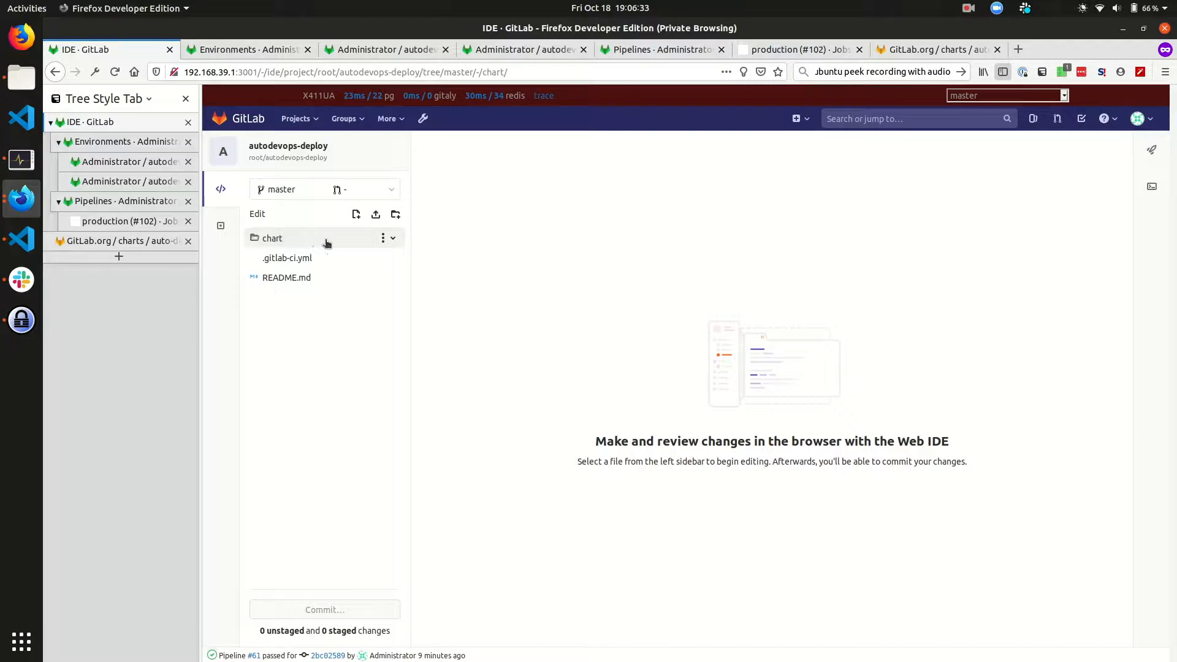
Upload Chart.yaml, values.yaml, README.md and the other chart files into chart
{"action": "left_click", "coordinate": [384, 238]}
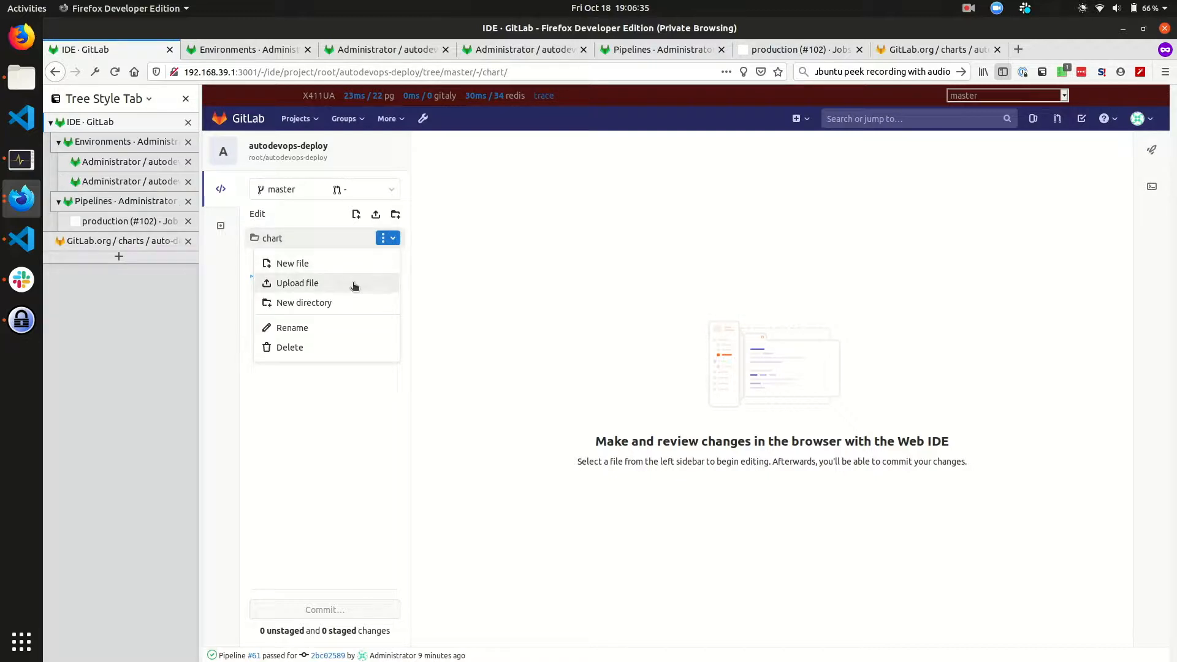
{"action": "left_click", "coordinate": [297, 283]}
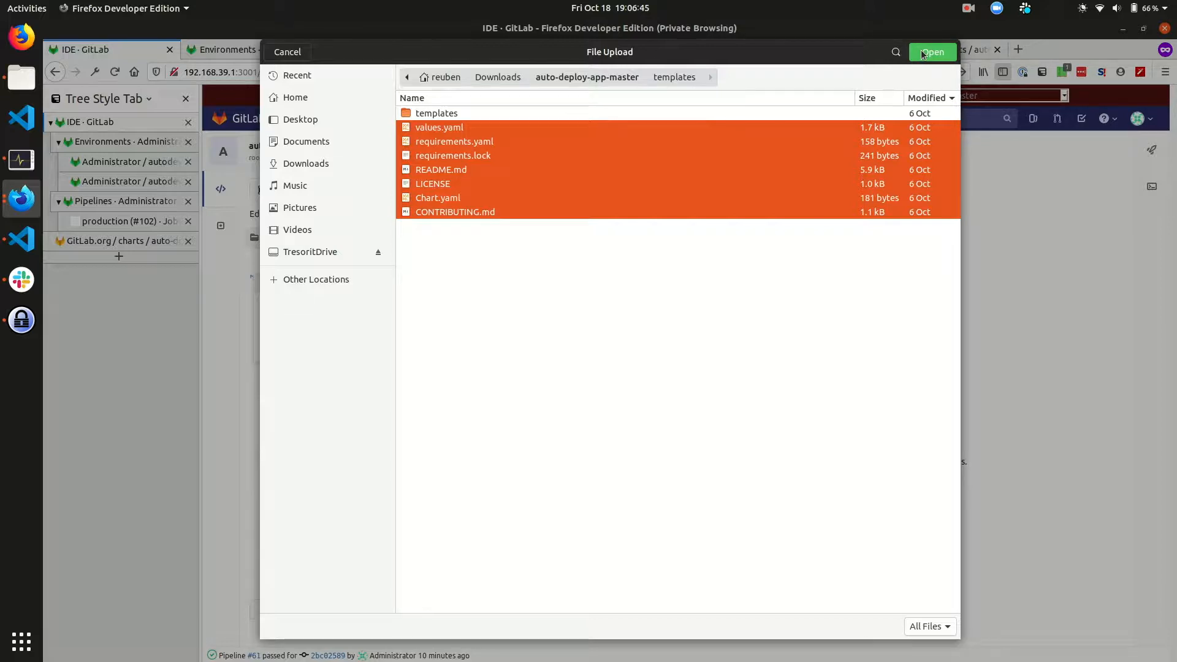
{"action": "left_click", "coordinate": [932, 51]}
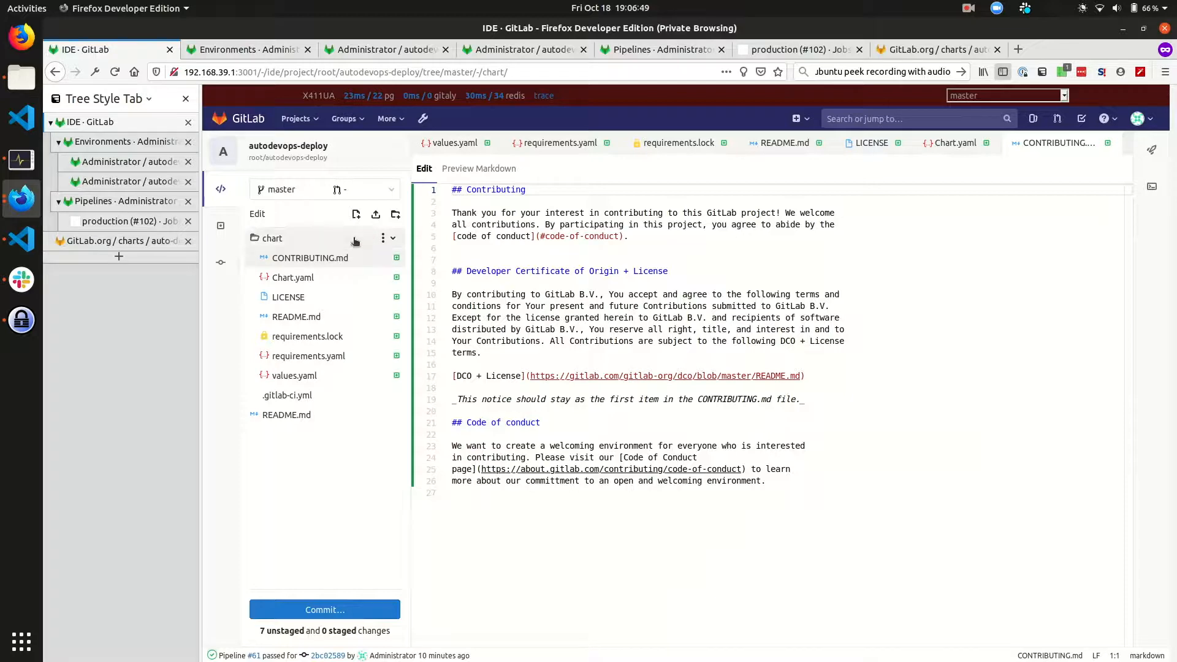
{"action": "mouse_move", "coordinate": [355, 214]}
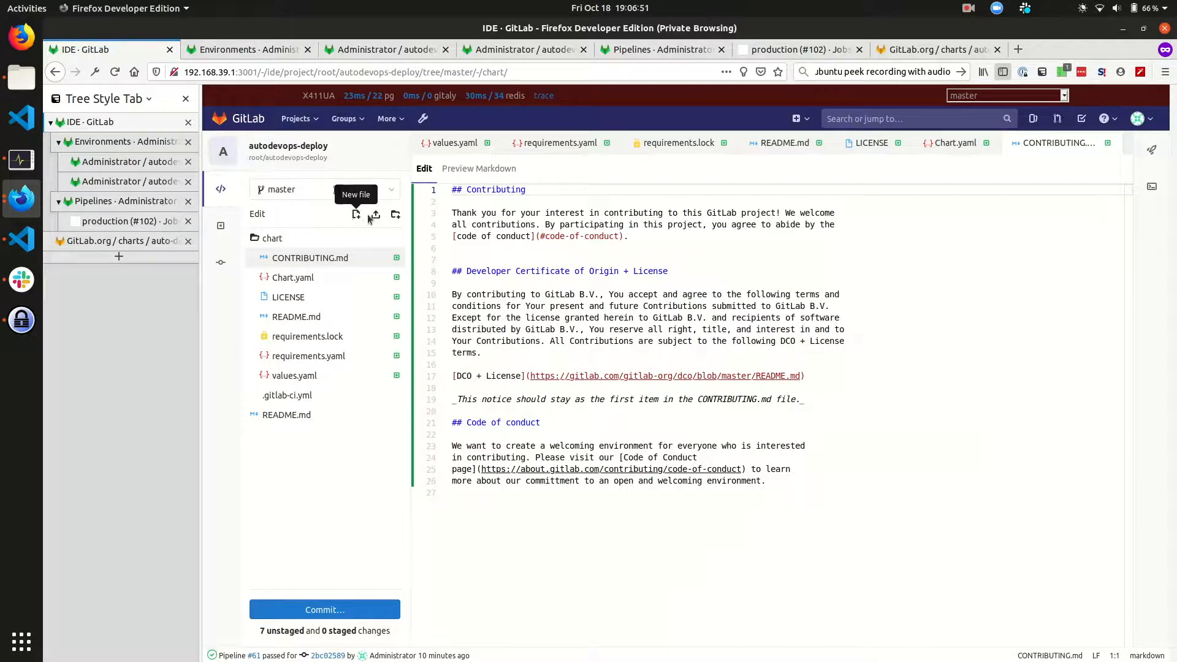
Create the chart/templates folder and select the downloaded template files for upload
{"action": "left_click", "coordinate": [396, 213]}
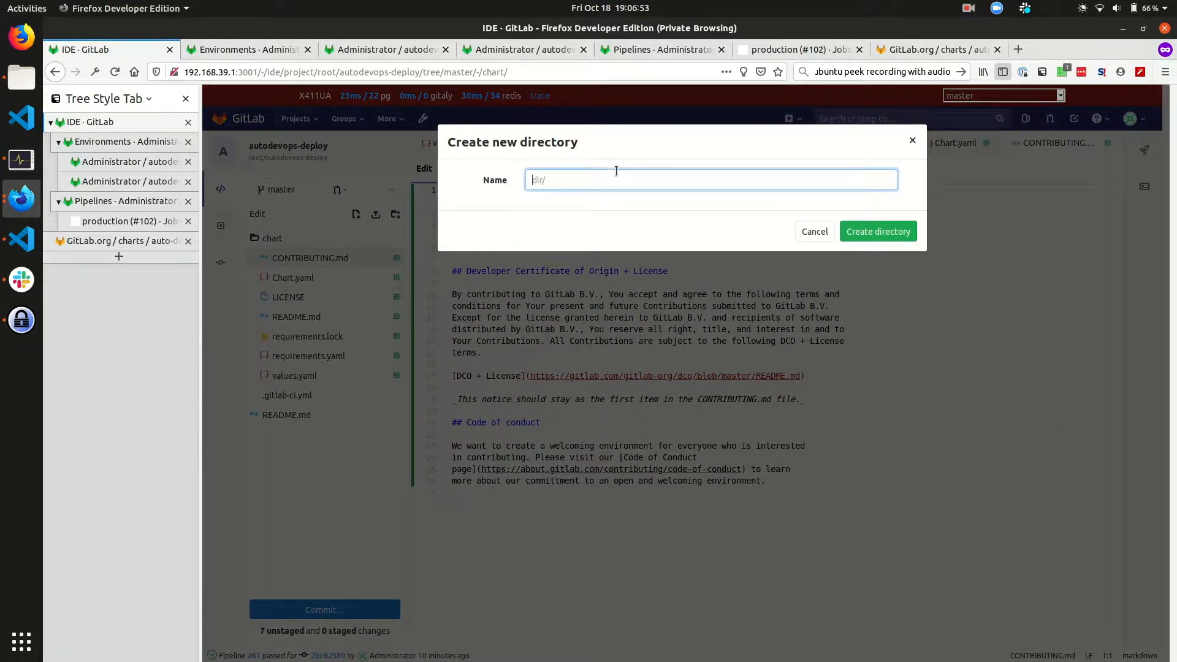
{"action": "type", "text": "chart/templates"}
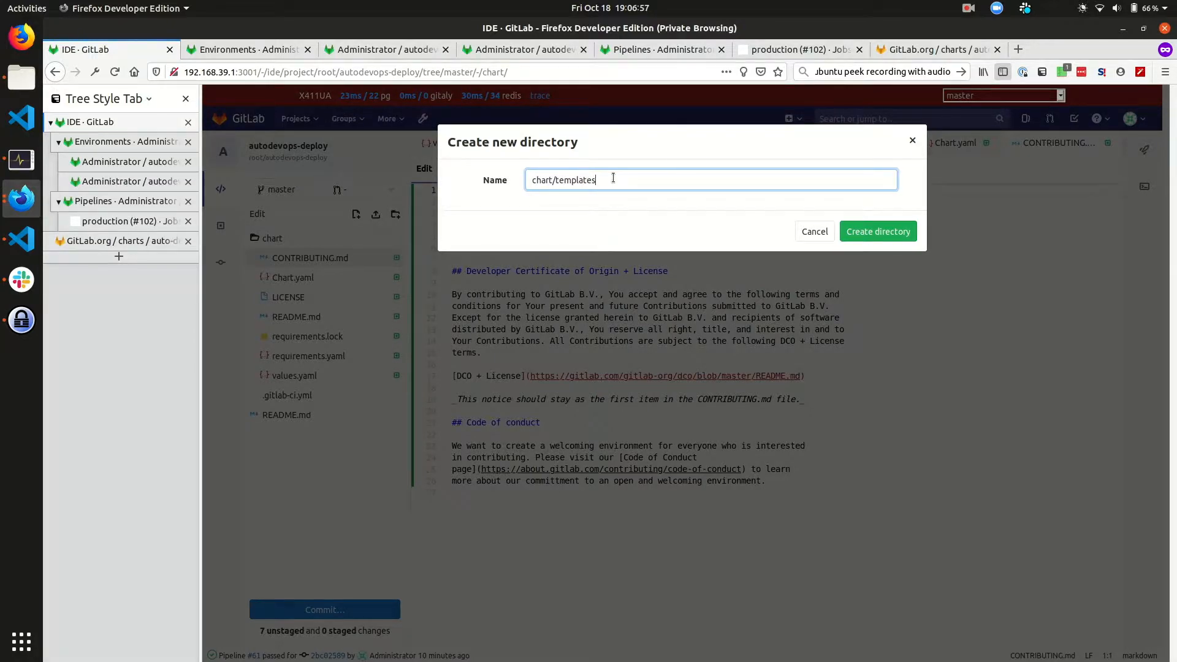
{"action": "left_click", "coordinate": [877, 232]}
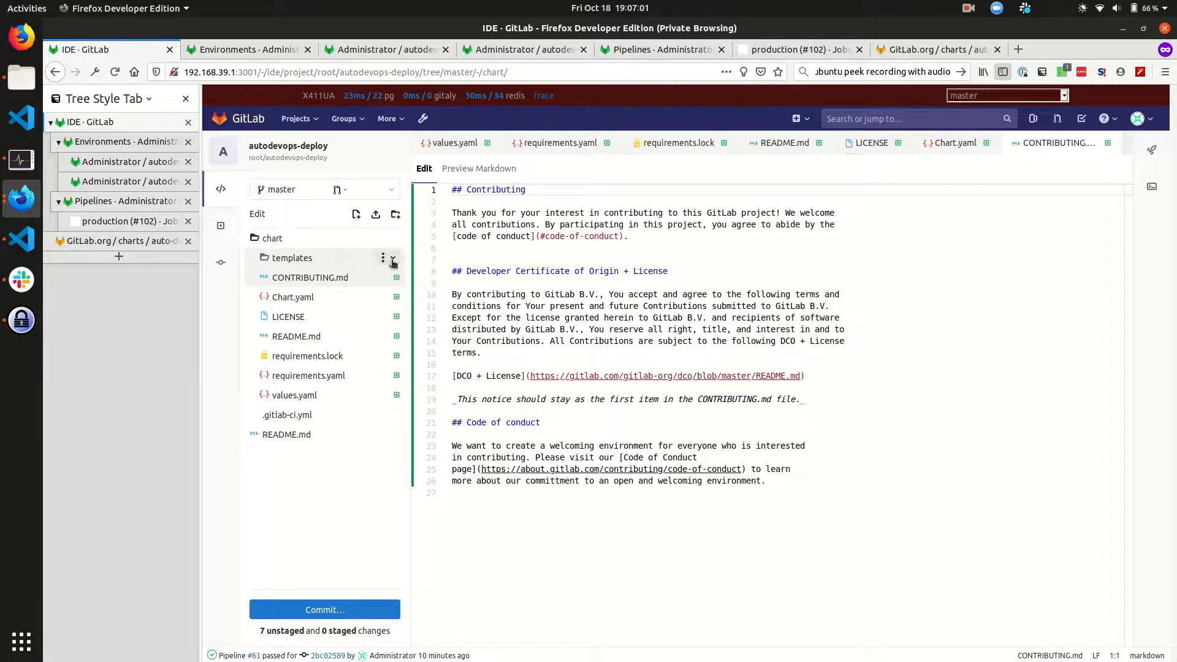
{"action": "left_click", "coordinate": [375, 215]}
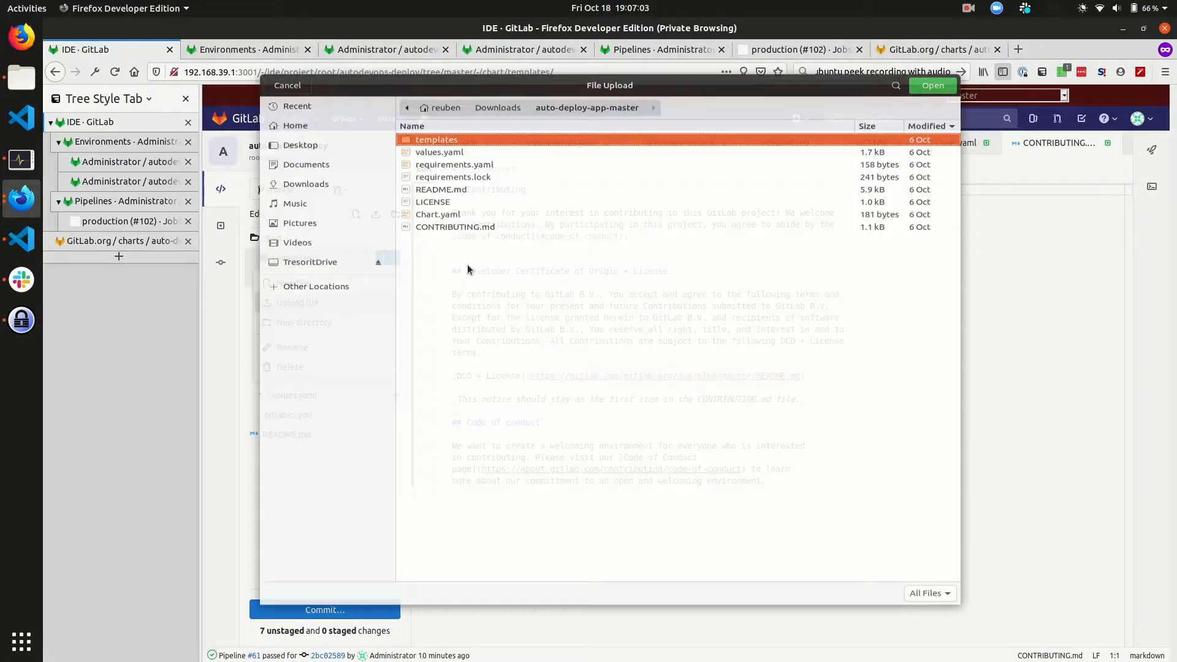
{"action": "double_click", "coordinate": [437, 140]}
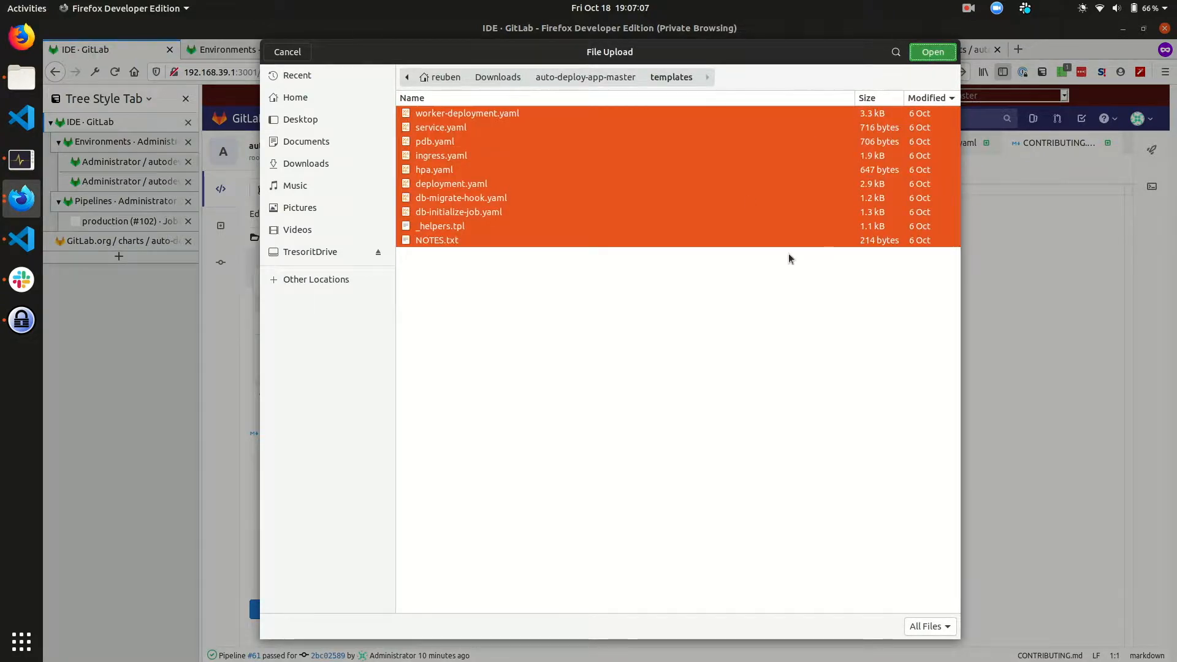
Upload the selected template files into chart/templates
{"action": "left_click", "coordinate": [287, 51]}
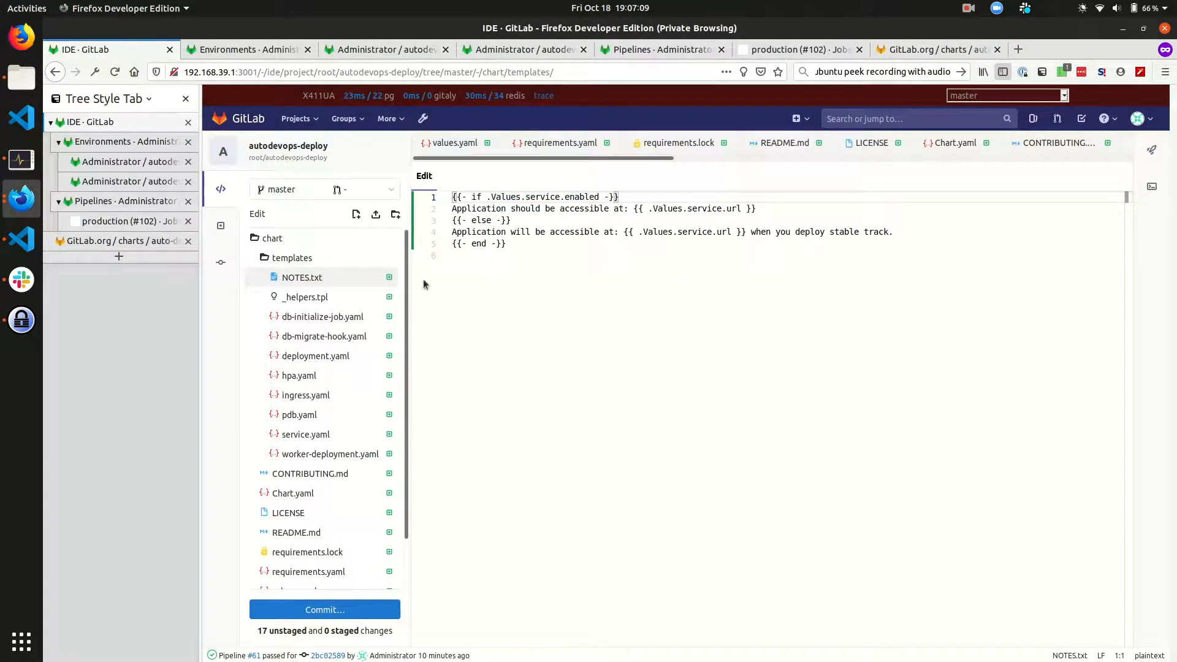
{"action": "left_click", "coordinate": [292, 258]}
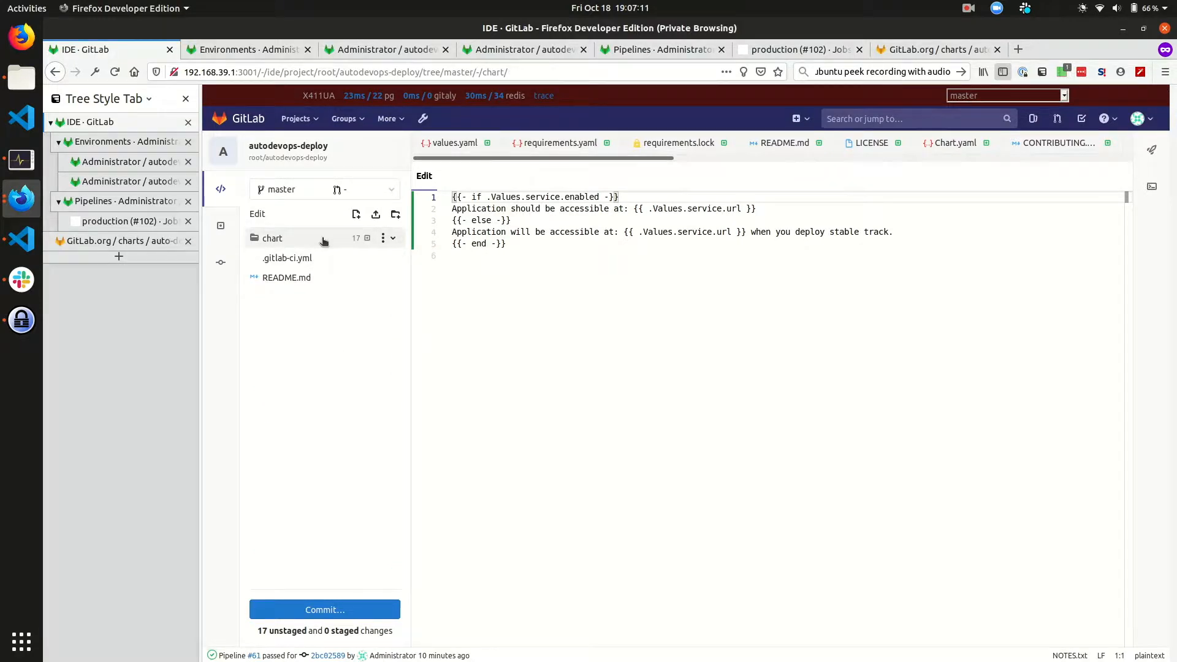
Stage all 17 changes with the commit message 'Upload custom chart'
{"action": "left_click", "coordinate": [324, 610]}
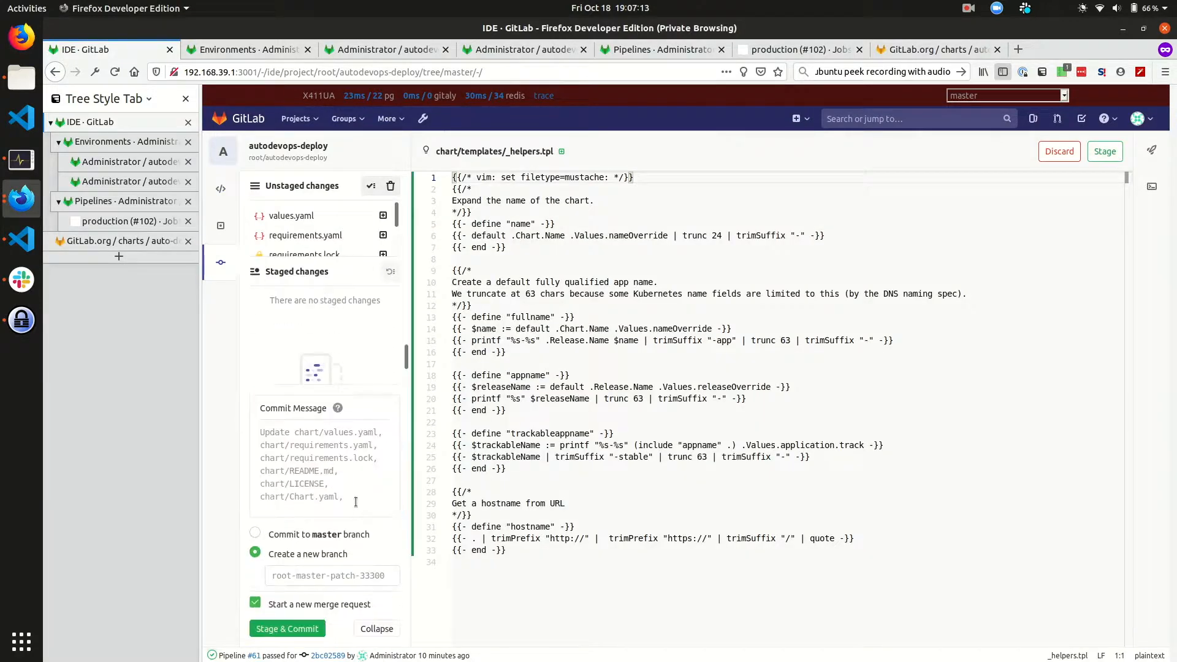
{"action": "left_click", "coordinate": [256, 579]}
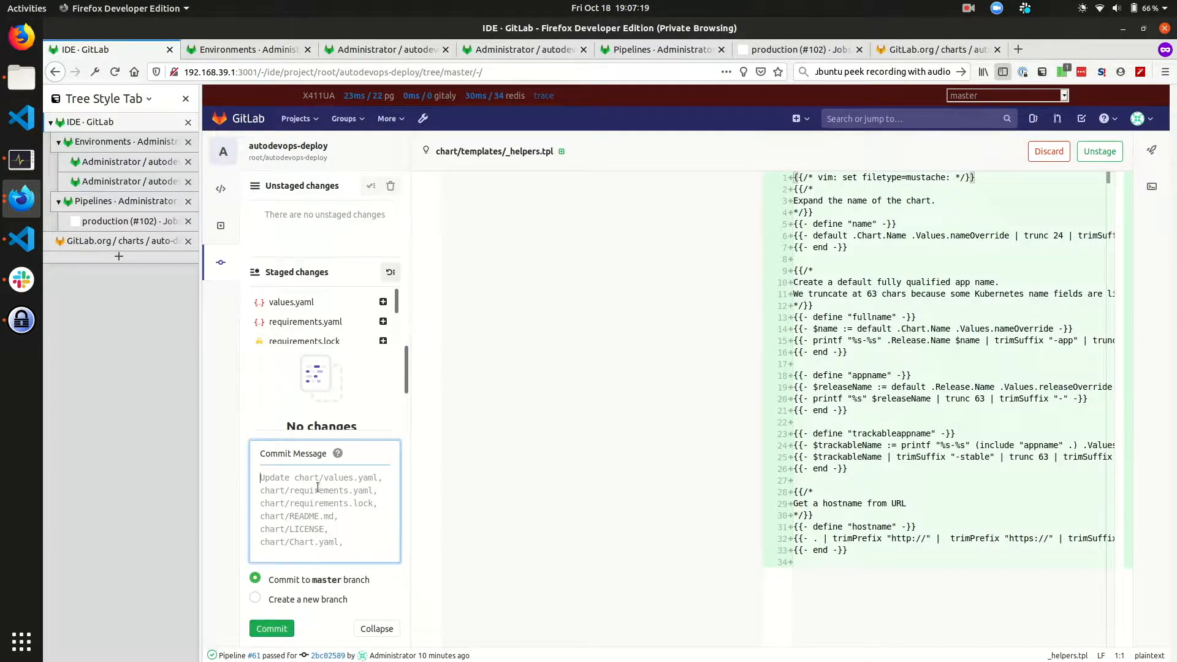
{"action": "type", "text": "Upload"}
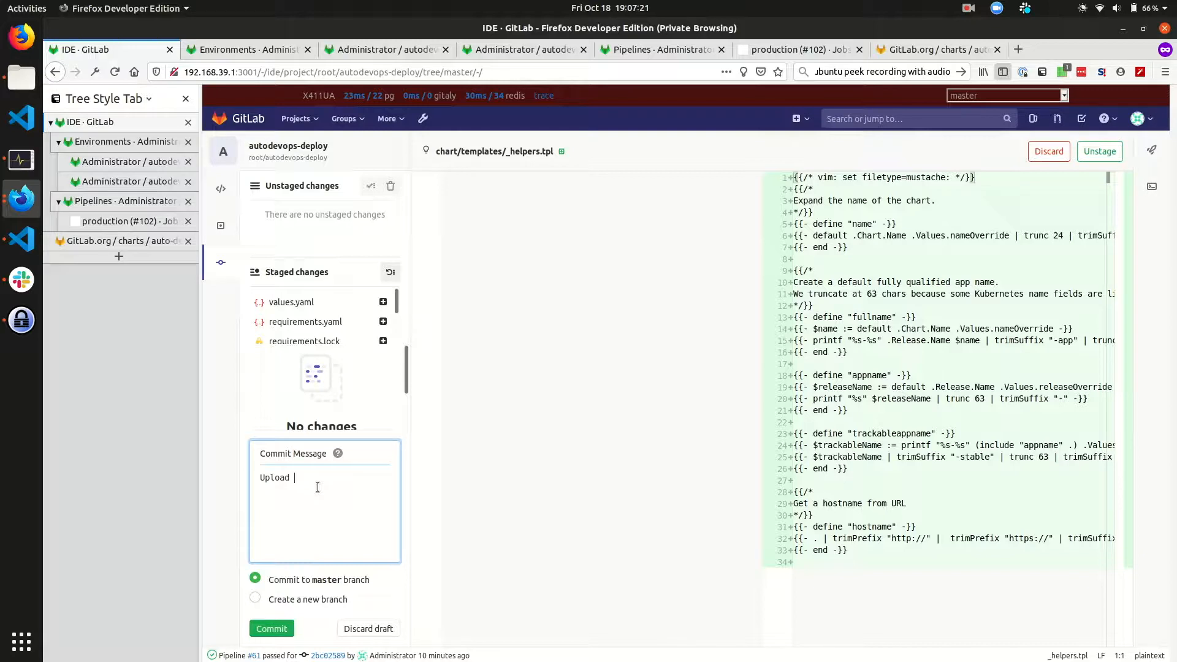
{"action": "type", "text": "custom chart"}
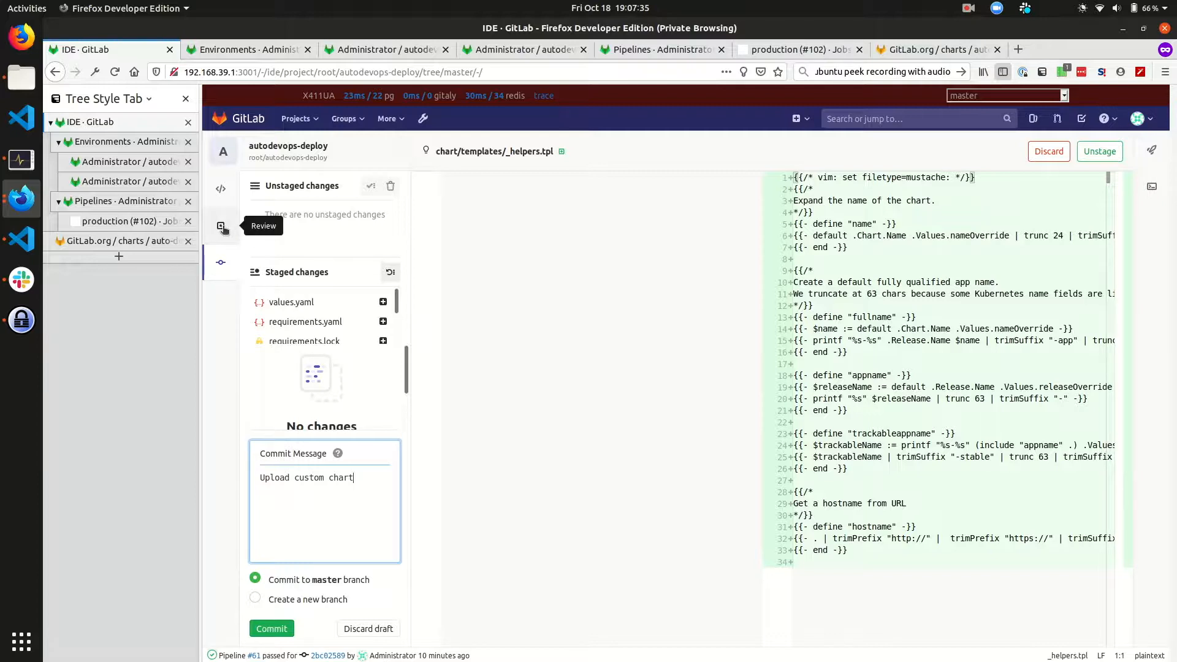
In chart/templates/deployment.yaml, duplicate the container block after the first container's resources
{"action": "left_click", "coordinate": [221, 189]}
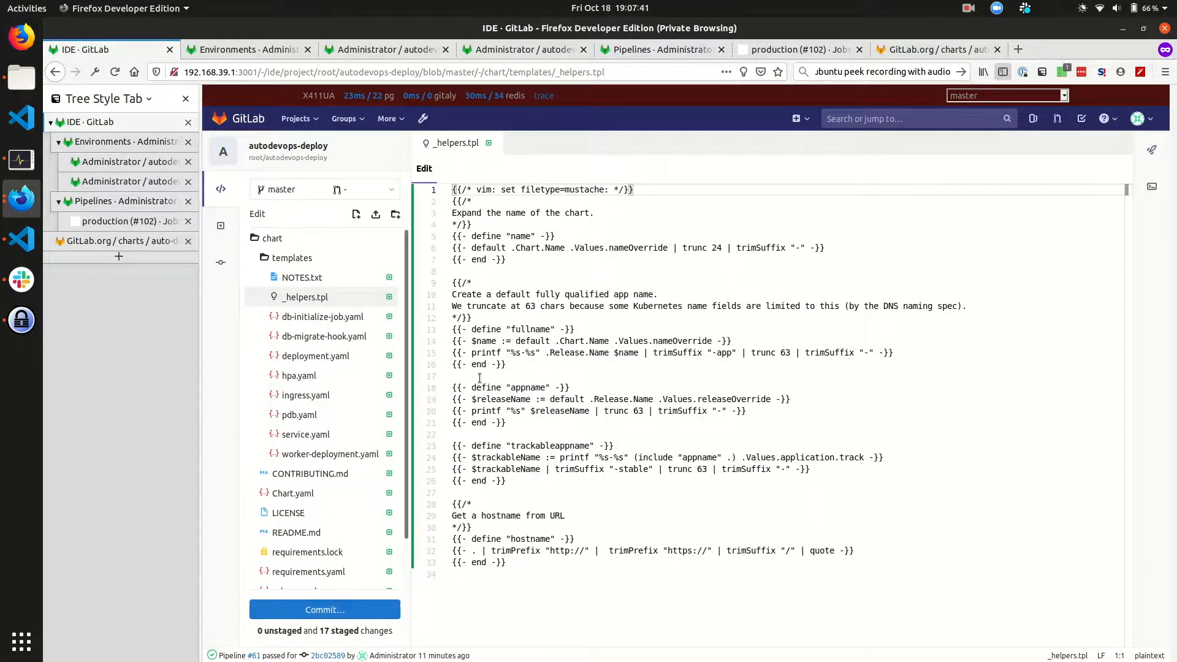
{"action": "left_click", "coordinate": [316, 356]}
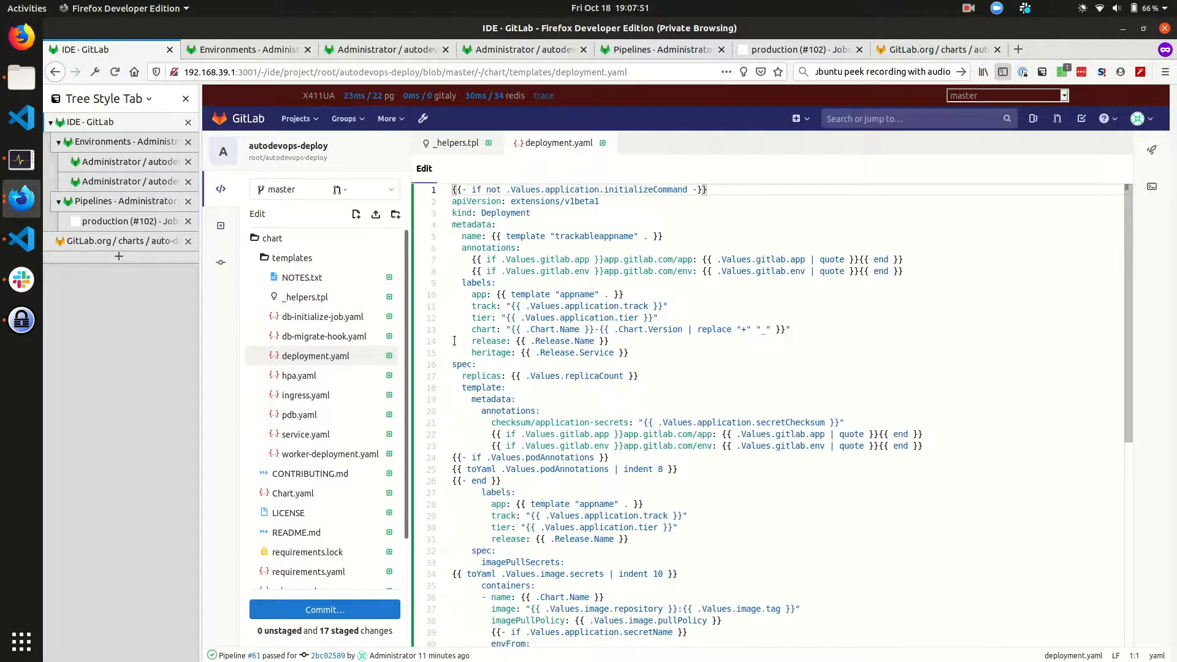
{"action": "scroll", "scroll_direction": "down", "scroll_amount": 3}
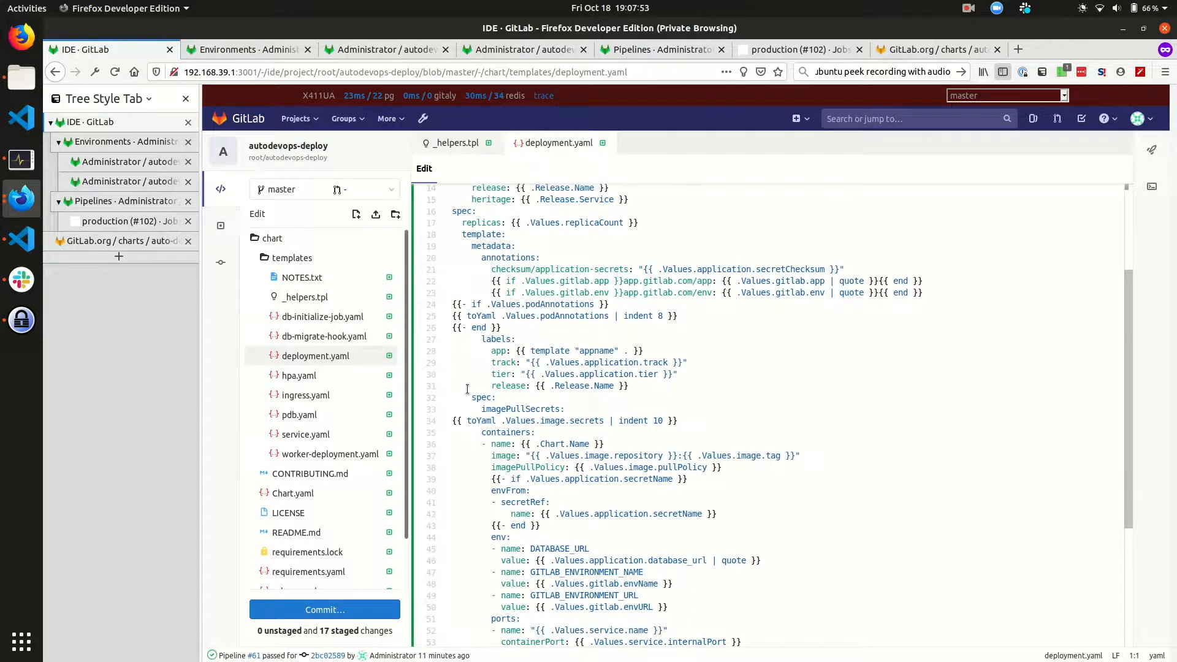
{"action": "scroll", "scroll_direction": "down", "scroll_amount": 3}
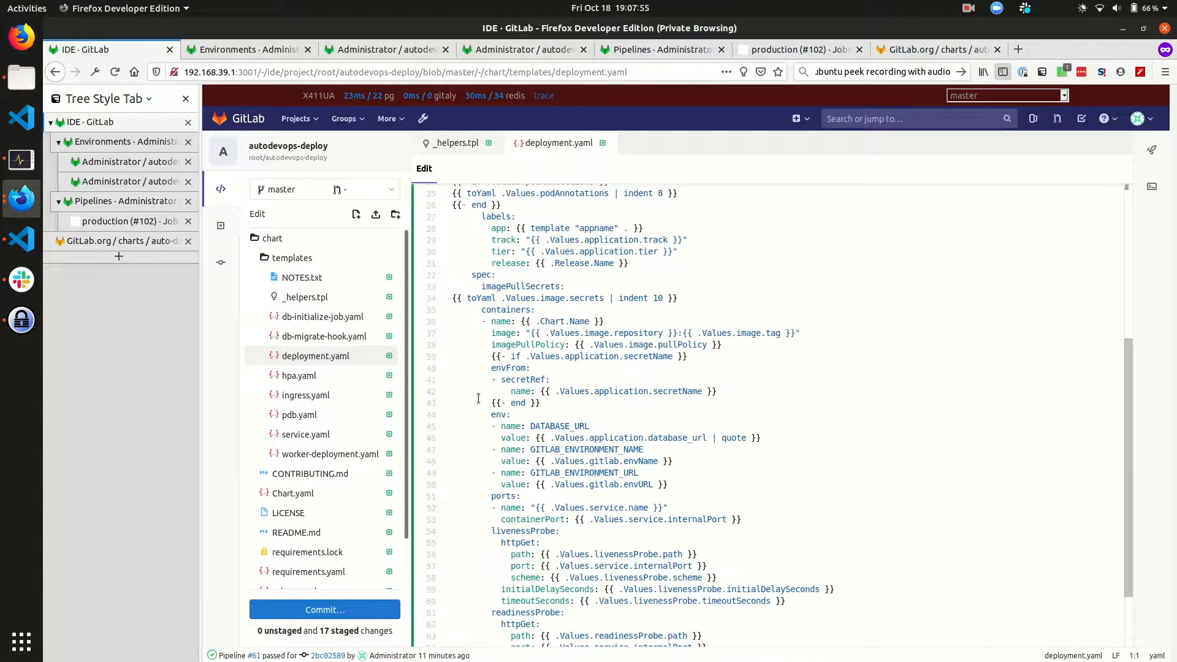
{"action": "double_click", "coordinate": [508, 249]}
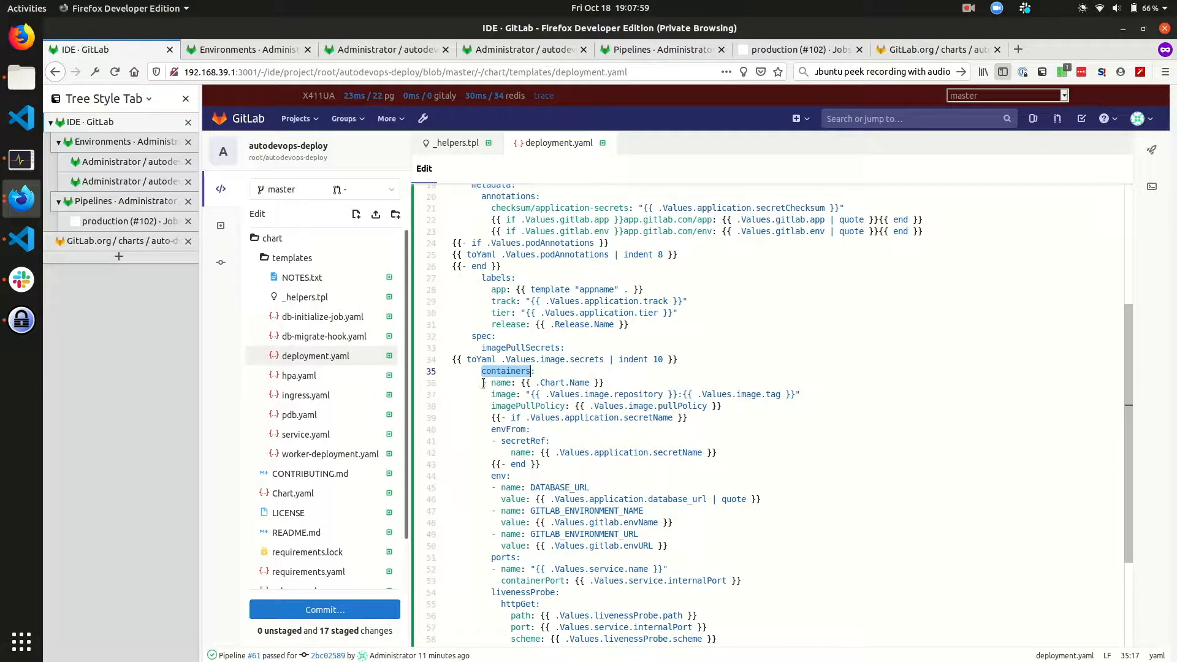
{"action": "scroll", "scroll_direction": "down", "scroll_amount": 3}
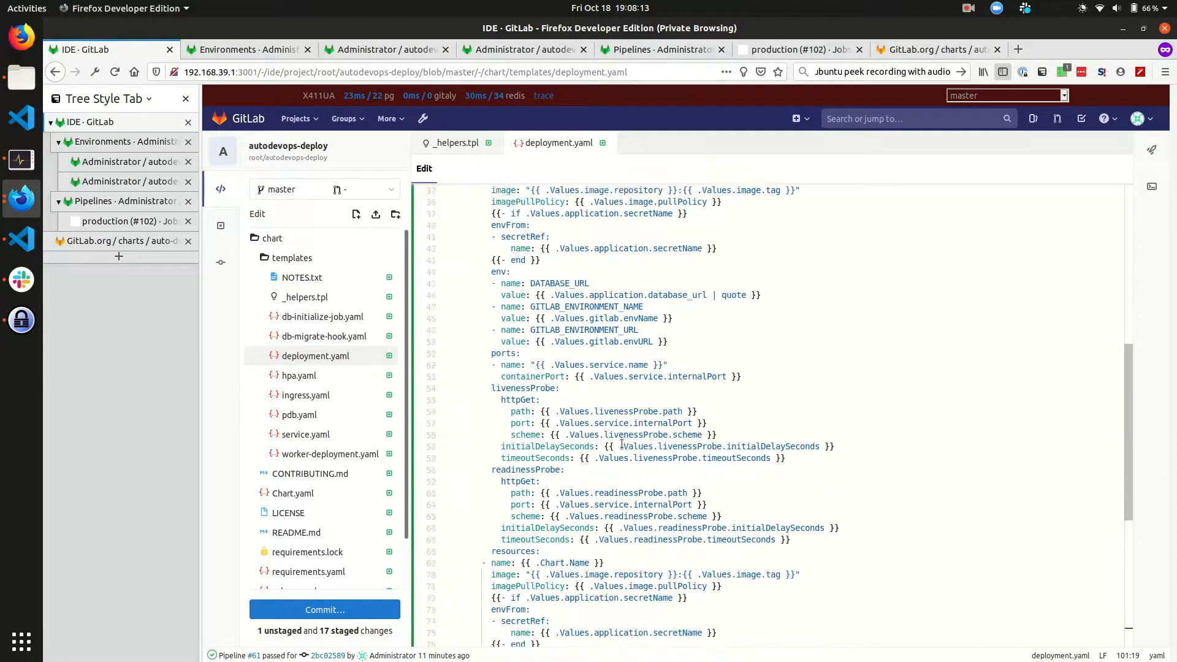
Rename the copied container's name value to container2
{"action": "scroll", "scroll_direction": "down", "scroll_amount": 3}
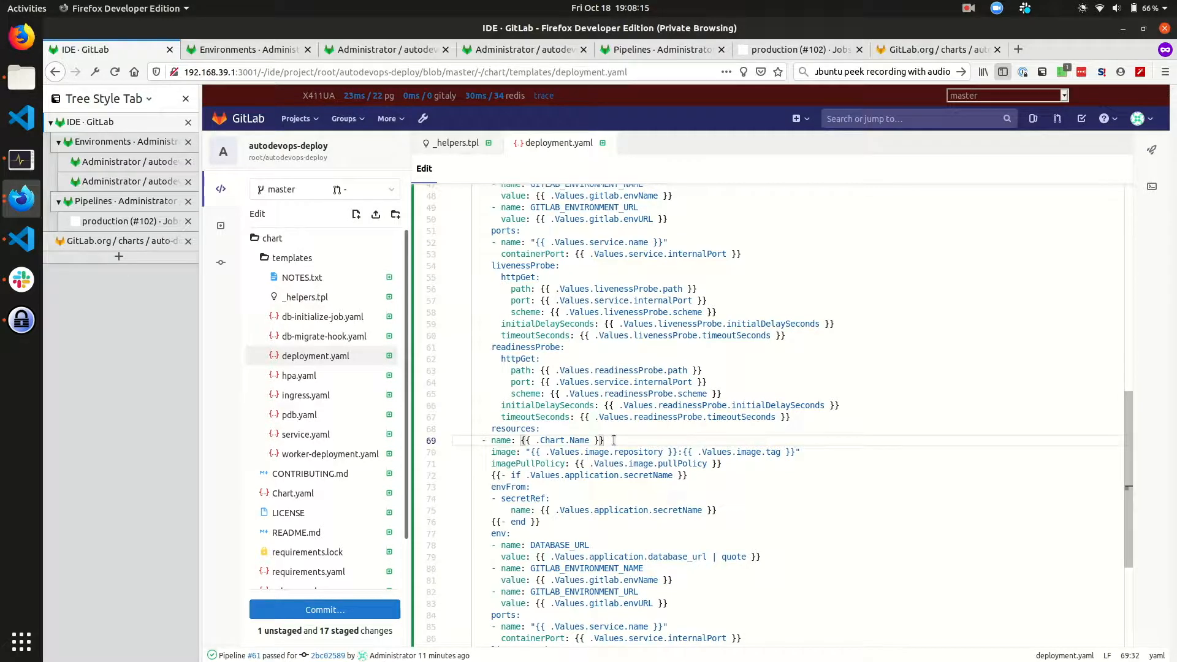
{"action": "double_click", "coordinate": [563, 441]}
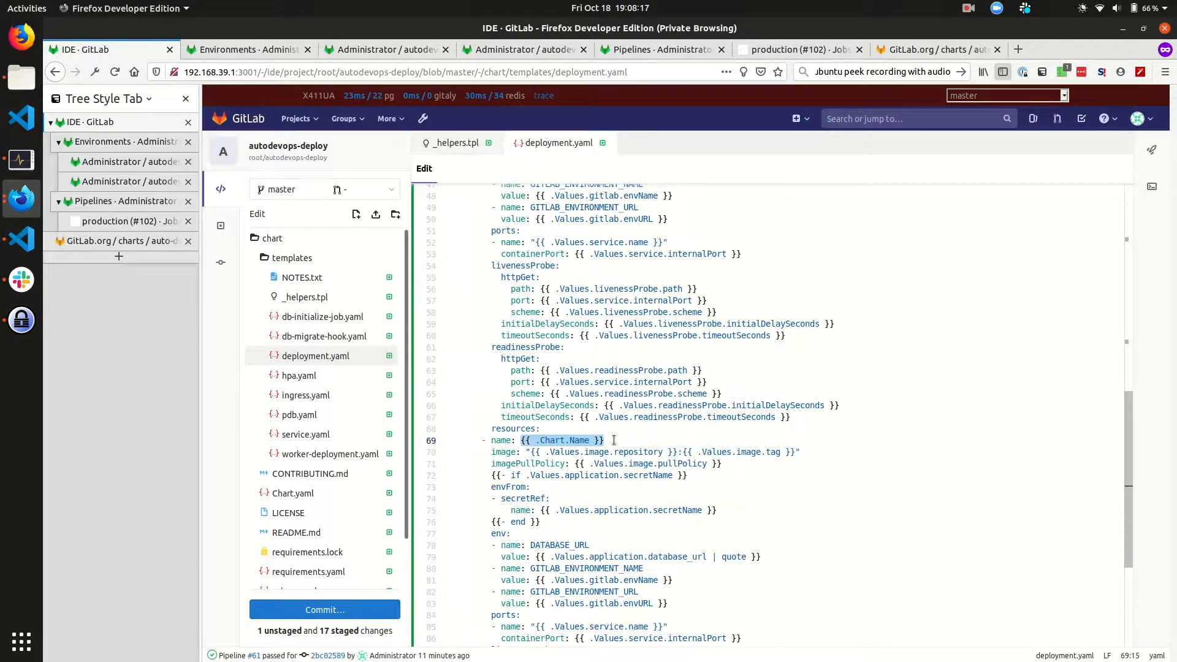
{"action": "type", "text": "container2"}
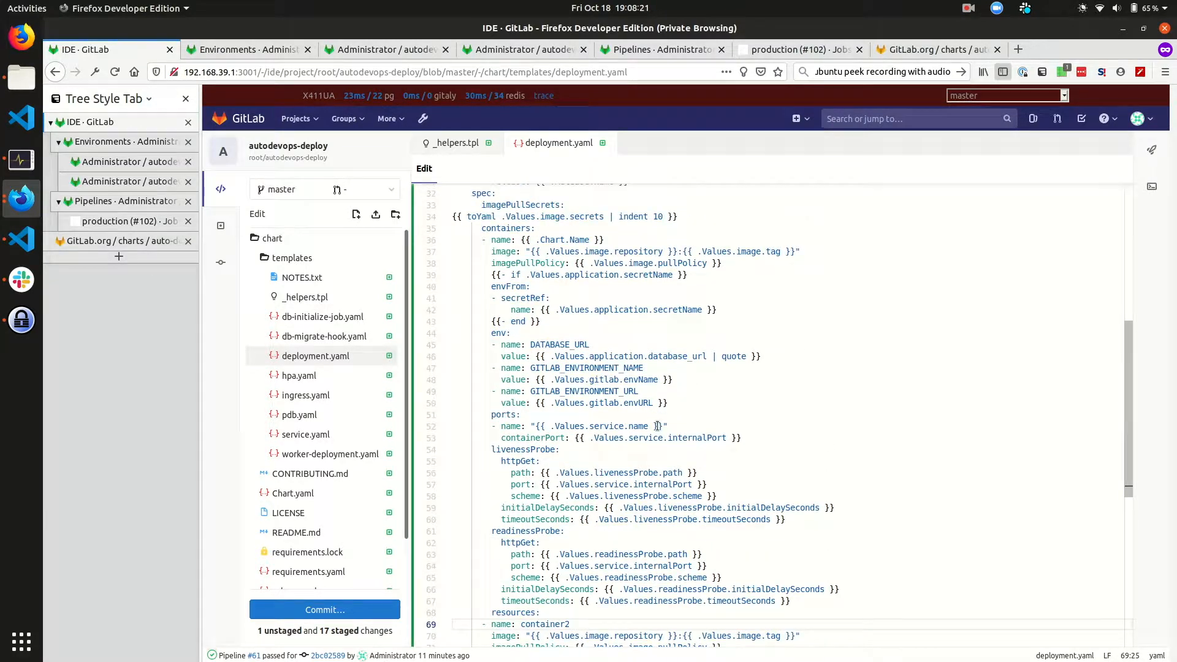
{"action": "scroll", "scroll_direction": "down", "scroll_amount": 3}
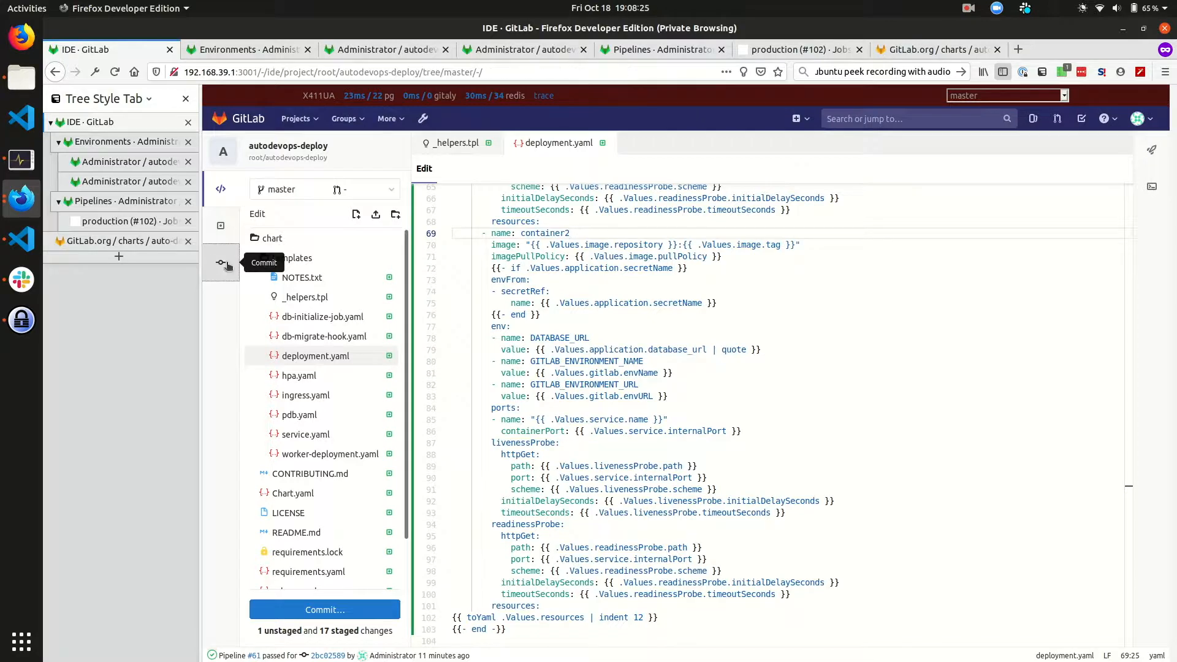
Stage deployment.yaml and extend the message to 'Upload custom chart and create 2 containers'
{"action": "left_click", "coordinate": [221, 262]}
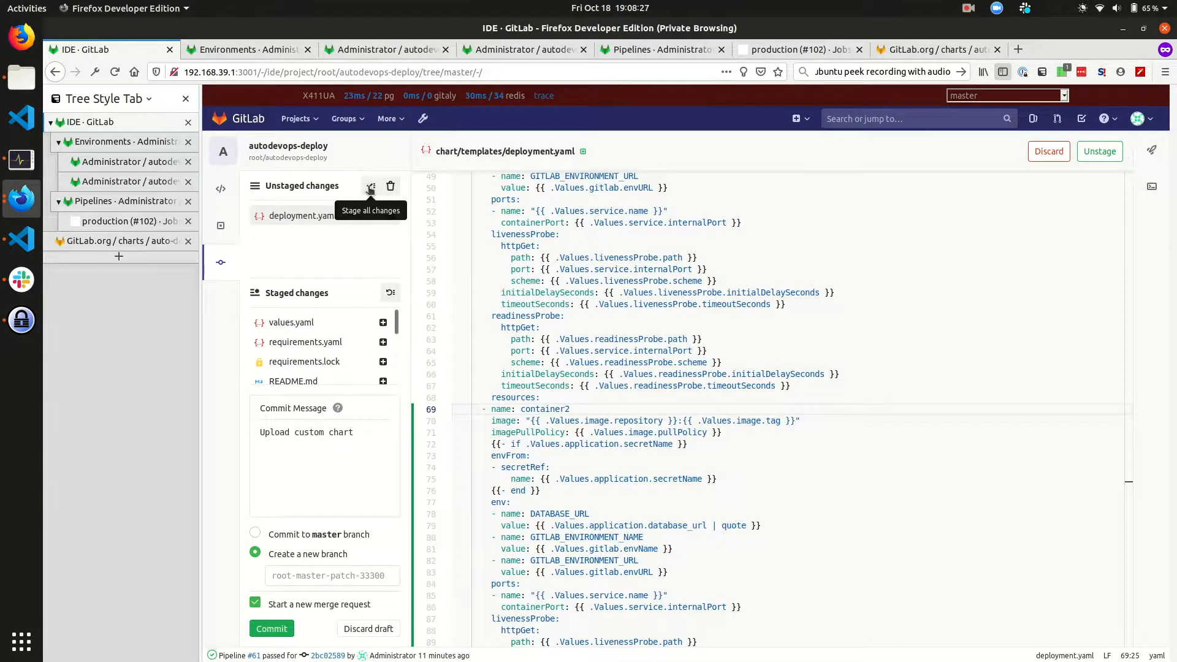
{"action": "left_click", "coordinate": [371, 185]}
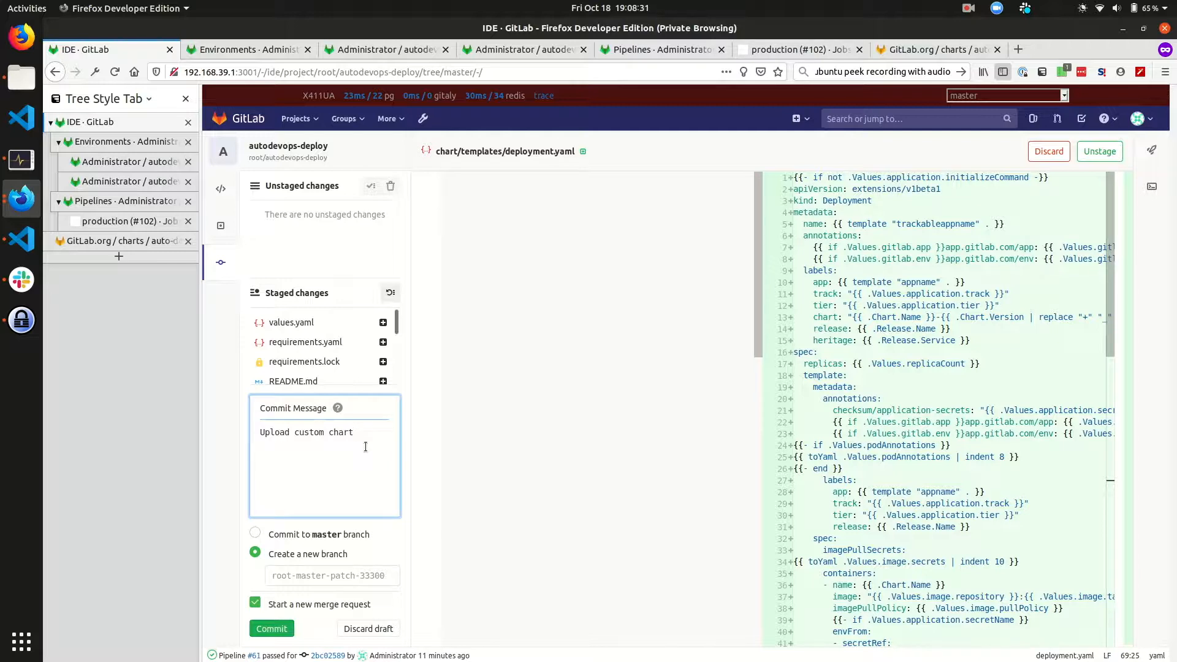
{"action": "type", "text": "and"}
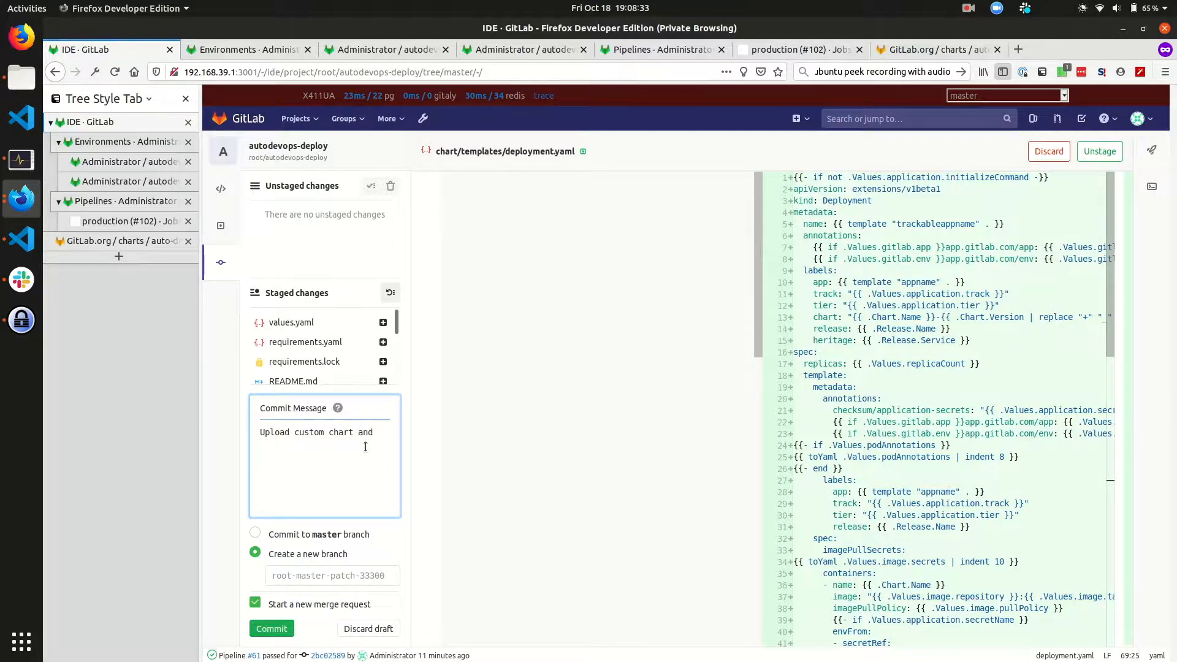
{"action": "type", "text": "create"}
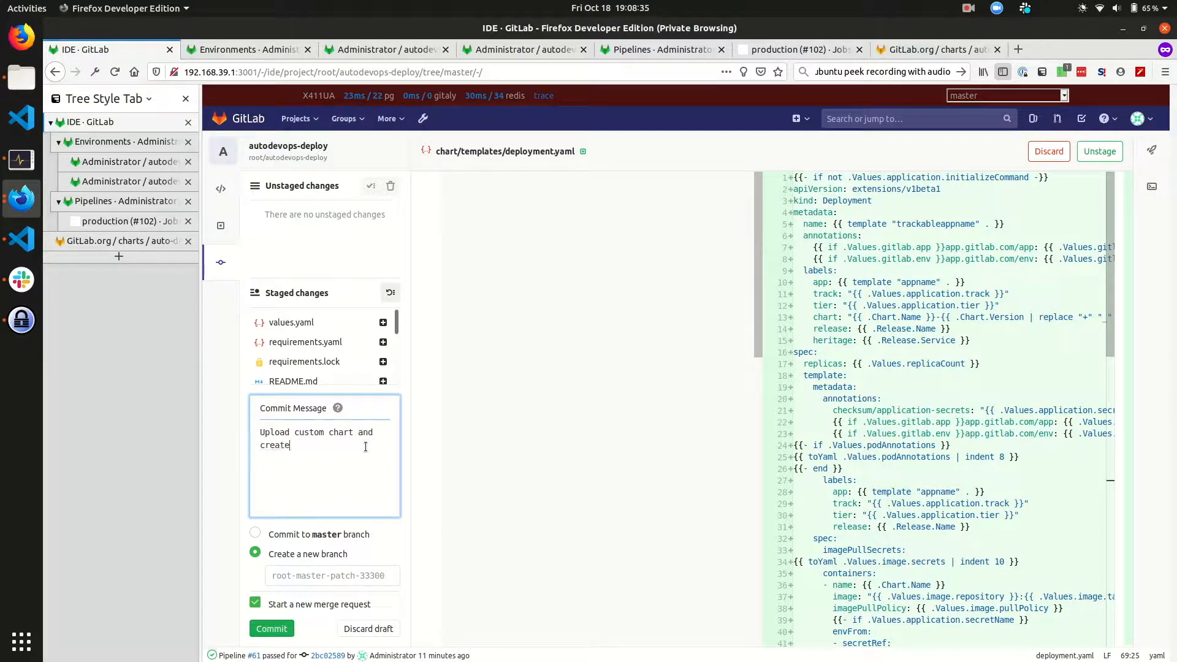
{"action": "type", "text": "2 containers"}
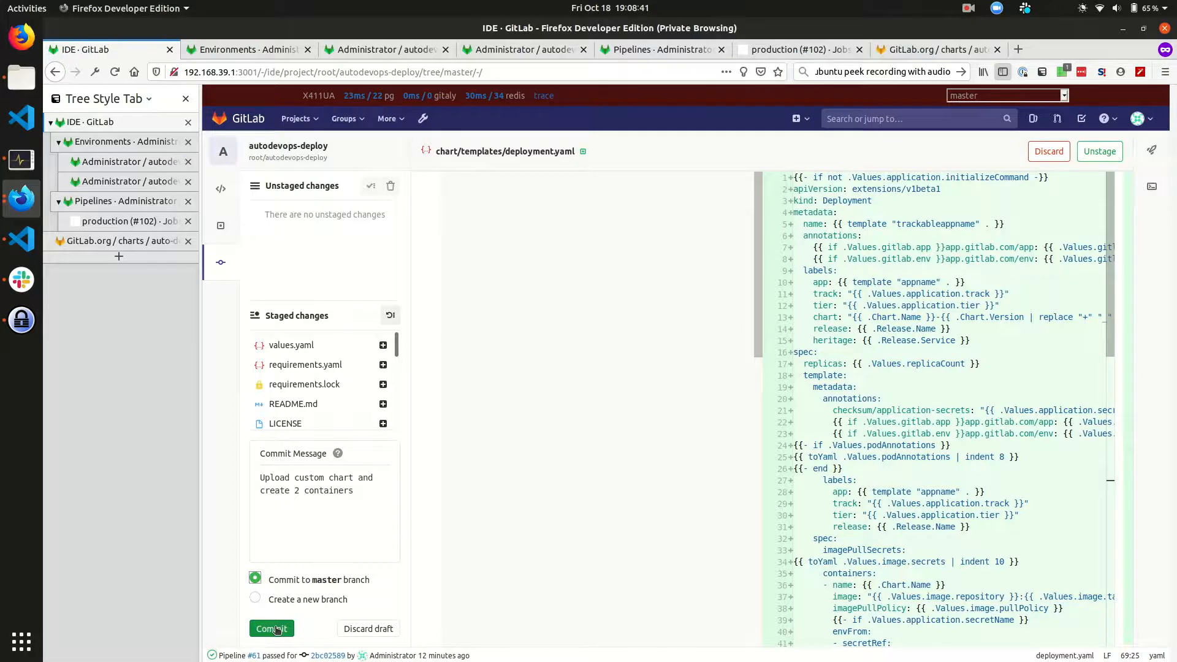
Commit all staged changes directly to master
{"action": "left_click", "coordinate": [271, 628]}
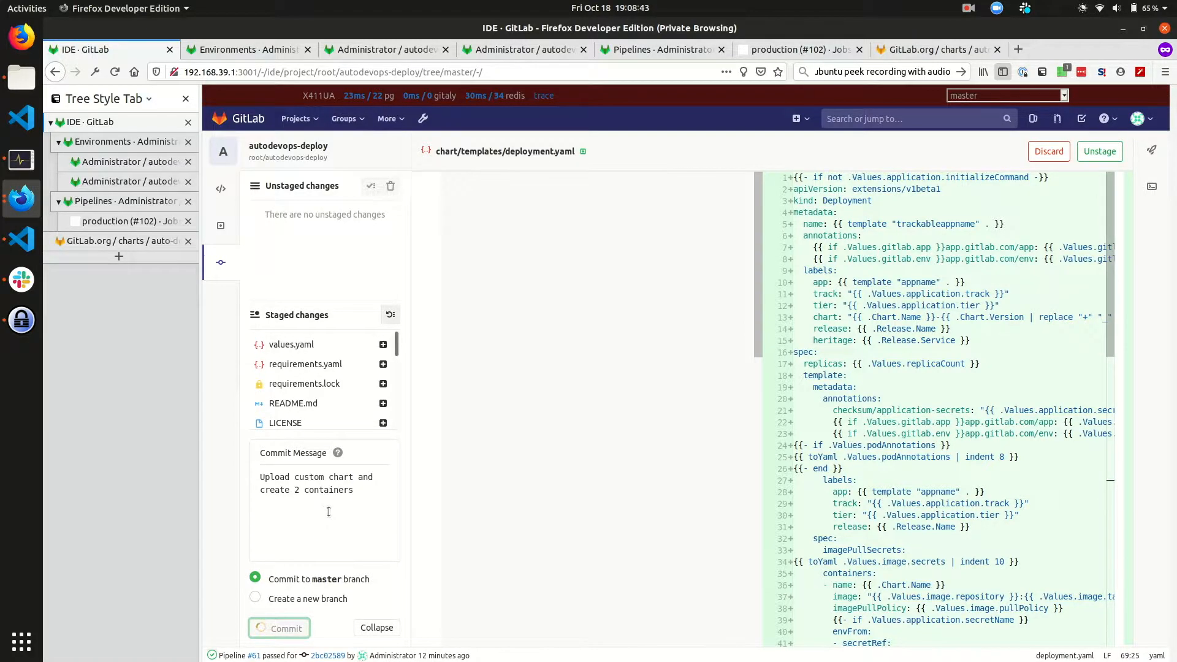
{"action": "left_click", "coordinate": [286, 628]}
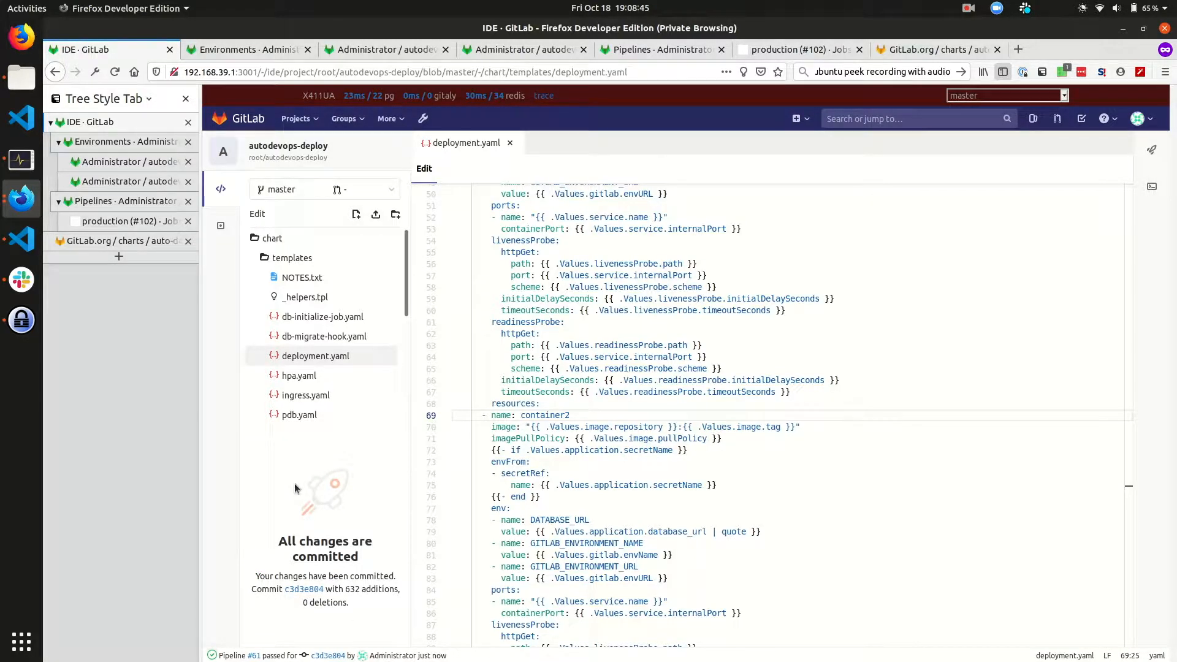
Refresh the pipelines list and view the log of pipeline #62's running production job
{"action": "left_click", "coordinate": [661, 49]}
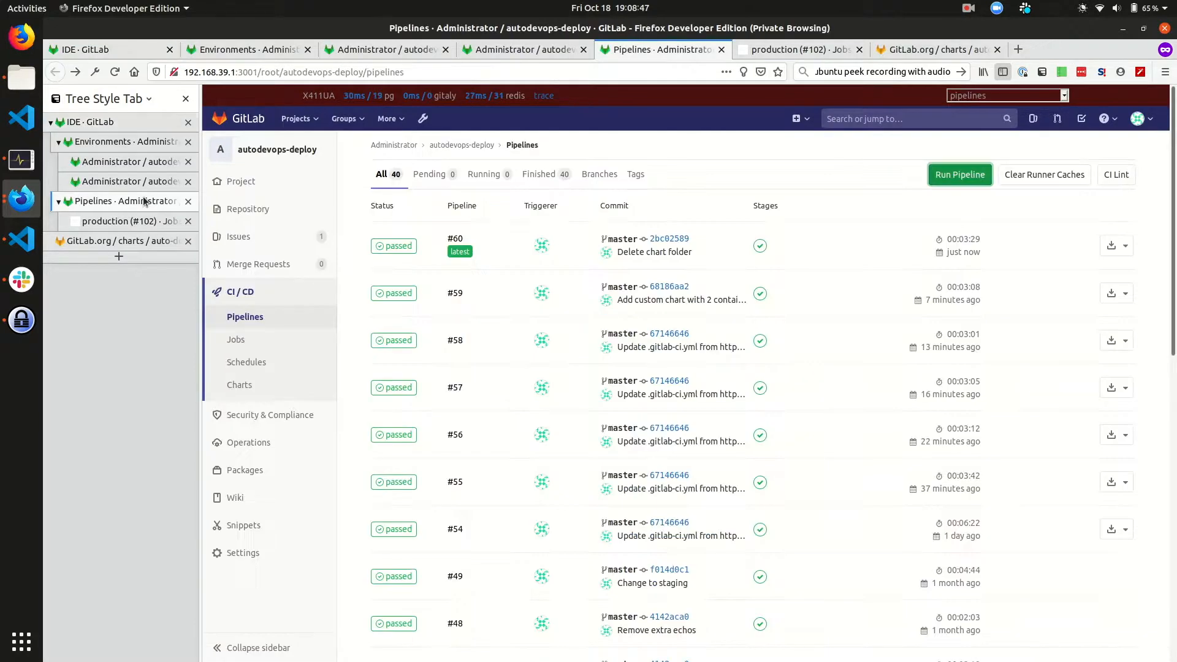
{"action": "left_click", "coordinate": [959, 174]}
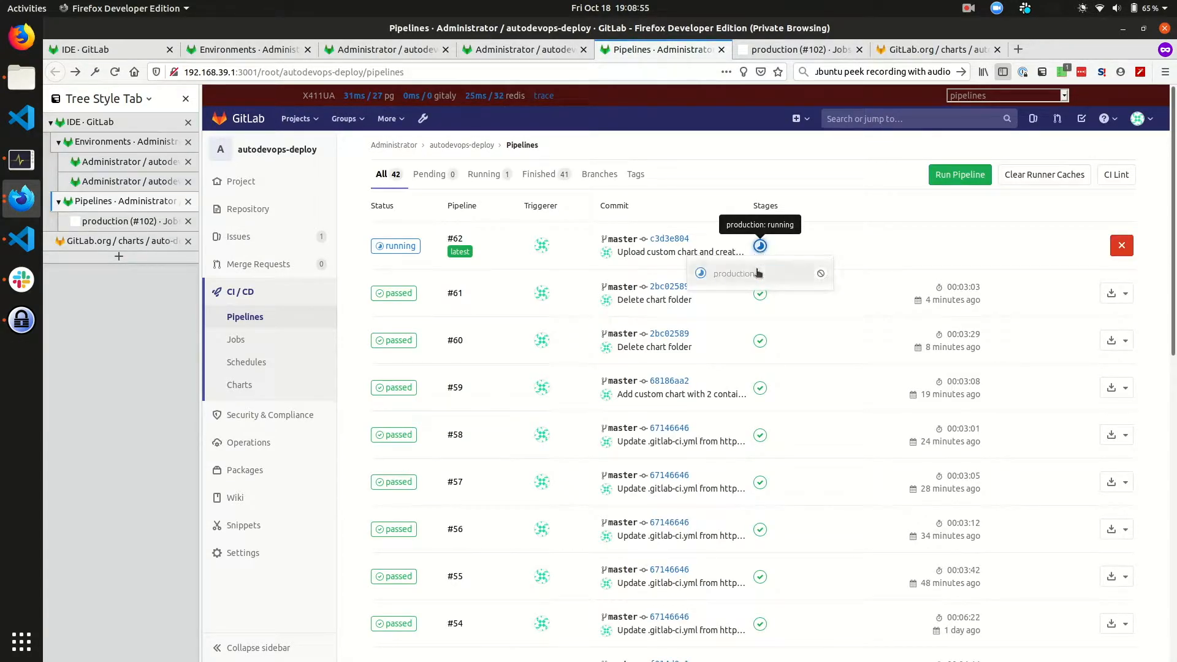
{"action": "left_click", "coordinate": [732, 272]}
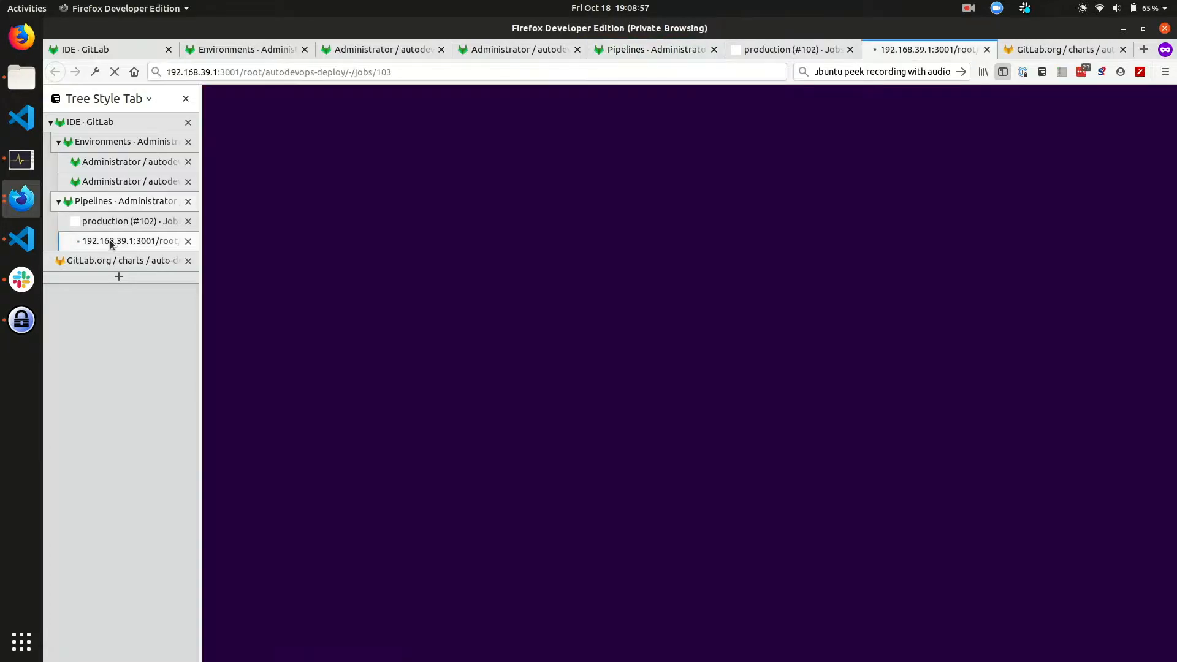
{"action": "left_click", "coordinate": [127, 240]}
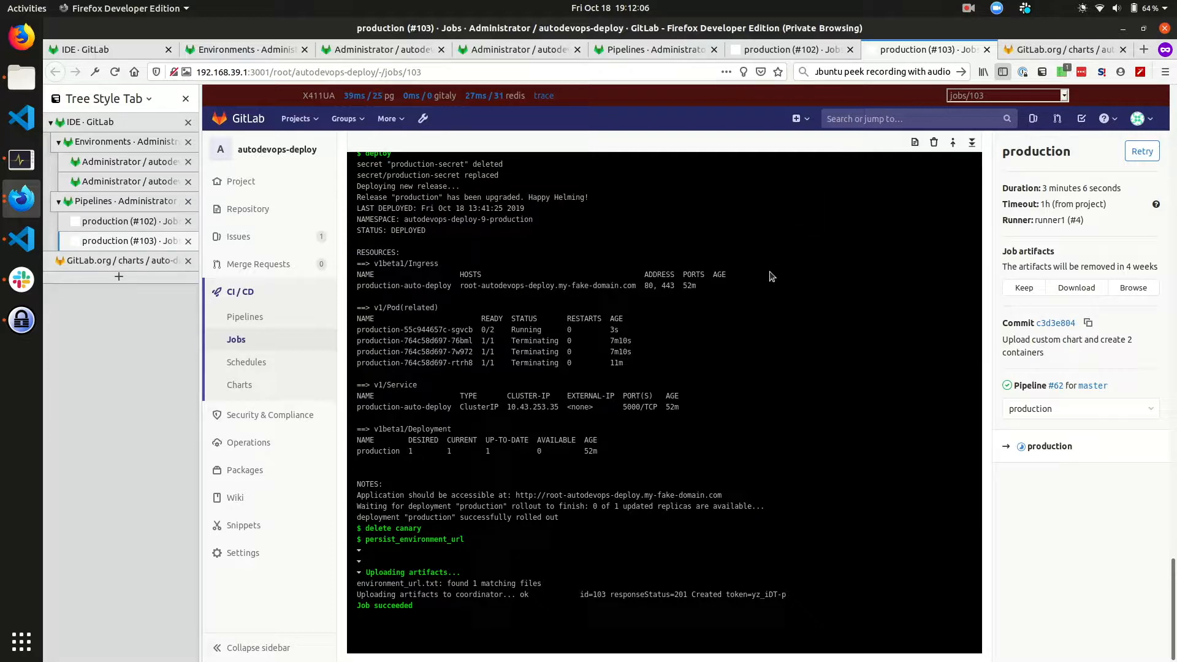
{"action": "mouse_move", "coordinate": [732, 399]}
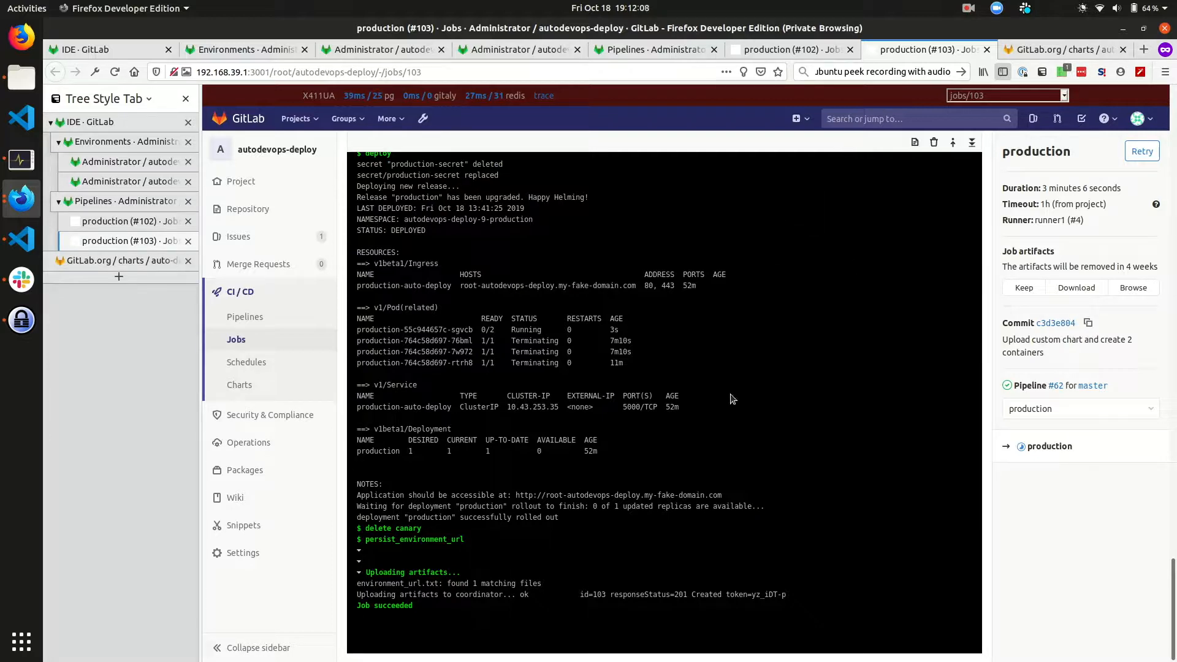
{"action": "mouse_move", "coordinate": [344, 323]}
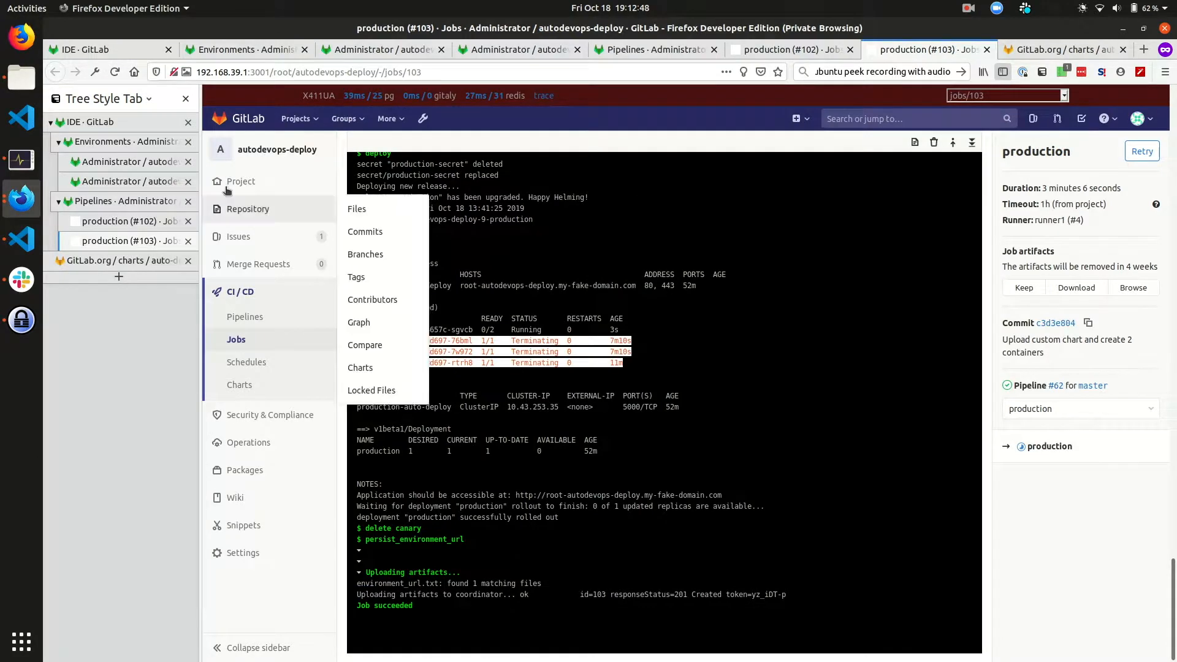
Show the live pod logs for the production environment
{"action": "left_click", "coordinate": [244, 49]}
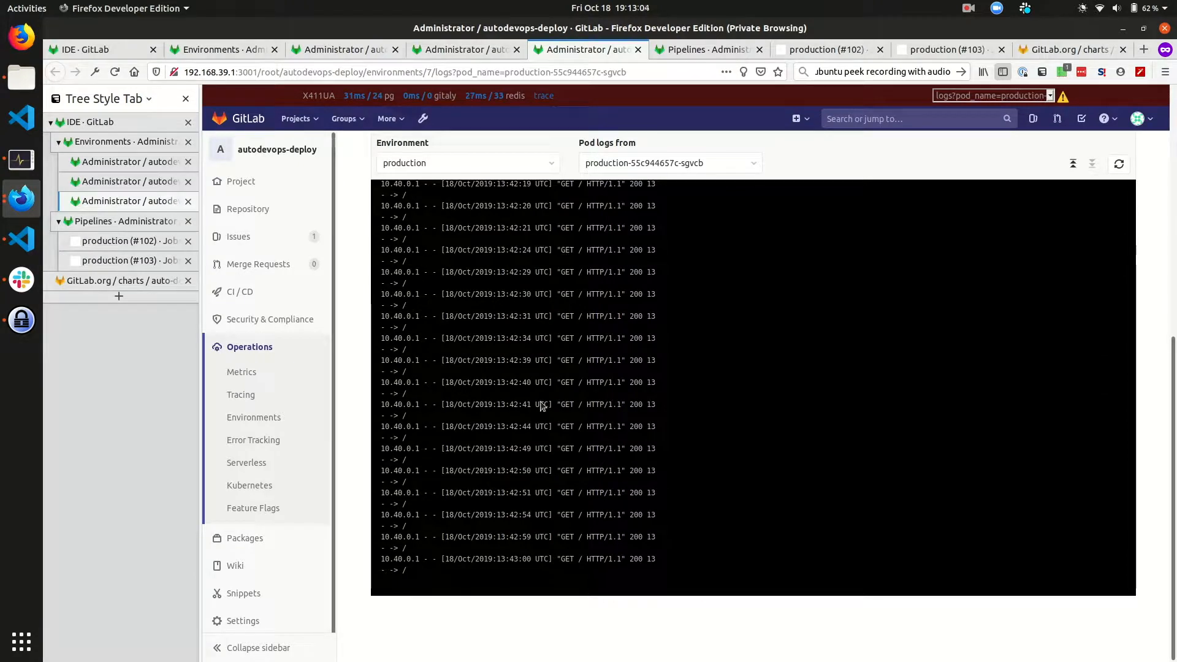
{"action": "mouse_move", "coordinate": [704, 283]}
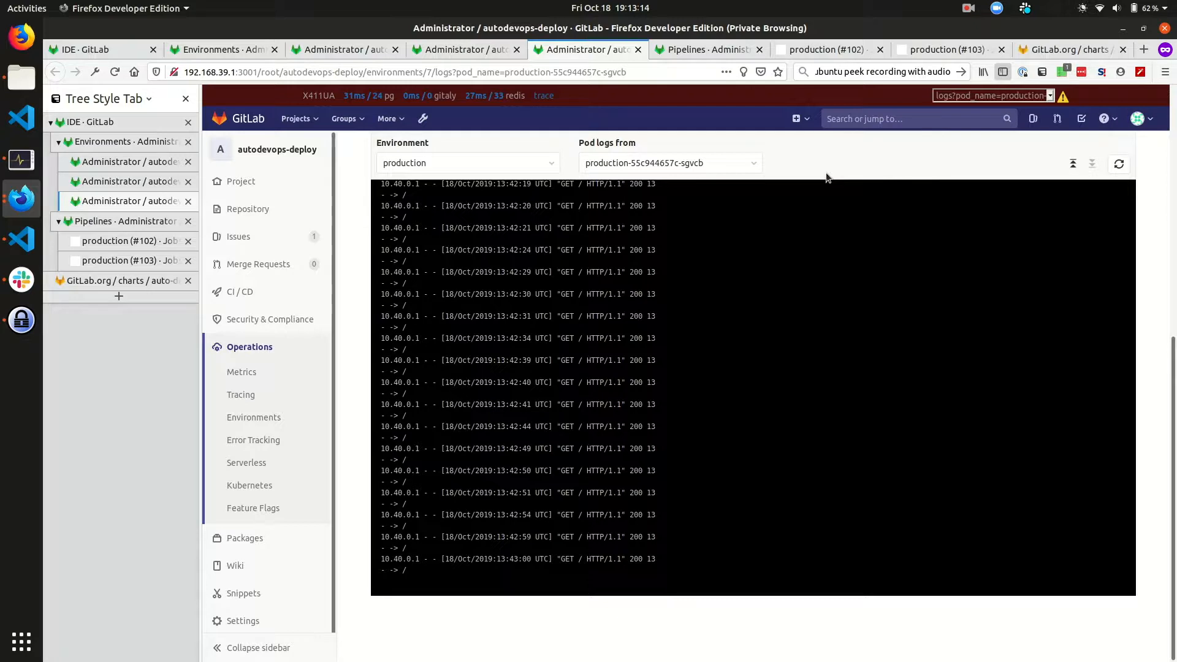
{"action": "mouse_move", "coordinate": [779, 376]}
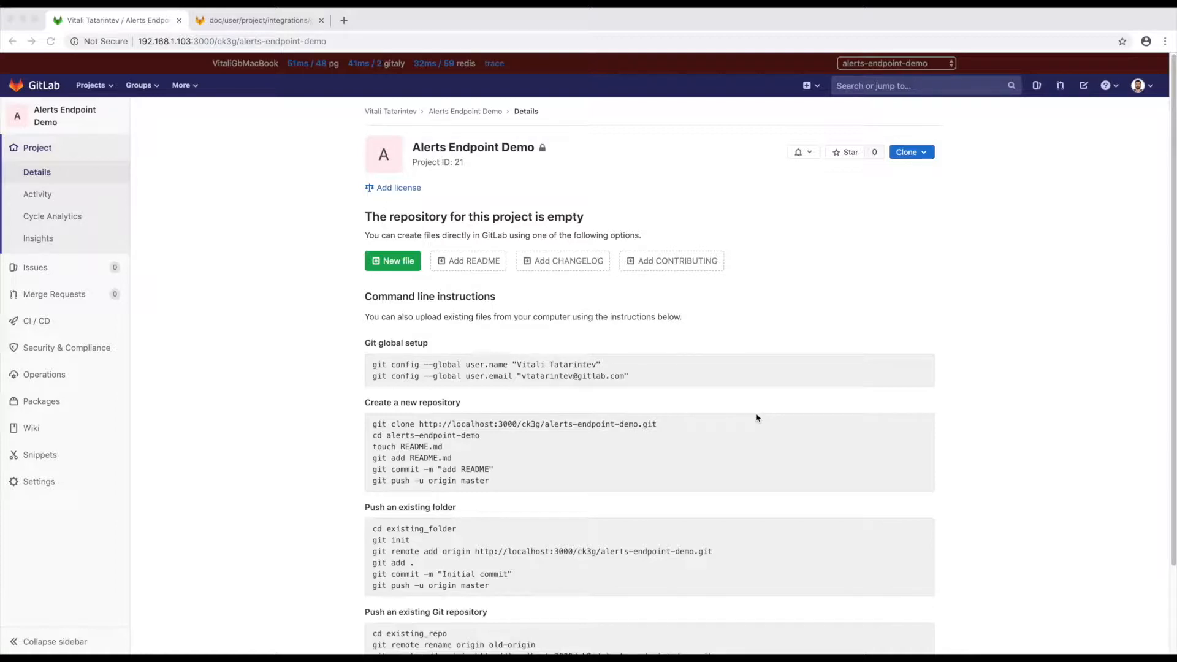
{"action": "mouse_move", "coordinate": [293, 581]}
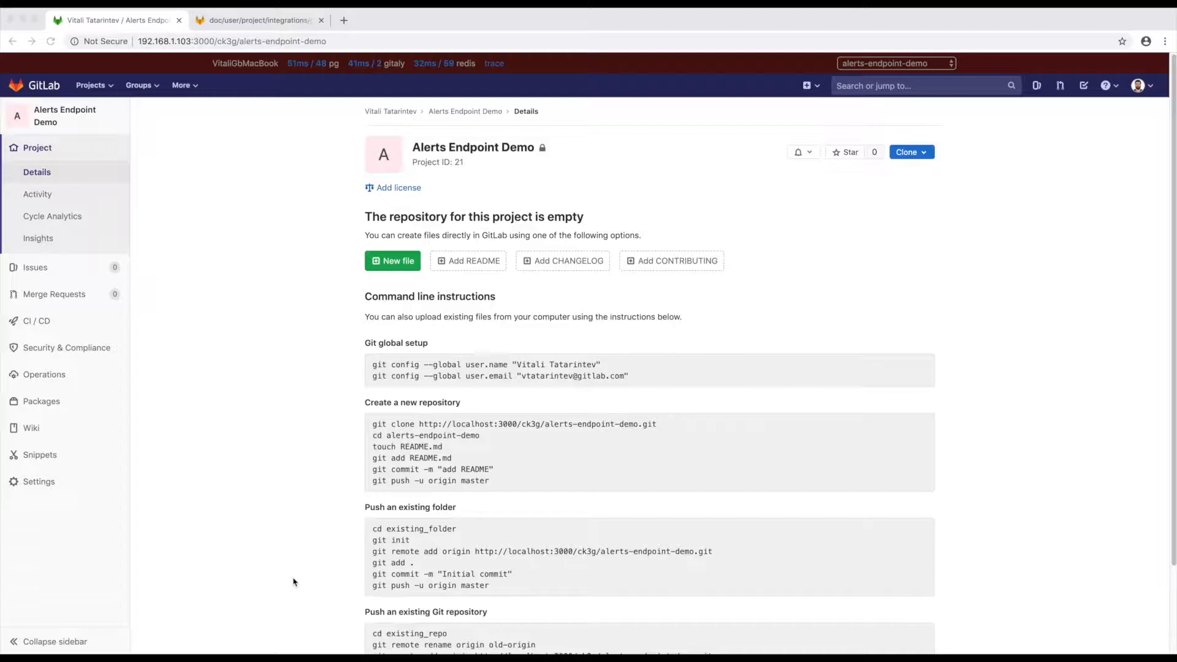
{"action": "mouse_move", "coordinate": [240, 576]}
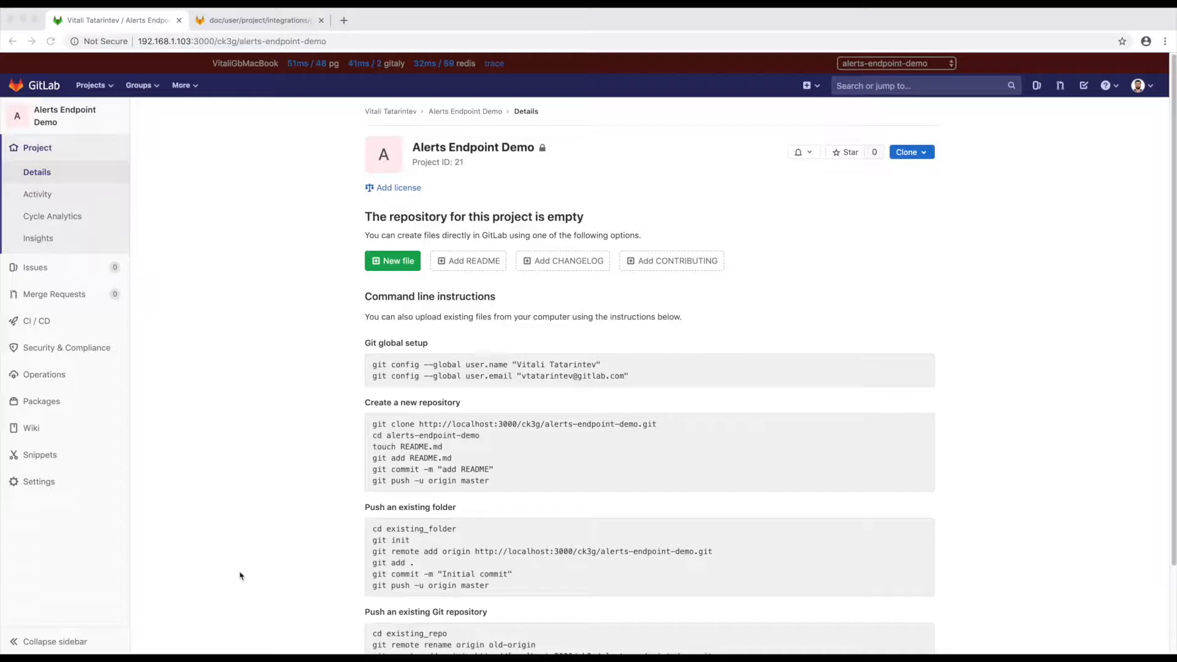
Reach the Alerts endpoint service under Settings > Integrations
{"action": "left_click", "coordinate": [38, 481]}
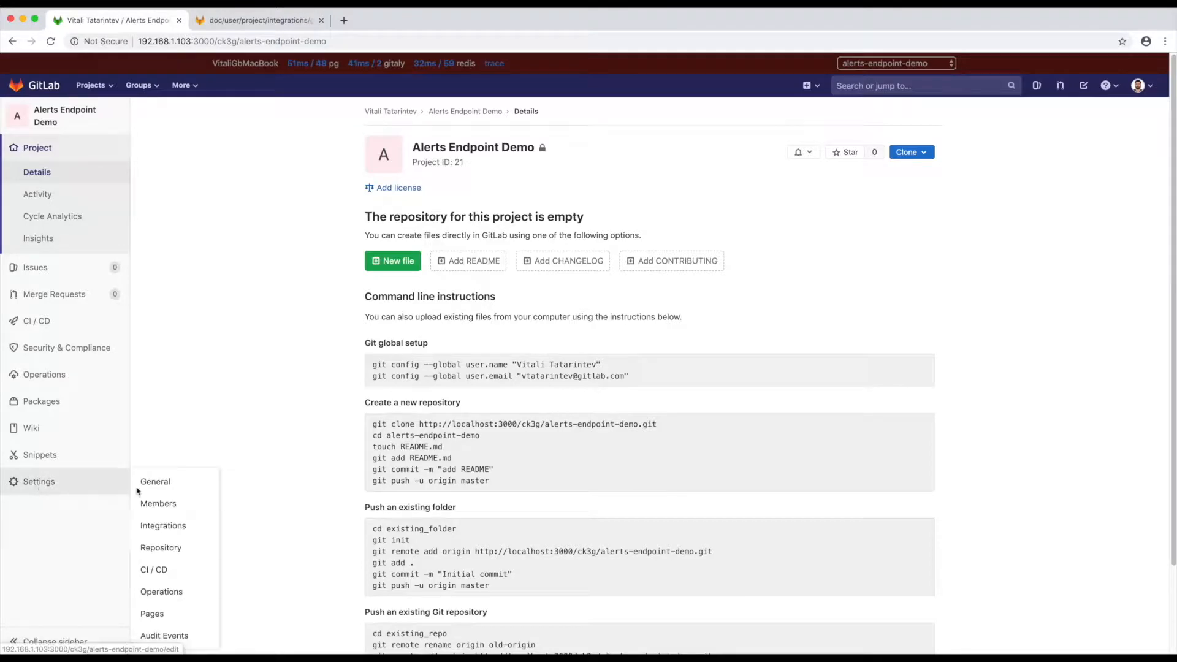
{"action": "left_click", "coordinate": [163, 526]}
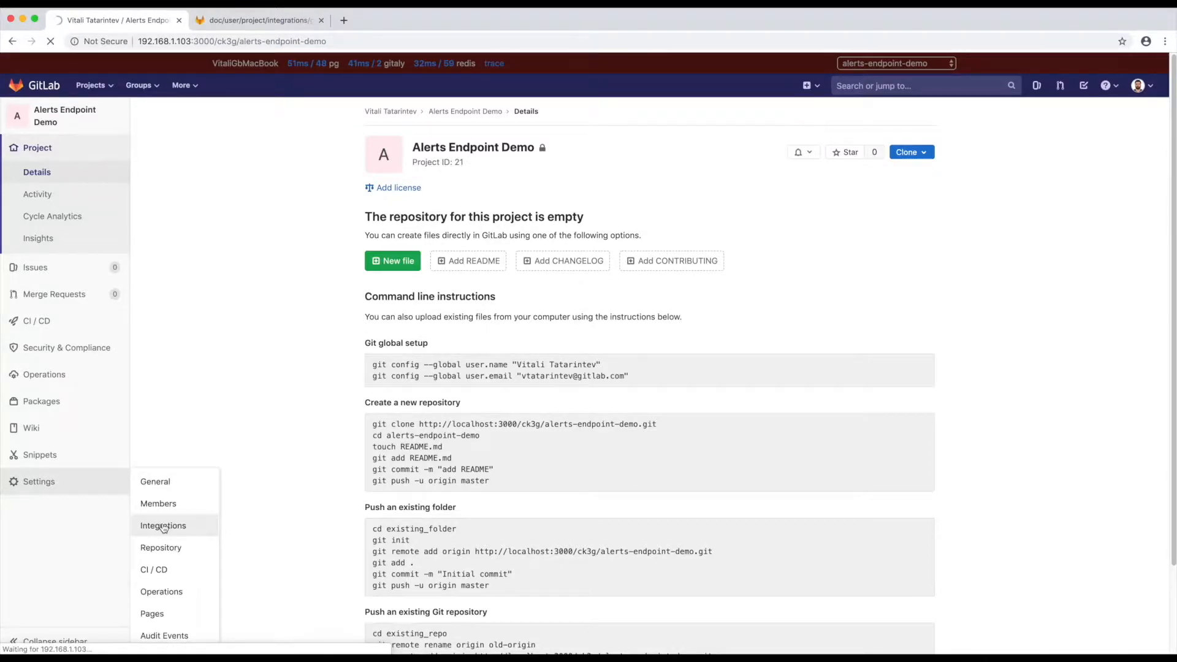
{"action": "left_click", "coordinate": [164, 527]}
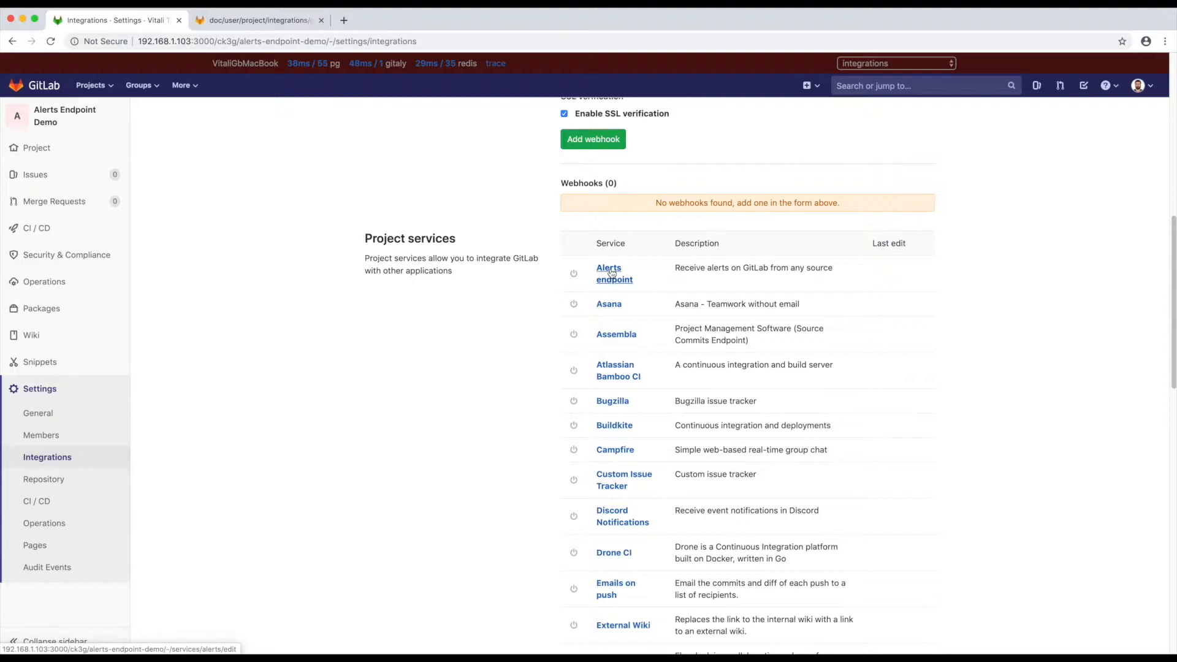
{"action": "left_click", "coordinate": [613, 274]}
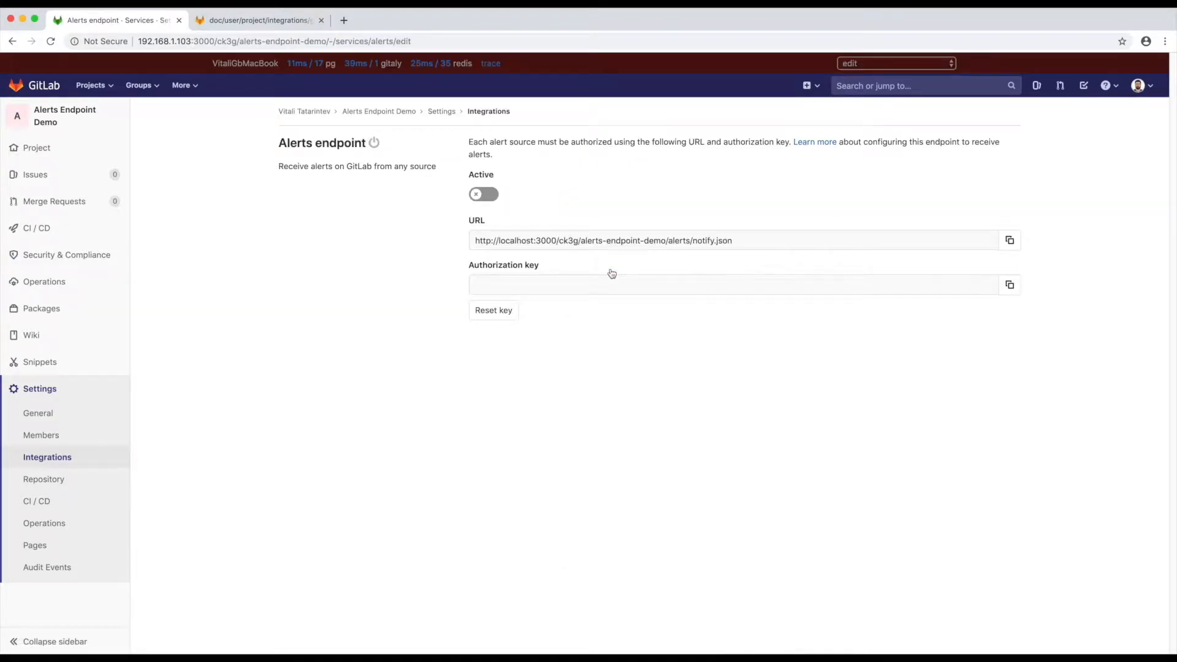
Toggle the Alerts endpoint active and reset its authorization key
{"action": "left_click", "coordinate": [483, 195]}
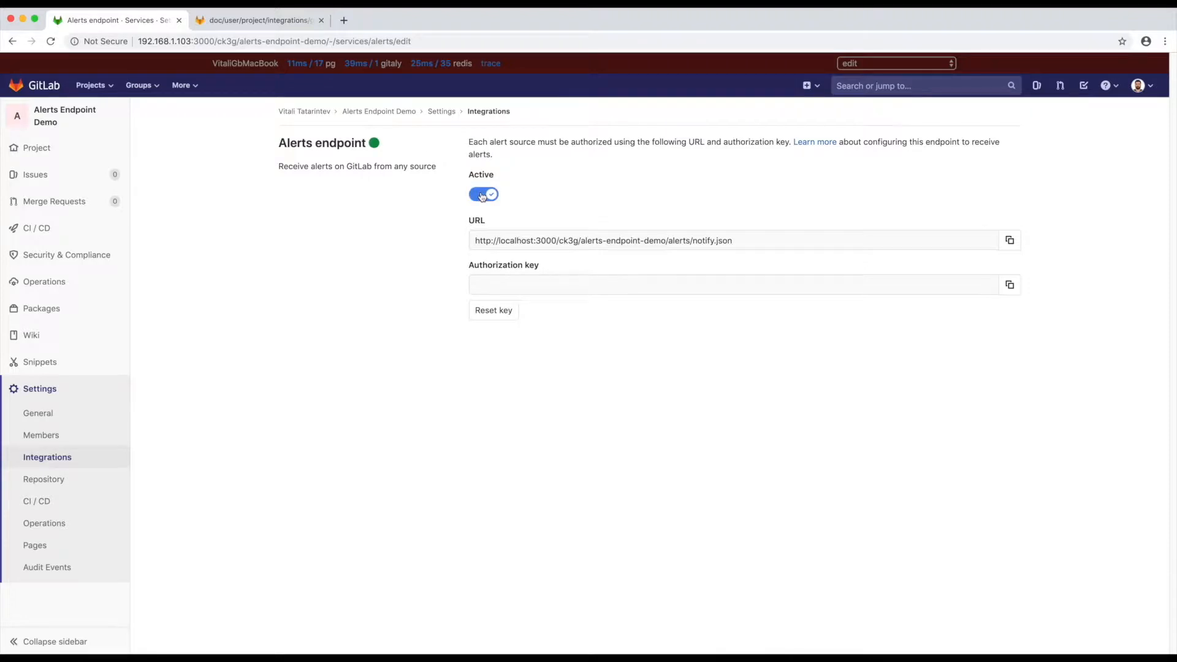
{"action": "mouse_move", "coordinate": [556, 290]}
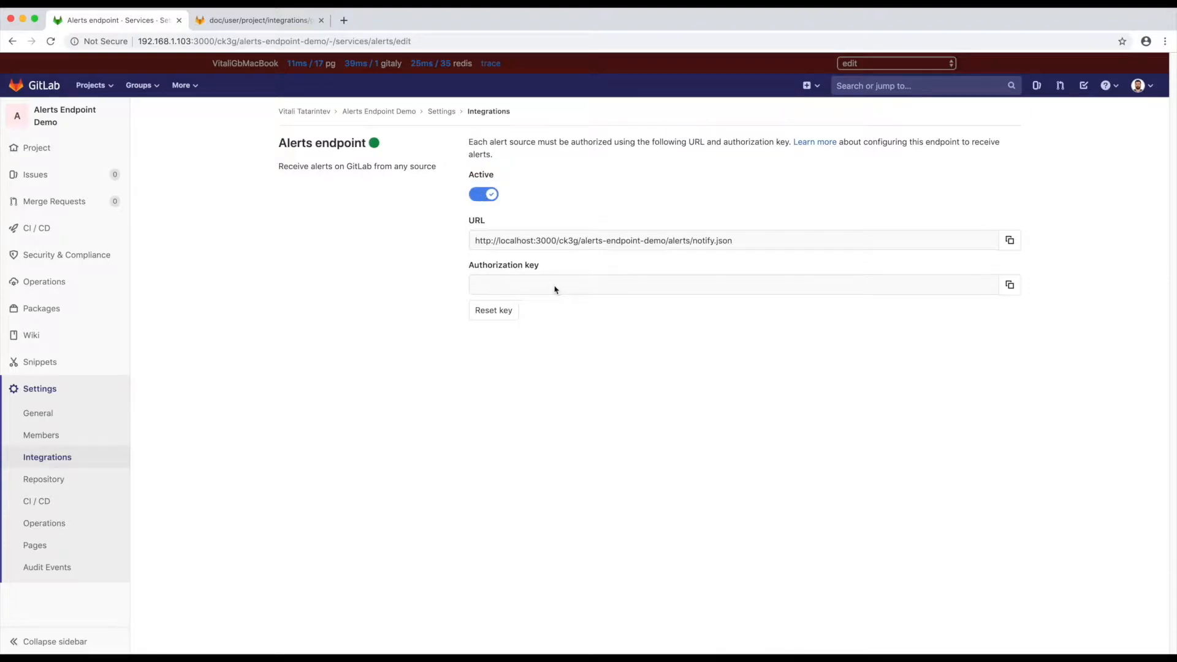
{"action": "mouse_move", "coordinate": [557, 306]}
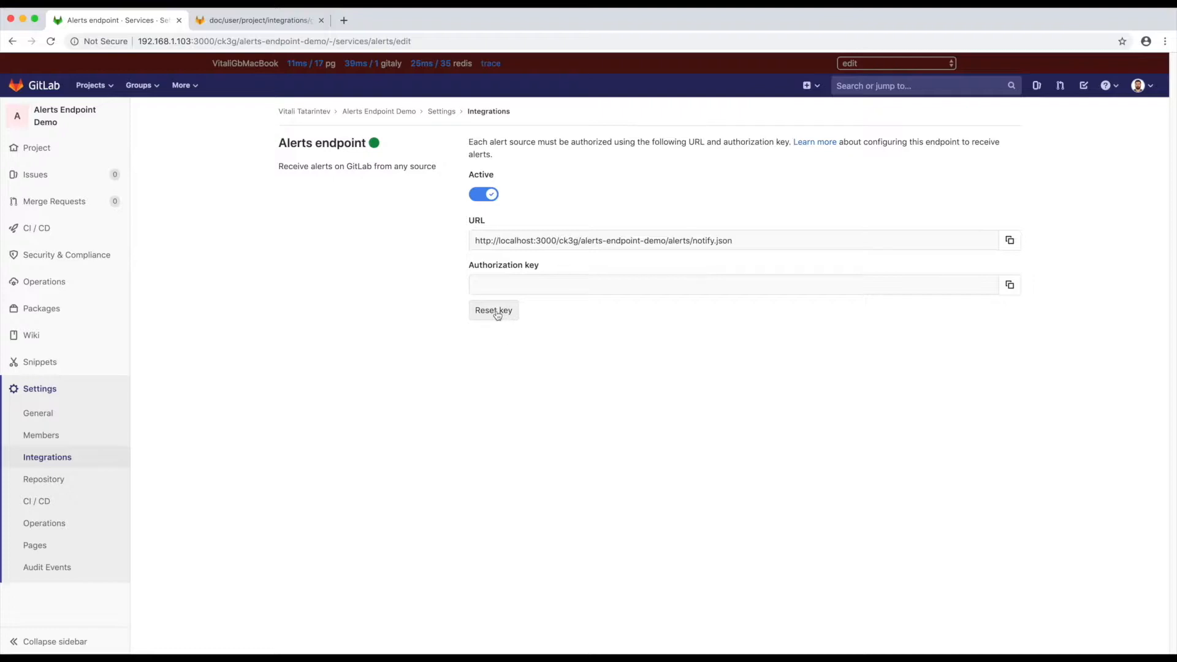
{"action": "left_click", "coordinate": [493, 310]}
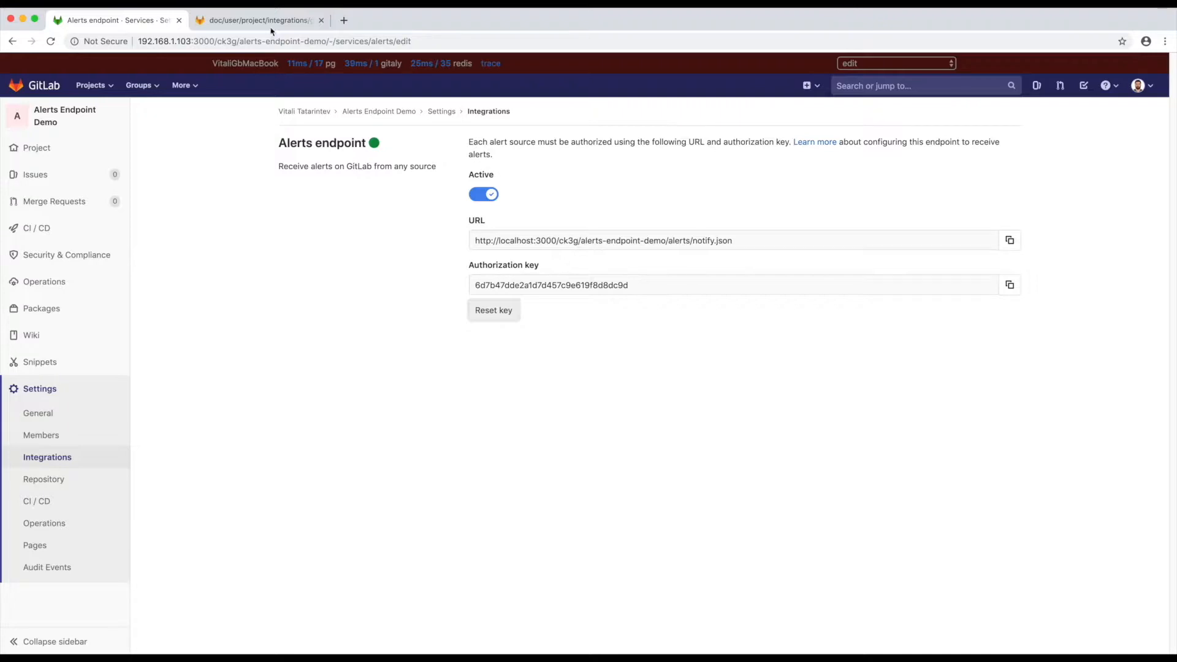
{"action": "left_click", "coordinate": [258, 21]}
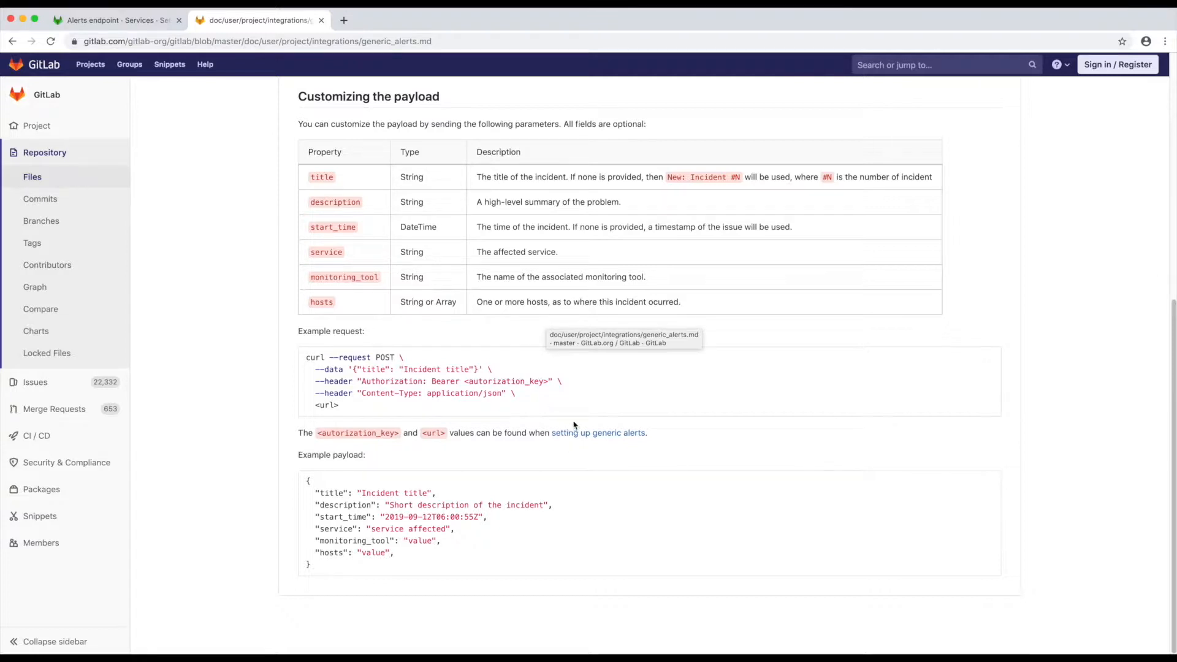
{"action": "mouse_move", "coordinate": [329, 428]}
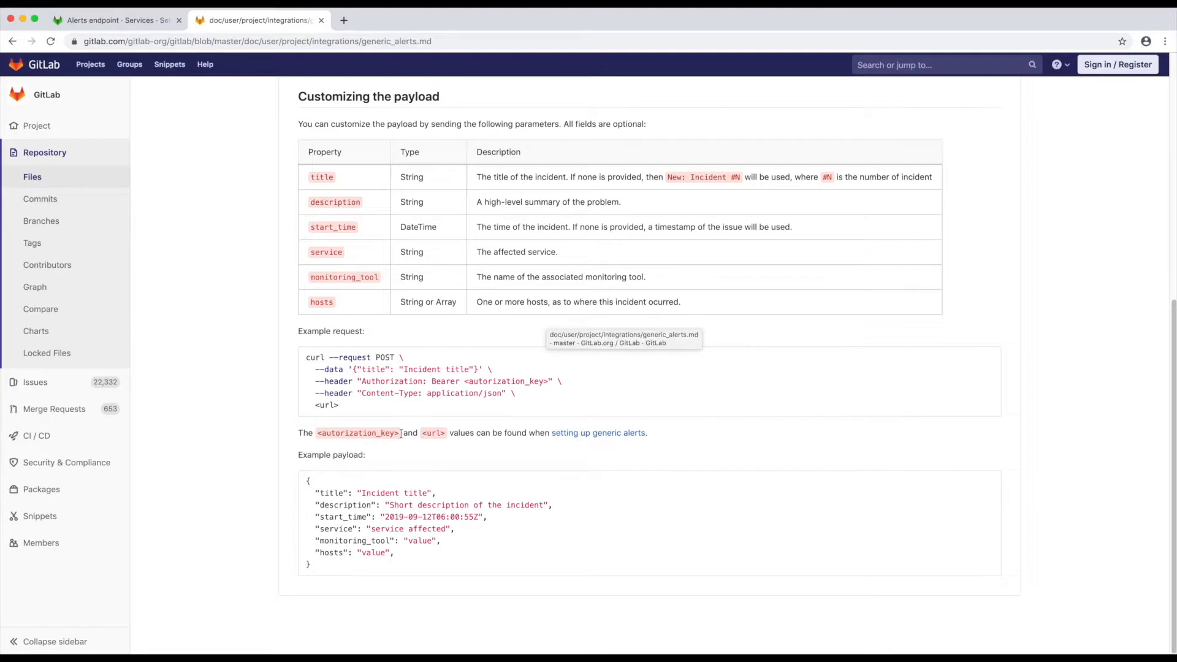
{"action": "mouse_move", "coordinate": [398, 434]}
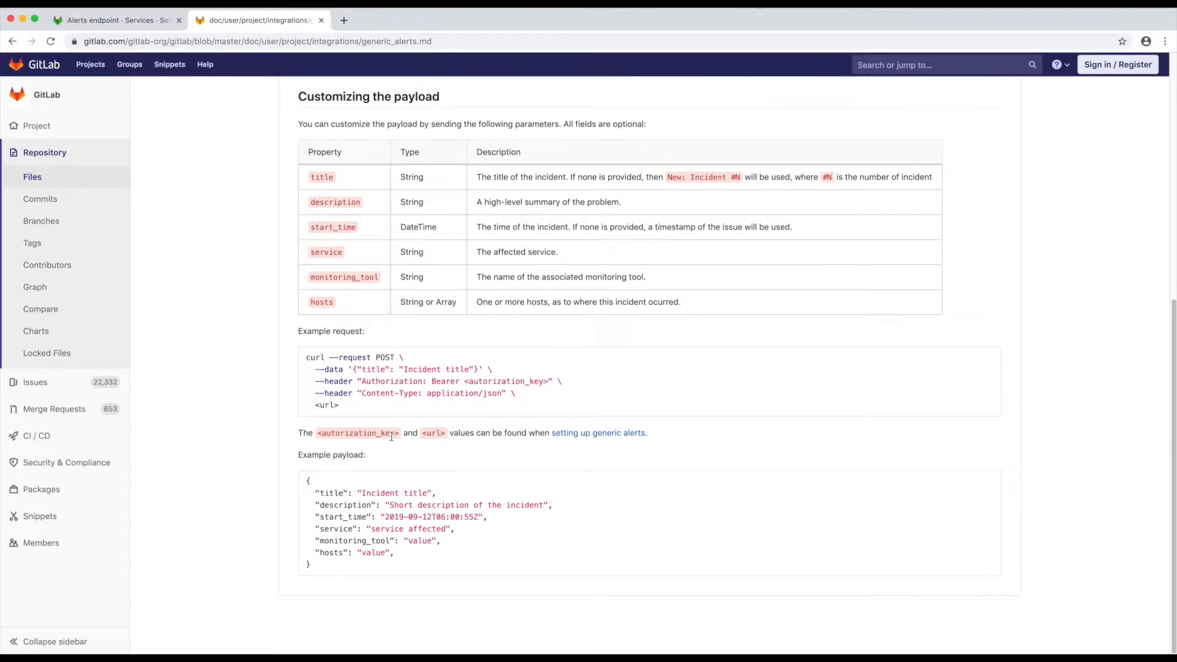
Return from the generic alerts docs to the Alerts endpoint settings tab
{"action": "left_click", "coordinate": [113, 20]}
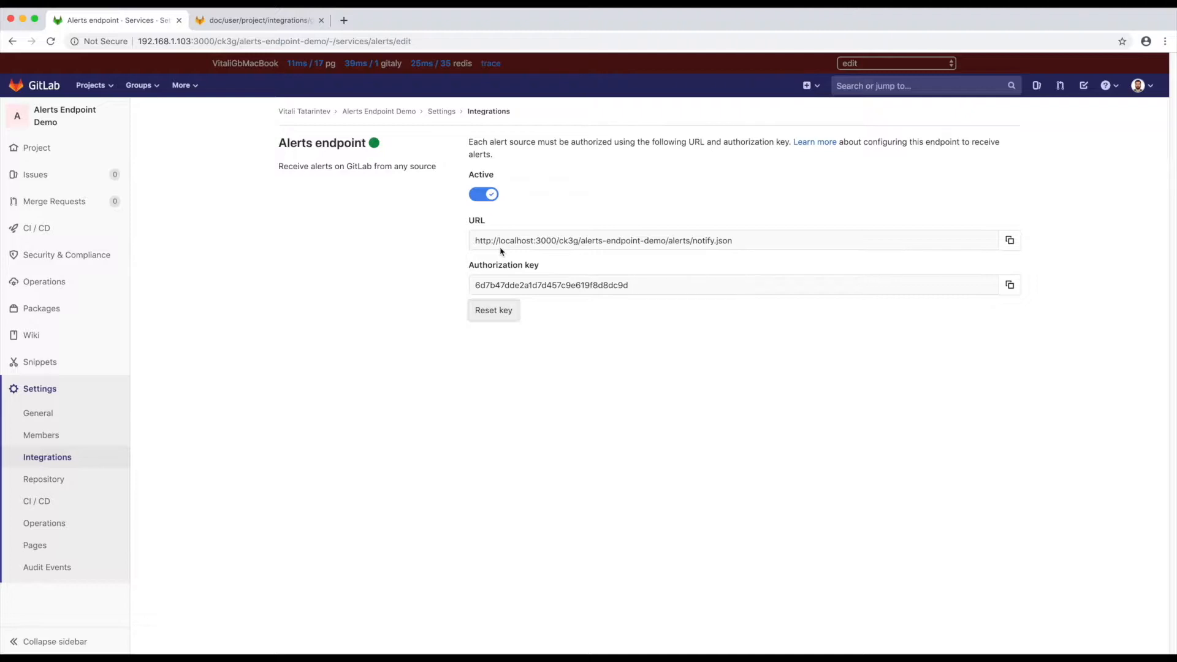
{"action": "mouse_move", "coordinate": [312, 600]}
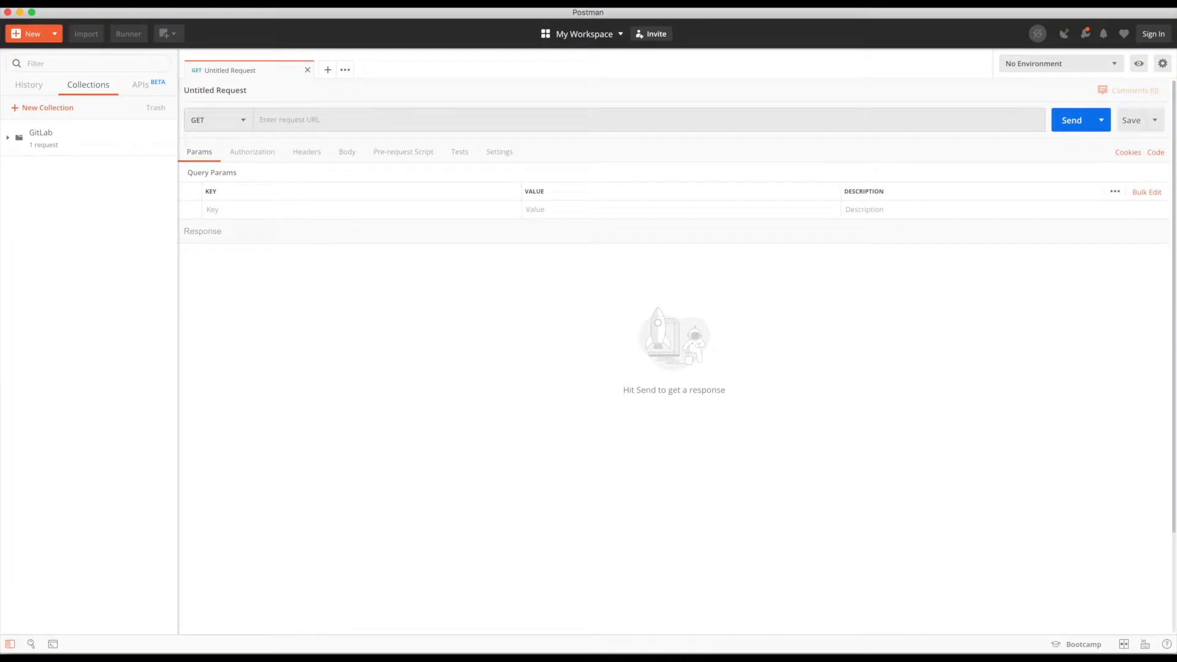
{"action": "mouse_move", "coordinate": [661, 554]}
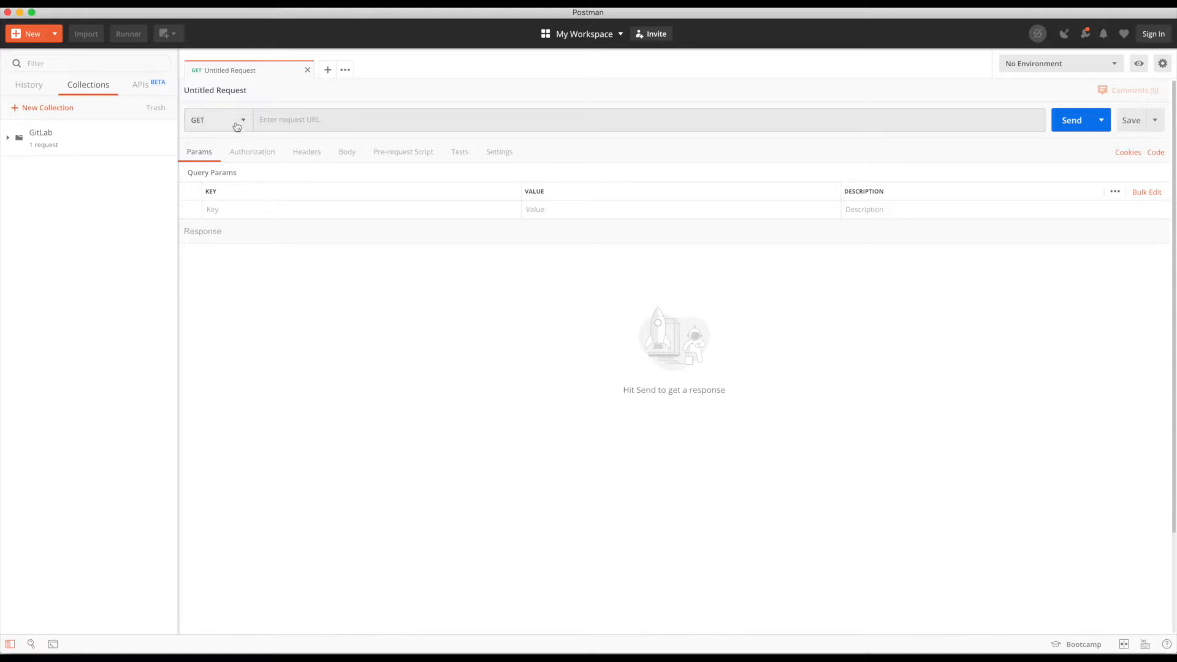
{"action": "left_click", "coordinate": [218, 118]}
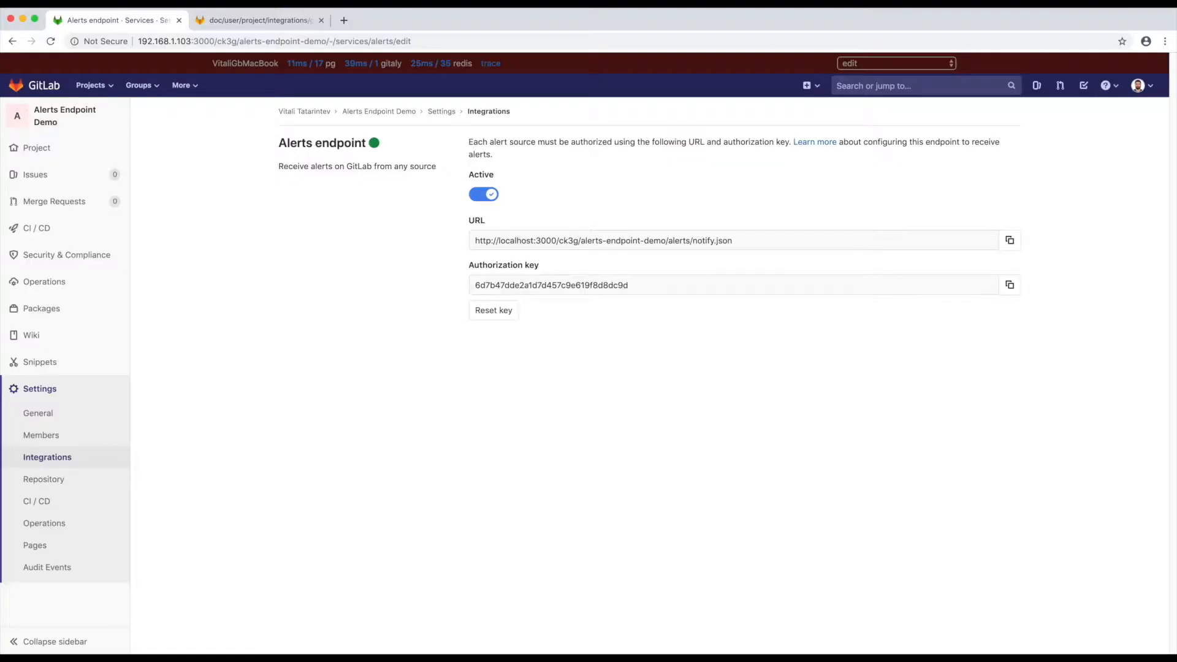
{"action": "mouse_move", "coordinate": [1009, 240]}
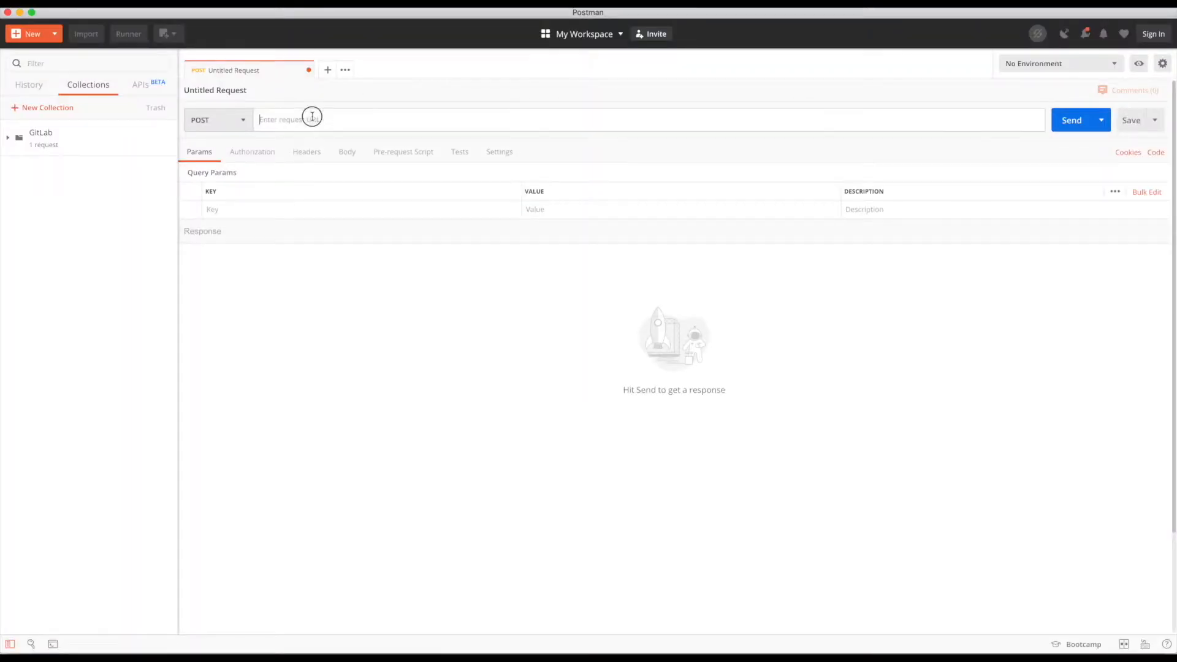
{"action": "type", "text": "http://localhost:3000/ck3g/alerts-endpoint-demo/alerts/notify.json"}
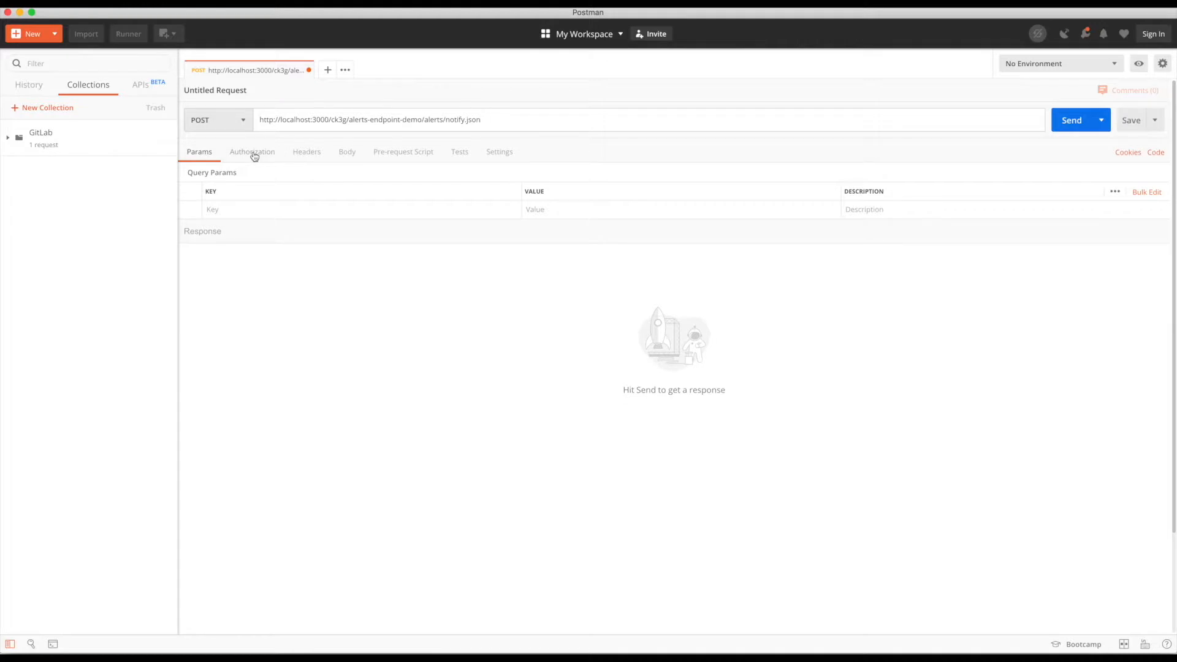
{"action": "left_click", "coordinate": [252, 152]}
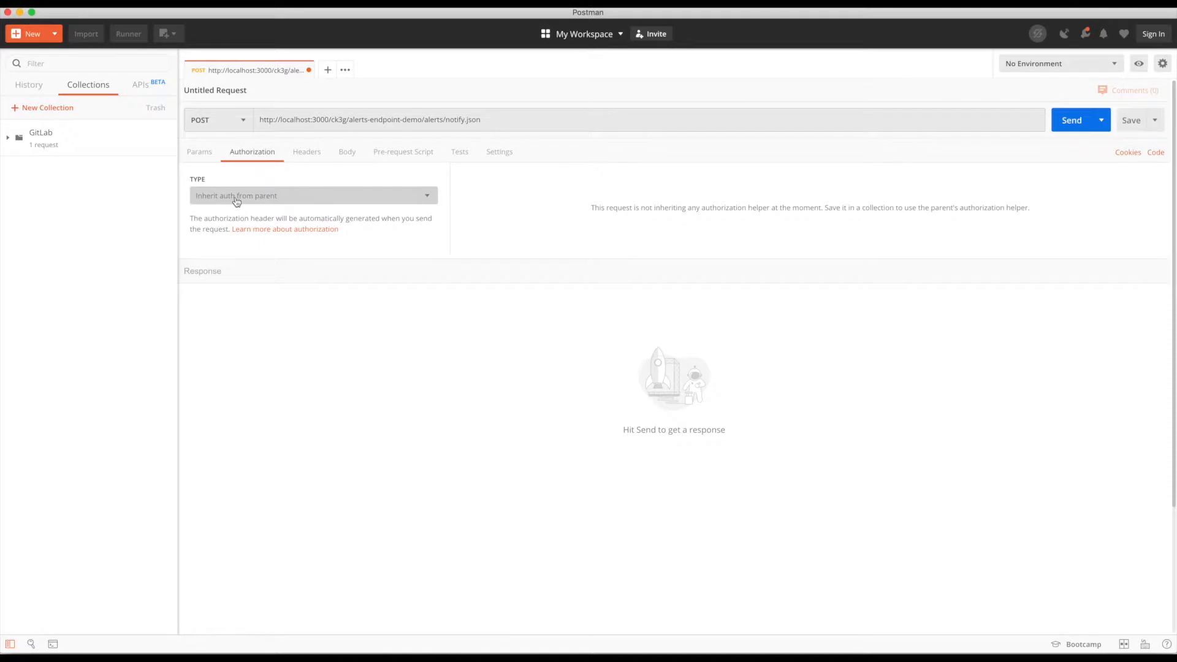
{"action": "left_click", "coordinate": [312, 195]}
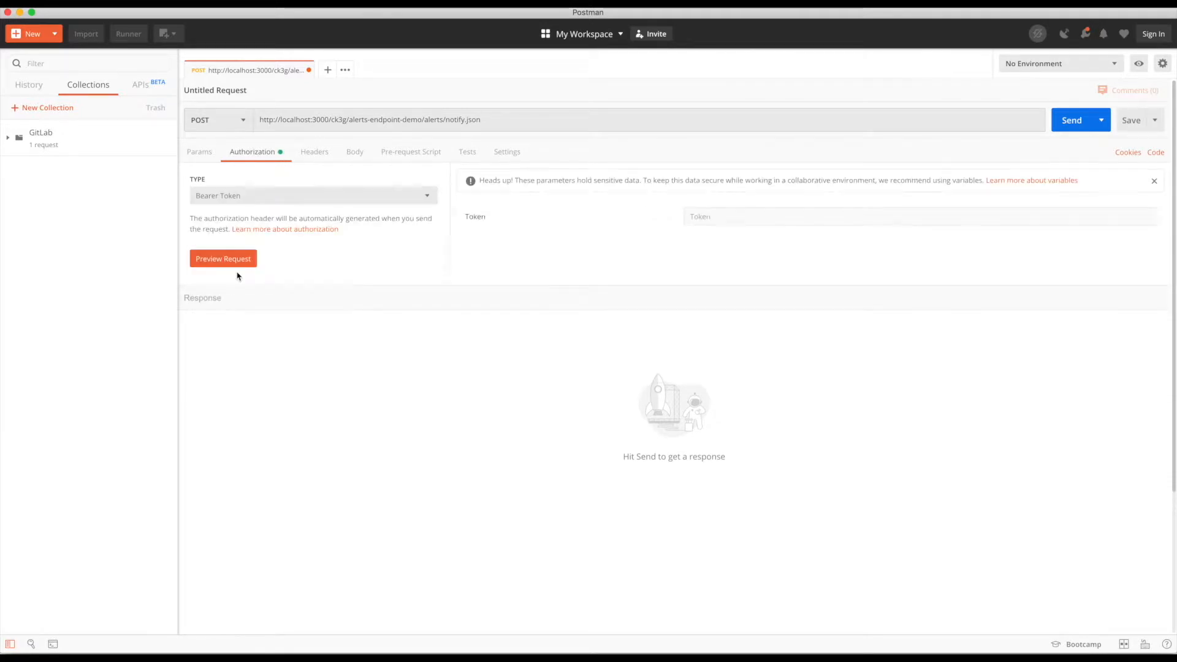
{"action": "mouse_move", "coordinate": [342, 222]}
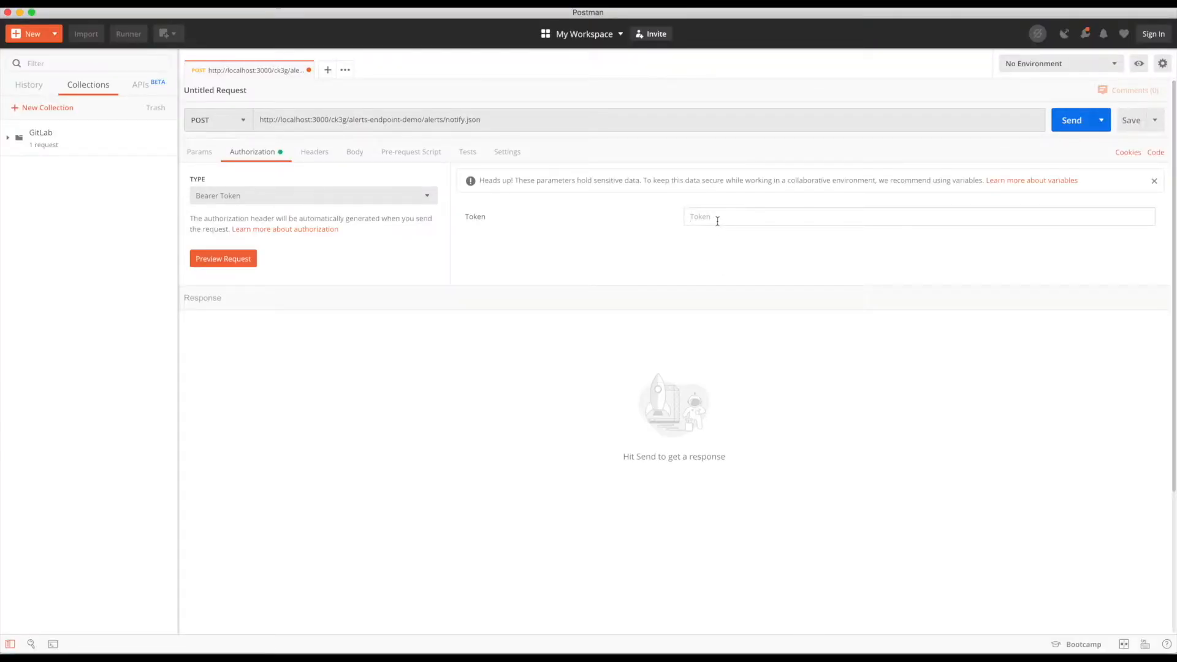
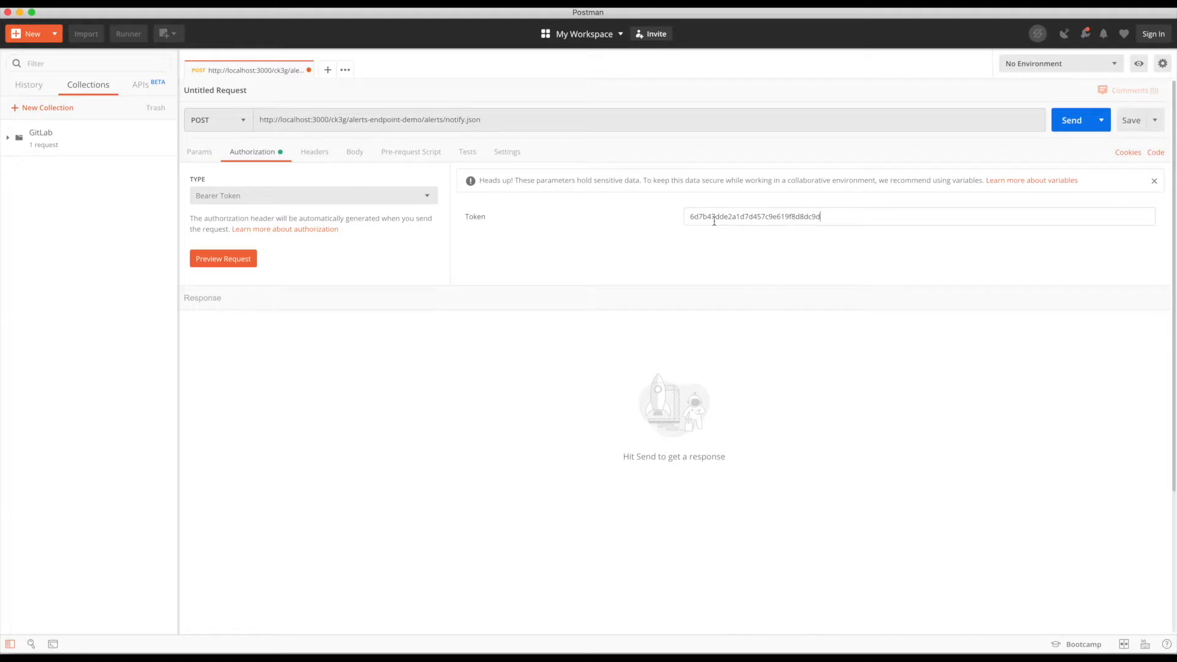
{"action": "mouse_move", "coordinate": [323, 159]}
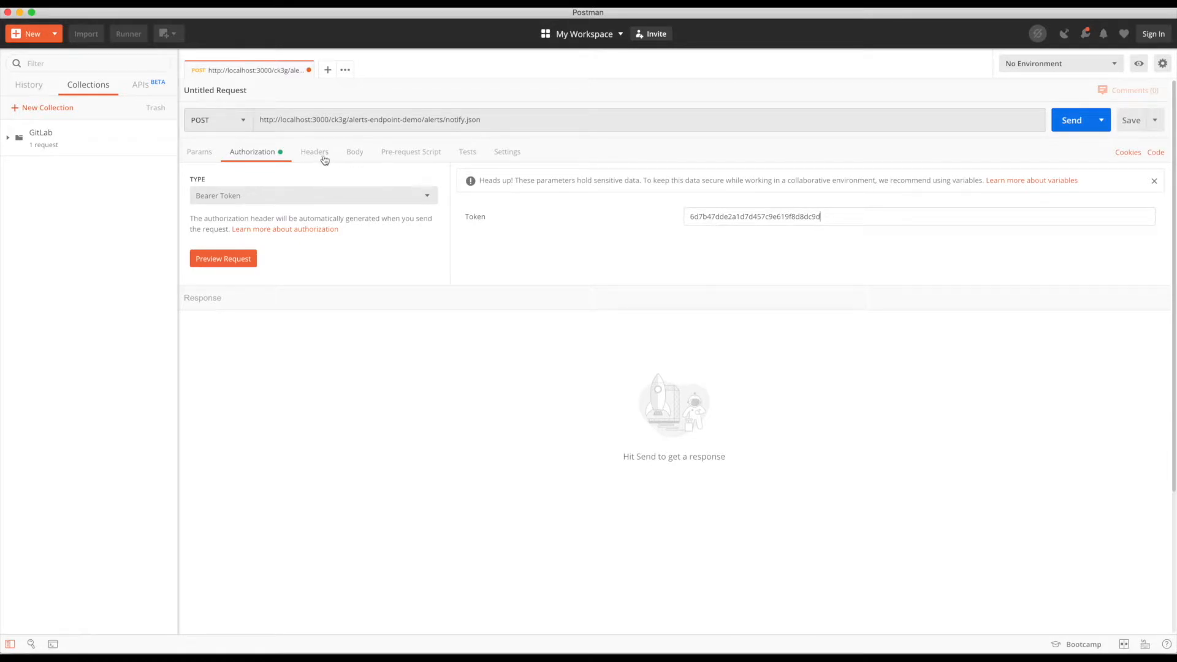
{"action": "left_click", "coordinate": [315, 152]}
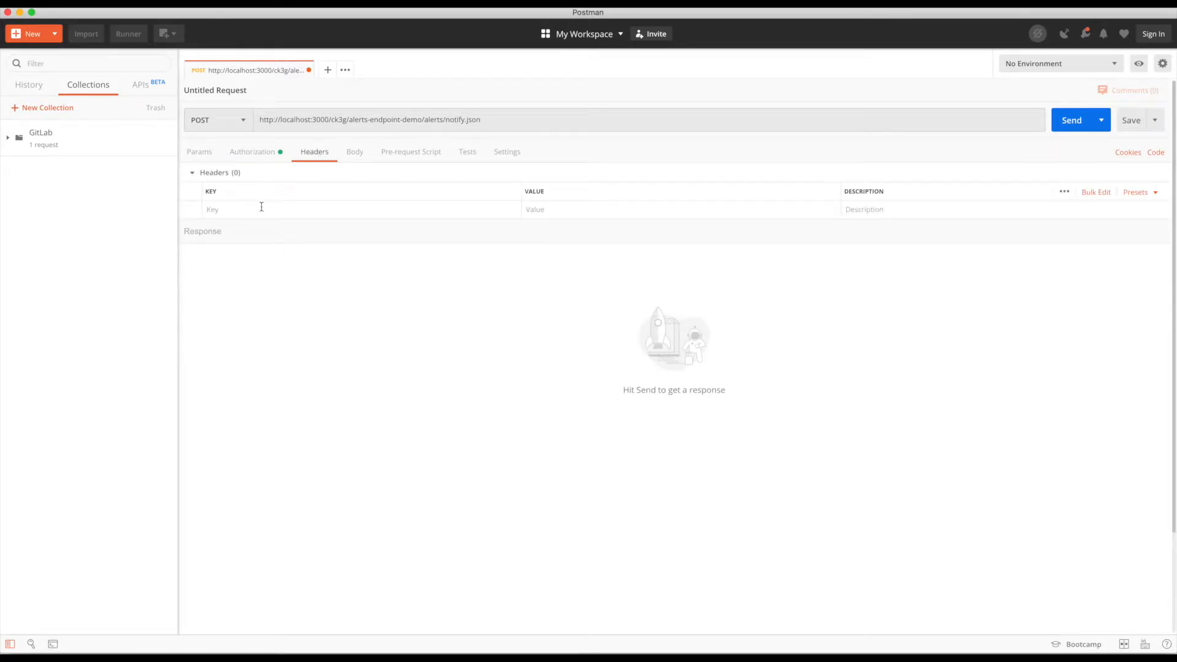
{"action": "type", "text": "Content-Type"}
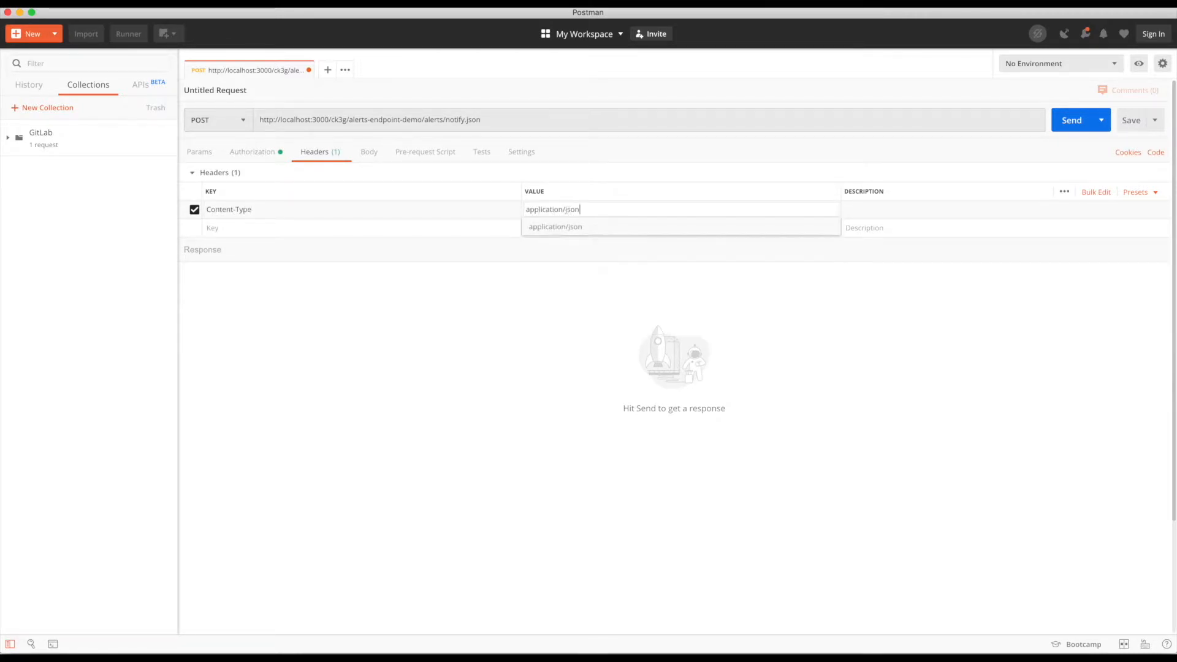
{"action": "left_click", "coordinate": [554, 226]}
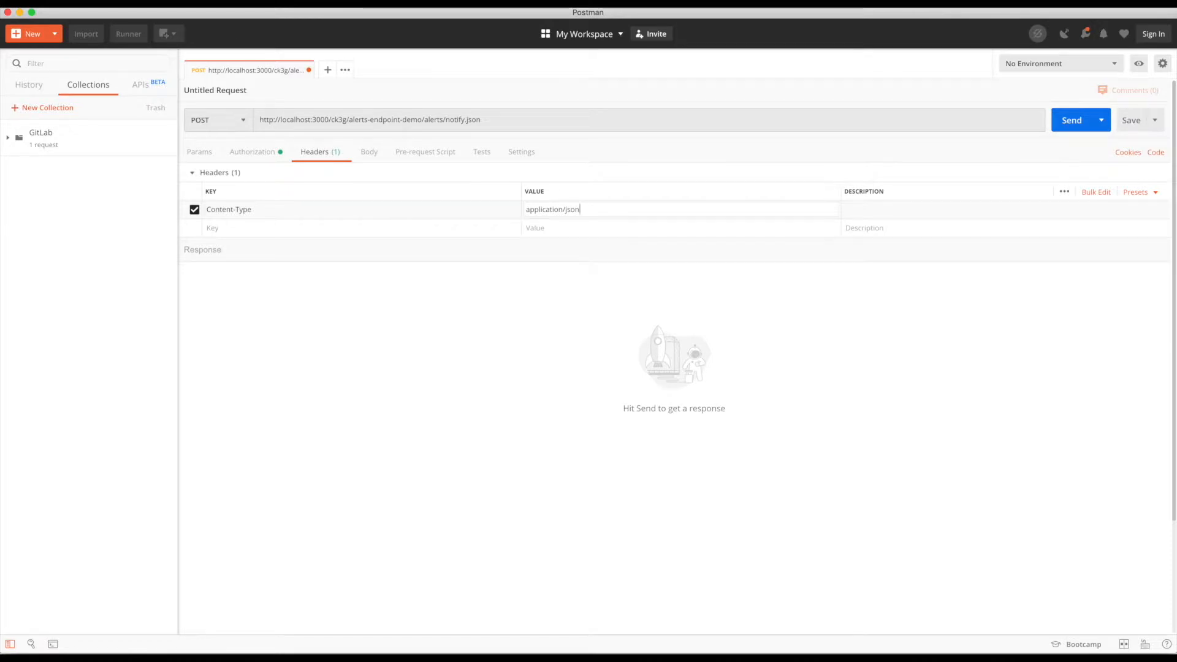
{"action": "mouse_move", "coordinate": [285, 200]}
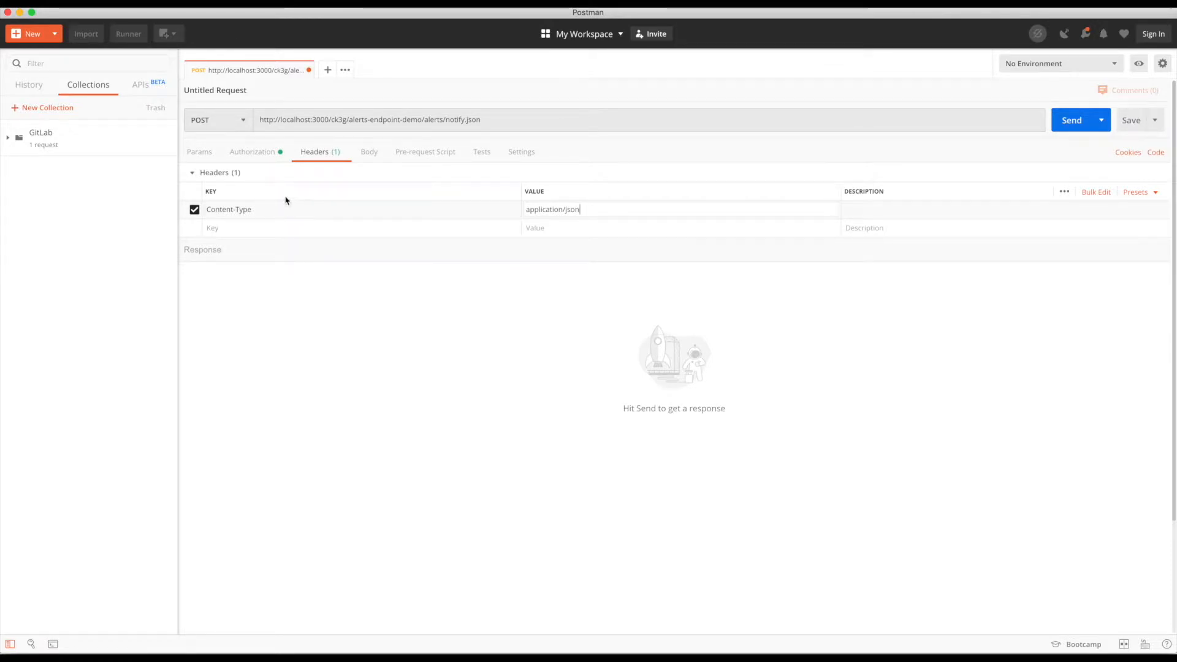
{"action": "left_click", "coordinate": [369, 151]}
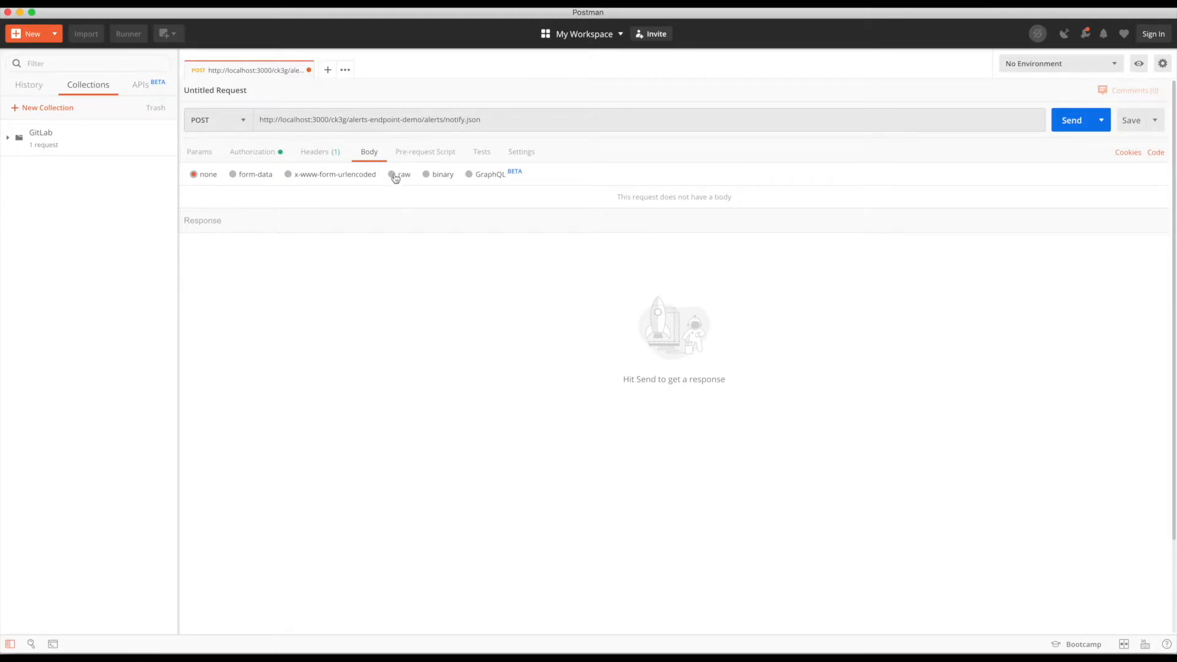
Send the raw JSON alert payload to the endpoint, getting 200 OK
{"action": "left_click", "coordinate": [392, 173]}
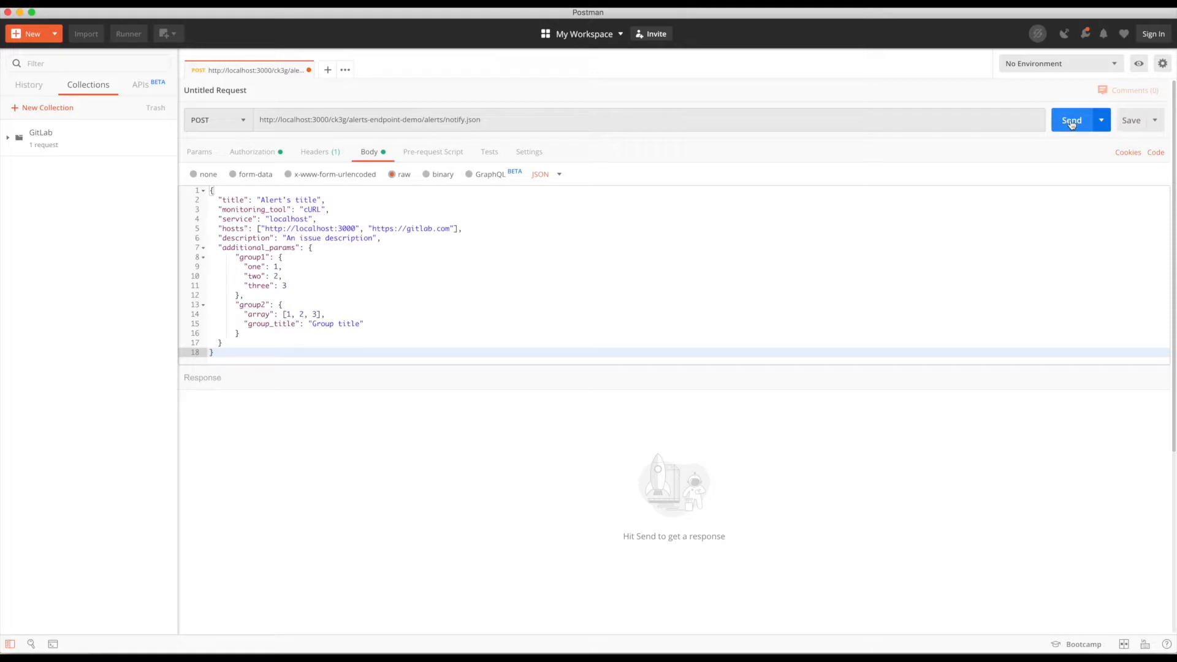
{"action": "left_click", "coordinate": [1072, 120]}
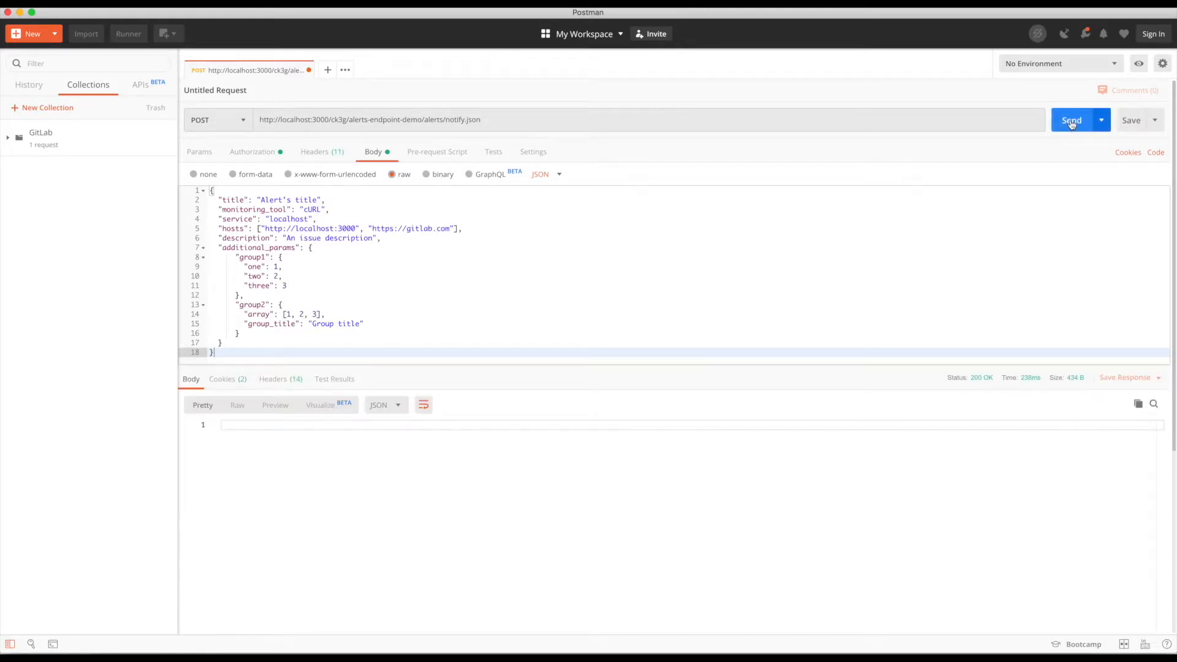
{"action": "mouse_move", "coordinate": [990, 374]}
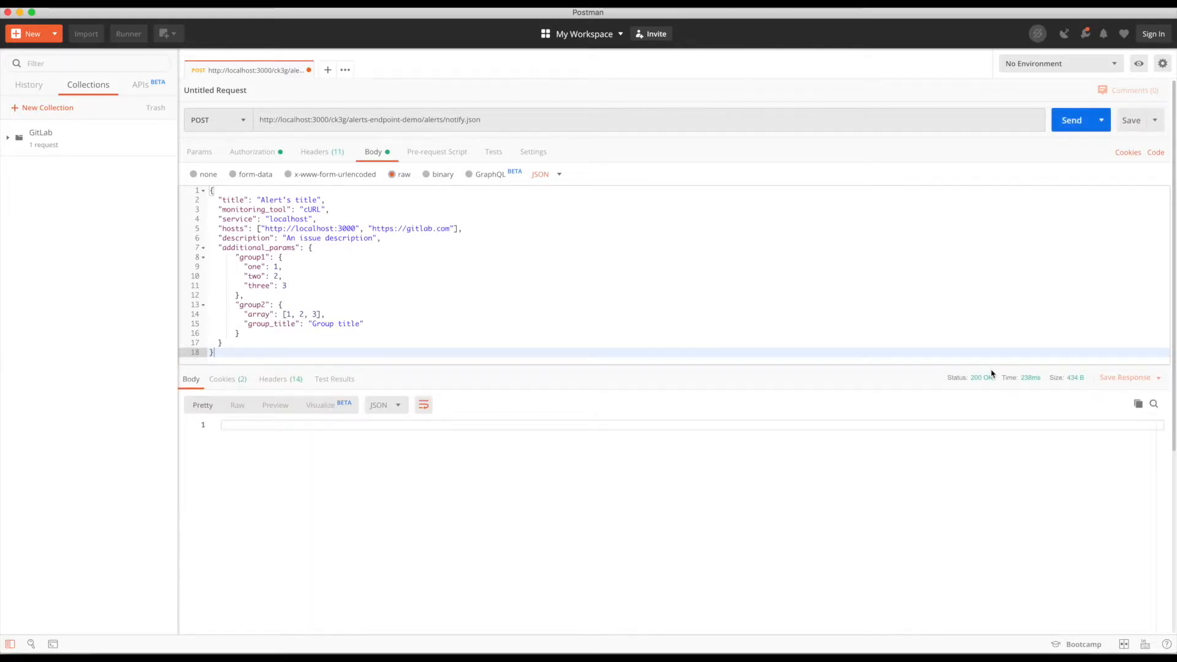
{"action": "mouse_move", "coordinate": [908, 371]}
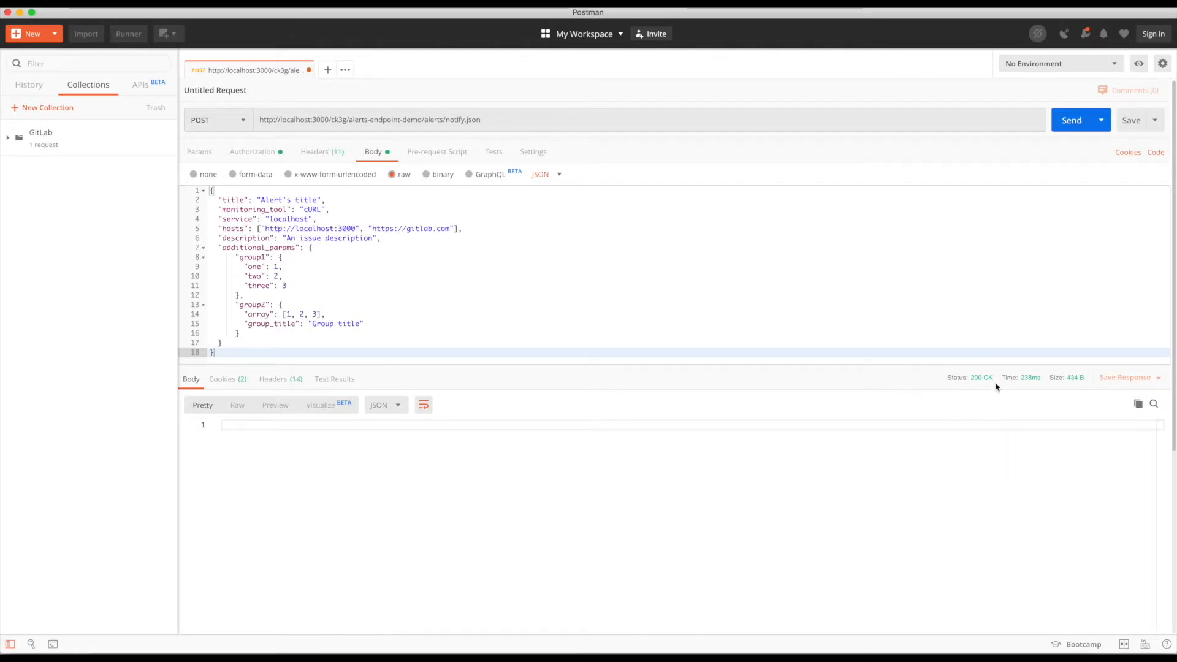
{"action": "mouse_move", "coordinate": [691, 568]}
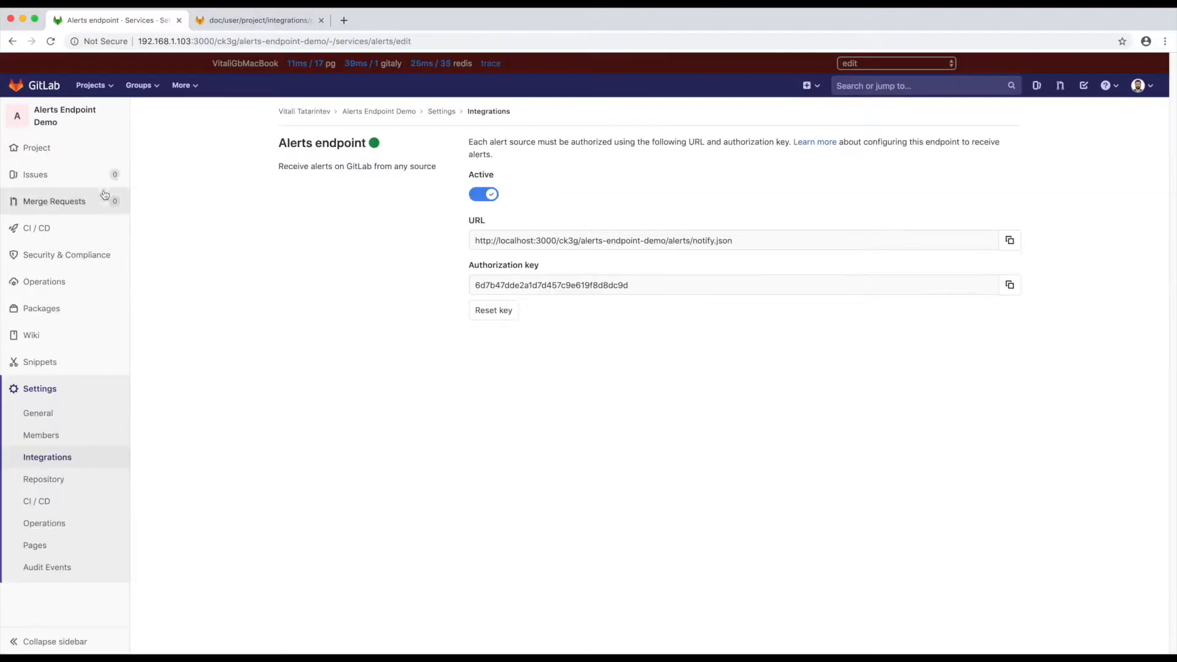
From the issues list, open issue #1 'Alert's title' created by GitLab Alert Bot
{"action": "left_click", "coordinate": [34, 174]}
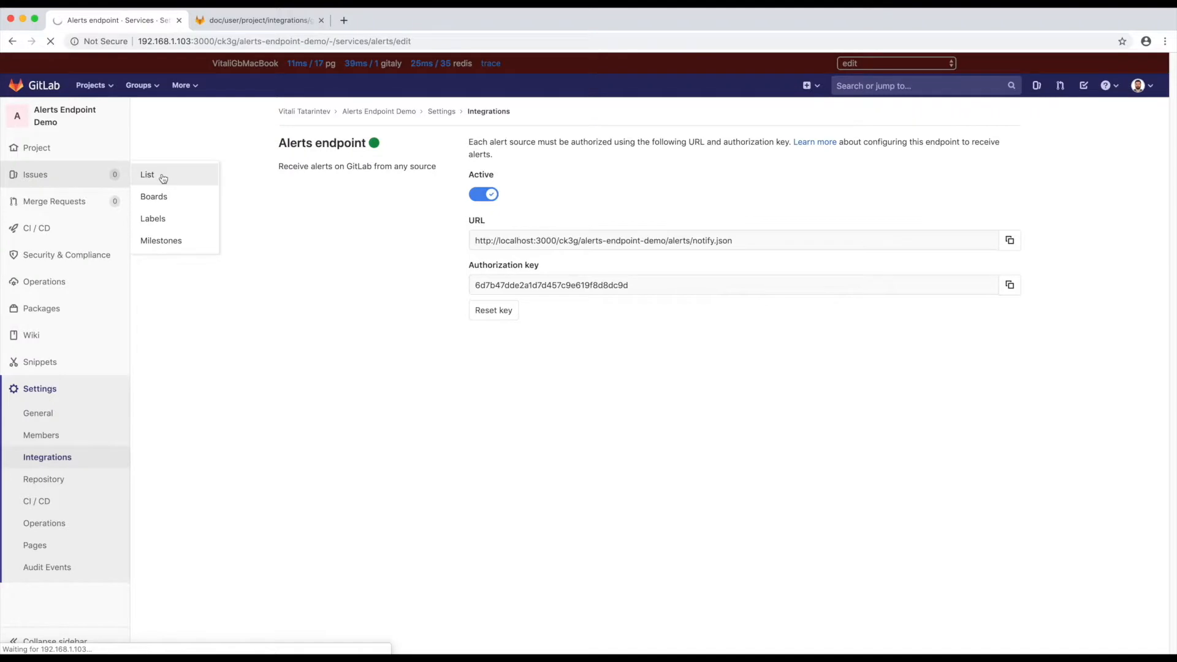
{"action": "left_click", "coordinate": [147, 174]}
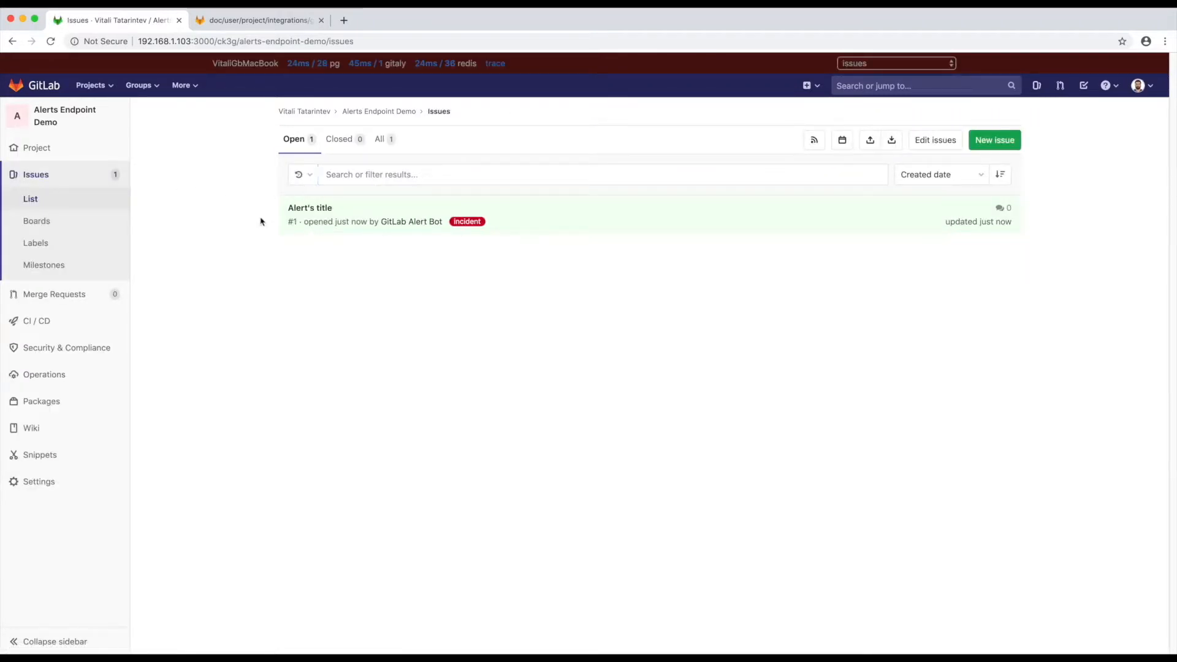
{"action": "left_click", "coordinate": [309, 208]}
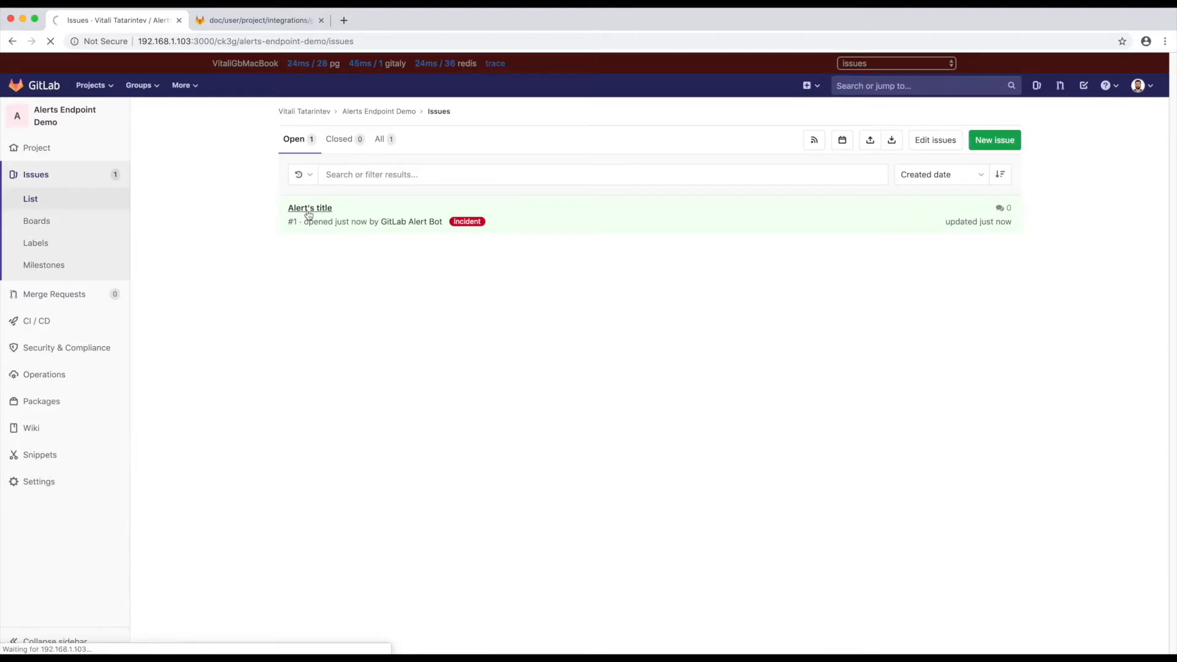
{"action": "left_click", "coordinate": [309, 208]}
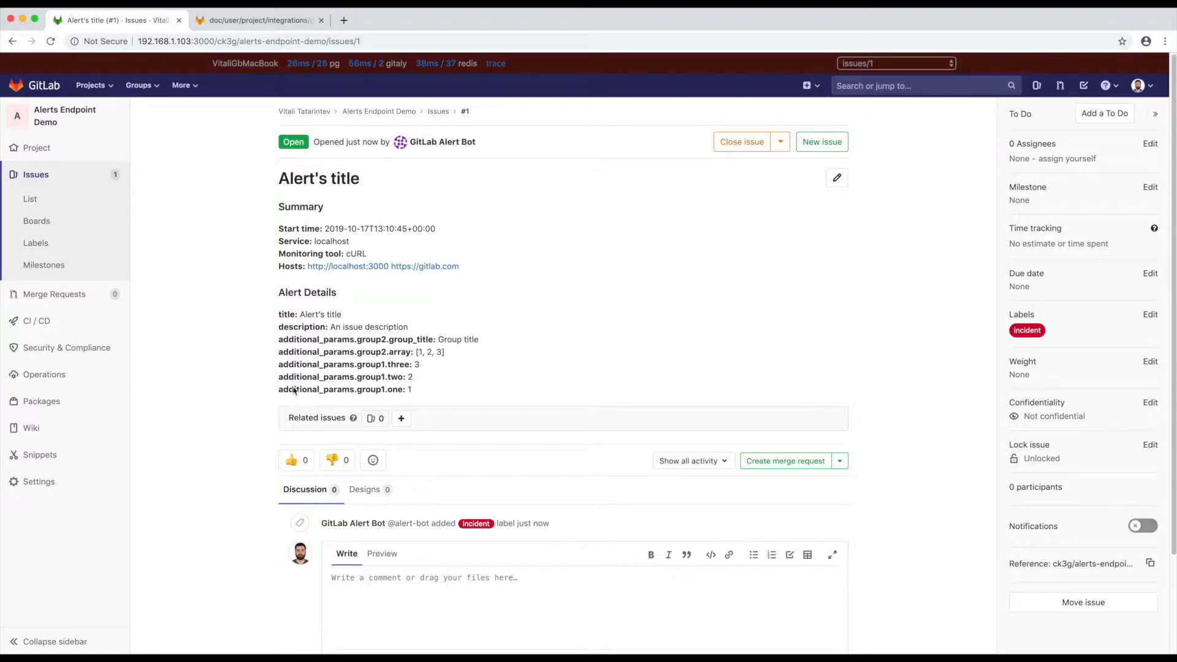
{"action": "mouse_move", "coordinate": [462, 312]}
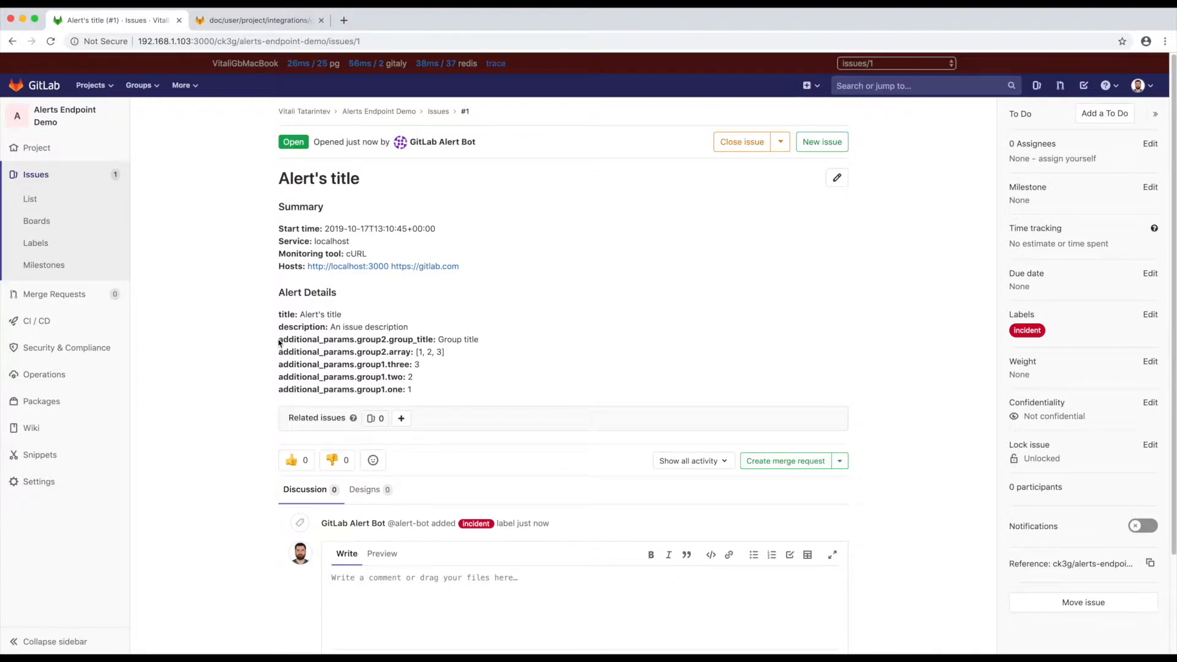
{"action": "mouse_move", "coordinate": [492, 342]}
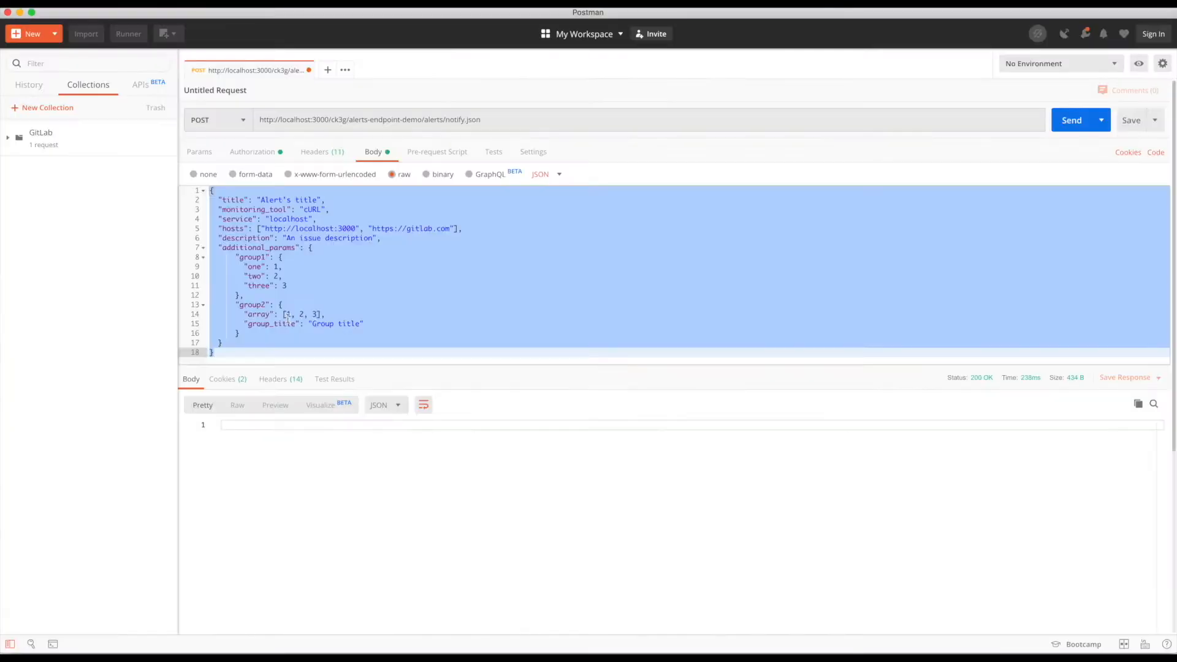
Send the request again with body {} and open the resulting 'New: Incident' issue
{"action": "left_click", "coordinate": [216, 352]}
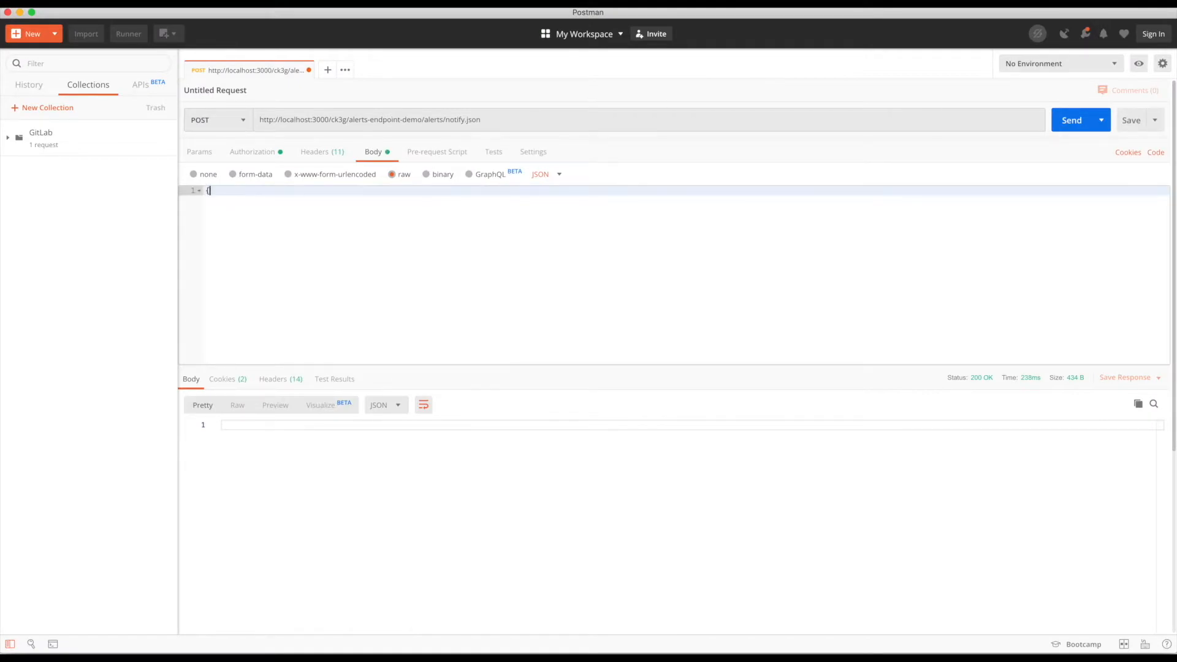
{"action": "type", "text": "}"}
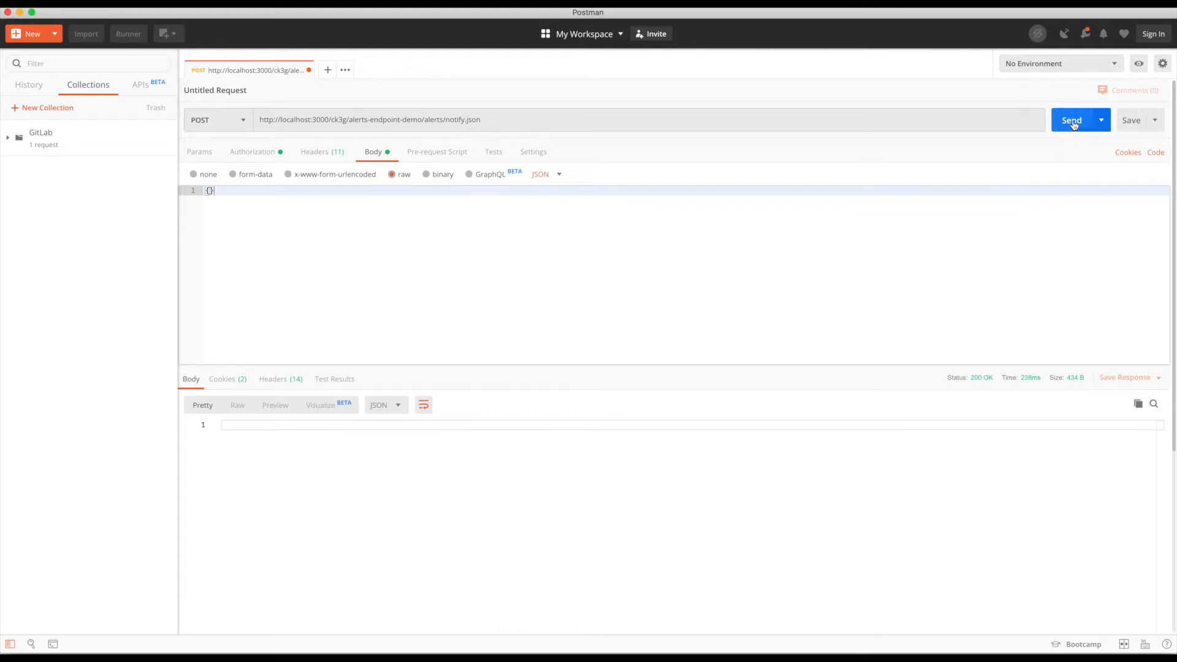
{"action": "left_click", "coordinate": [1072, 119]}
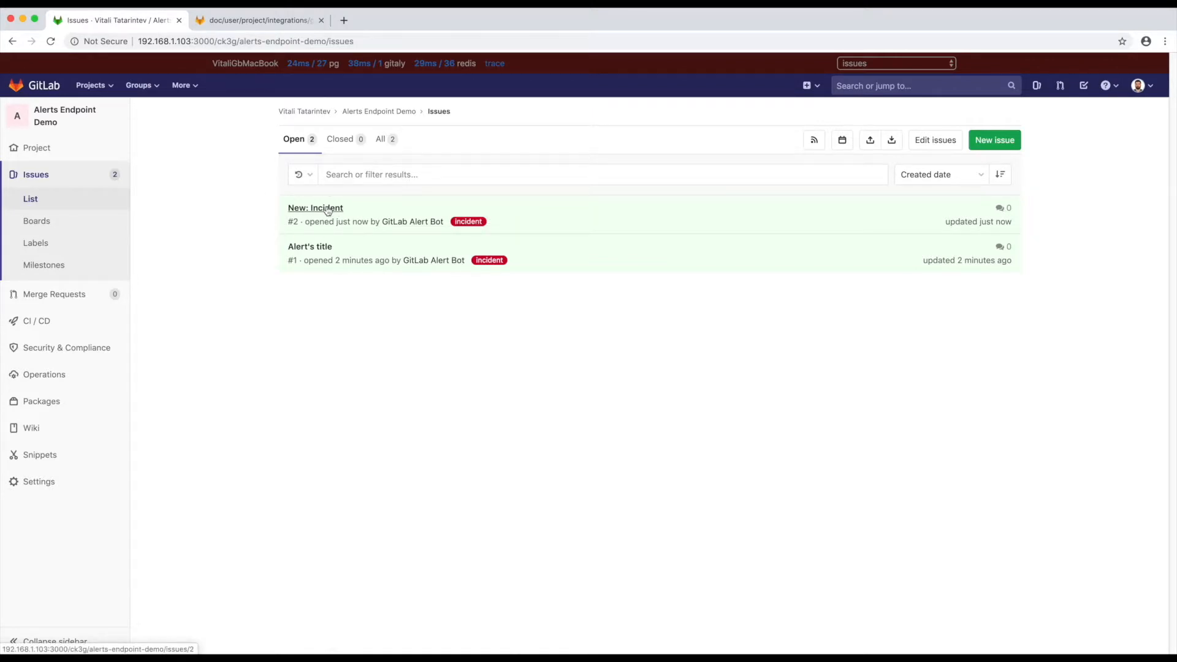
{"action": "left_click", "coordinate": [316, 209]}
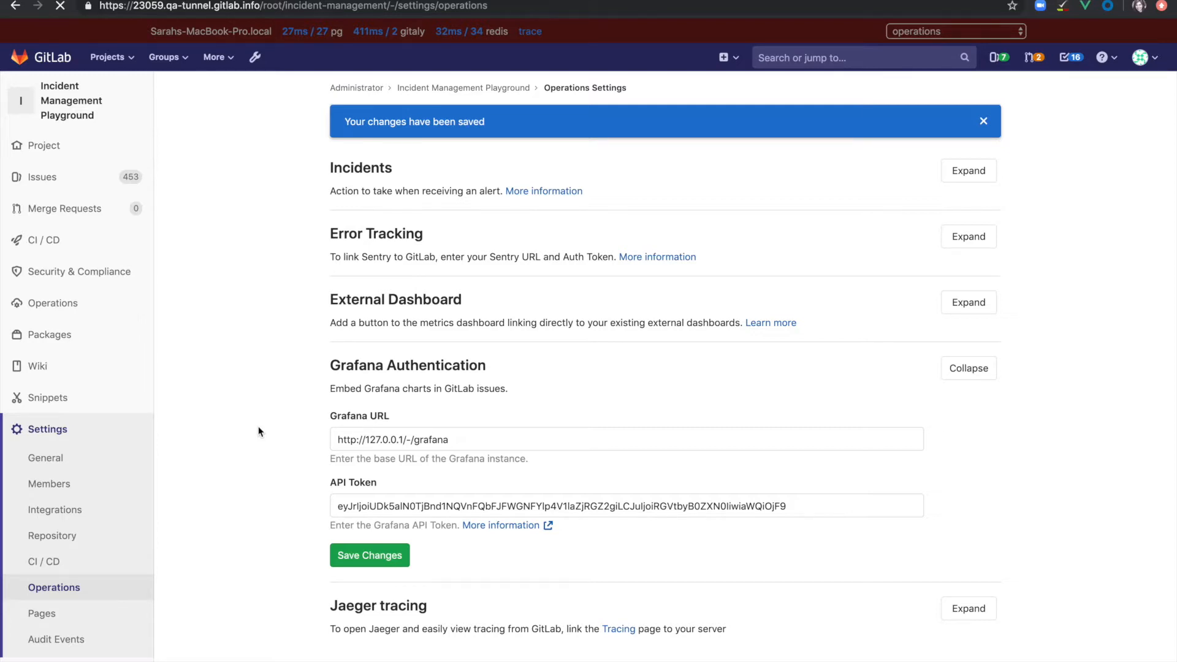
{"action": "mouse_move", "coordinate": [279, 366]}
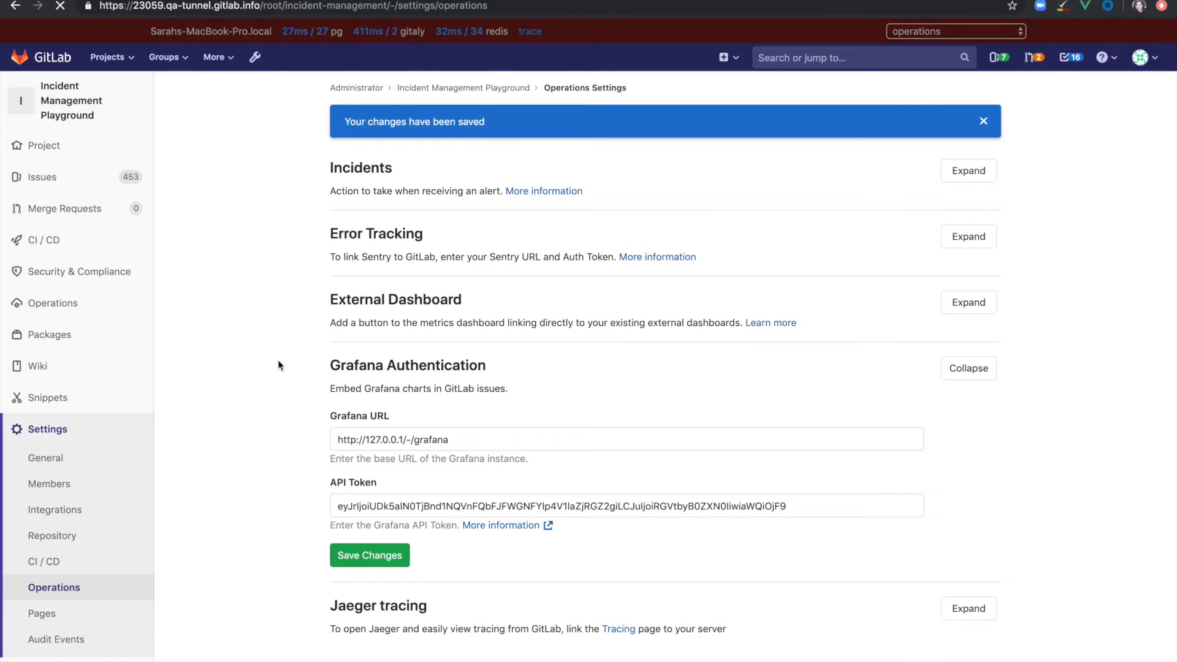
{"action": "mouse_move", "coordinate": [318, 498]}
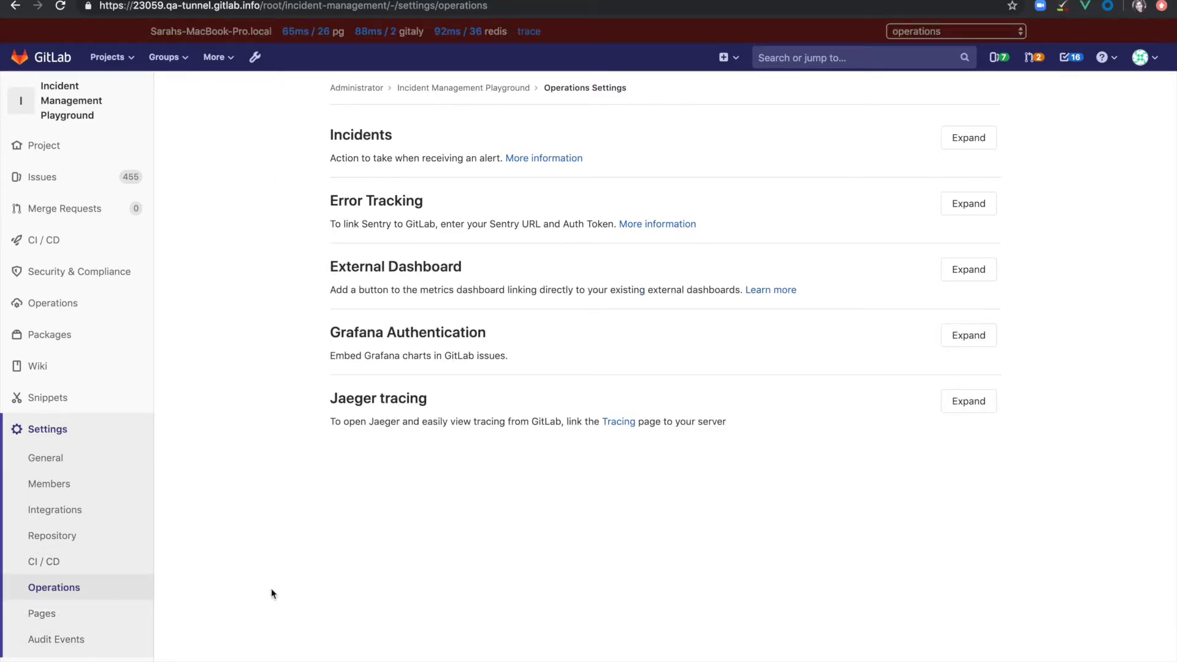
{"action": "mouse_move", "coordinate": [1014, 312]}
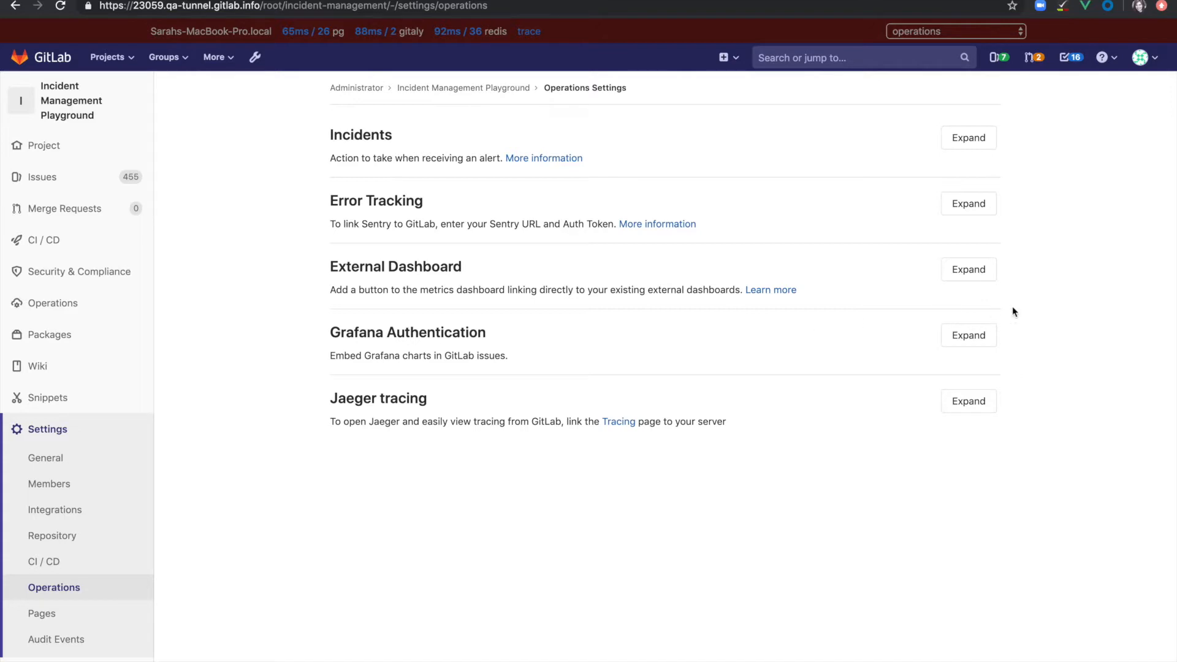
Expand and collapse the Grafana Authentication section in Operations settings
{"action": "left_click", "coordinate": [969, 335]}
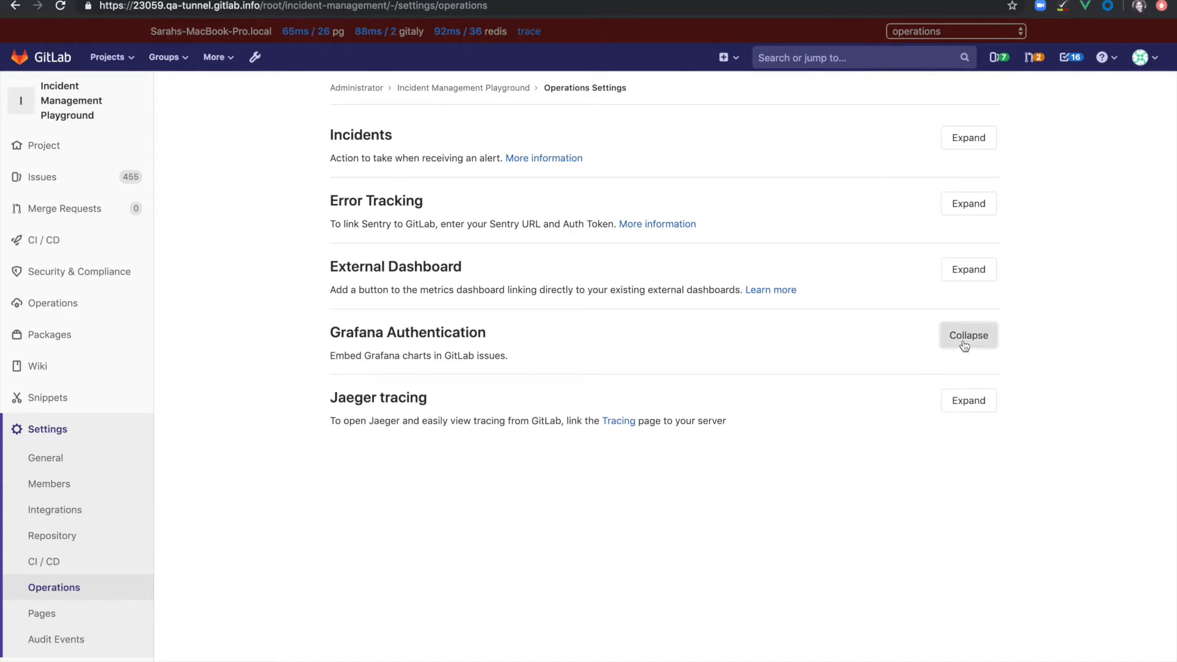
{"action": "left_click", "coordinate": [968, 334]}
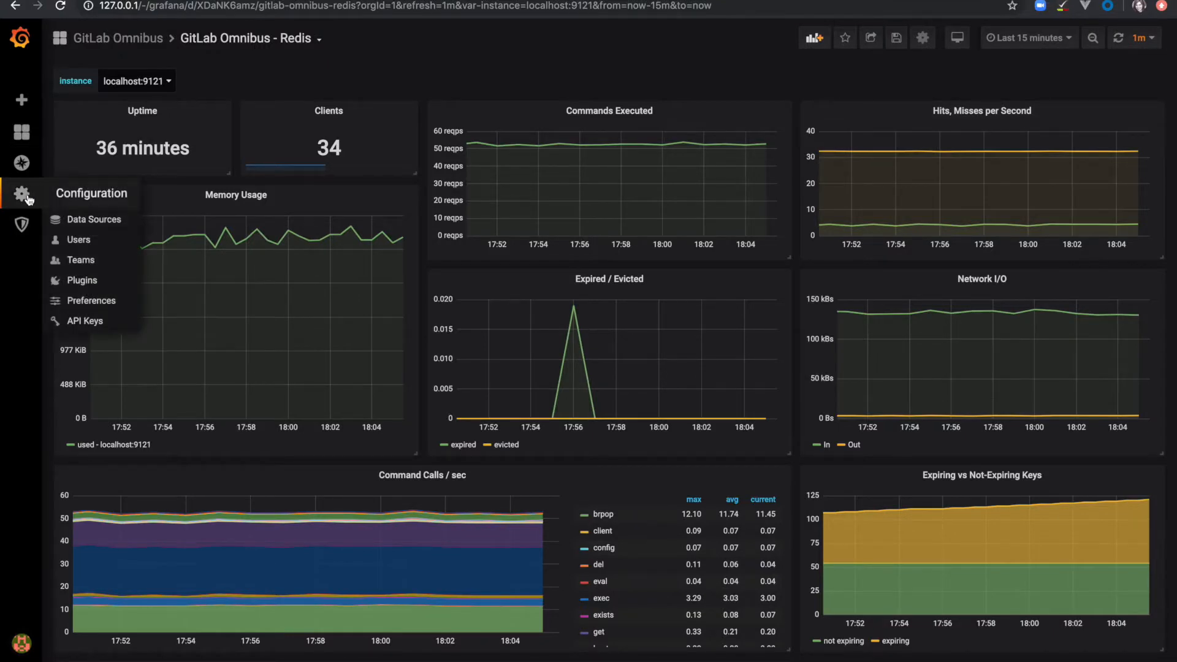
{"action": "mouse_move", "coordinate": [99, 327]}
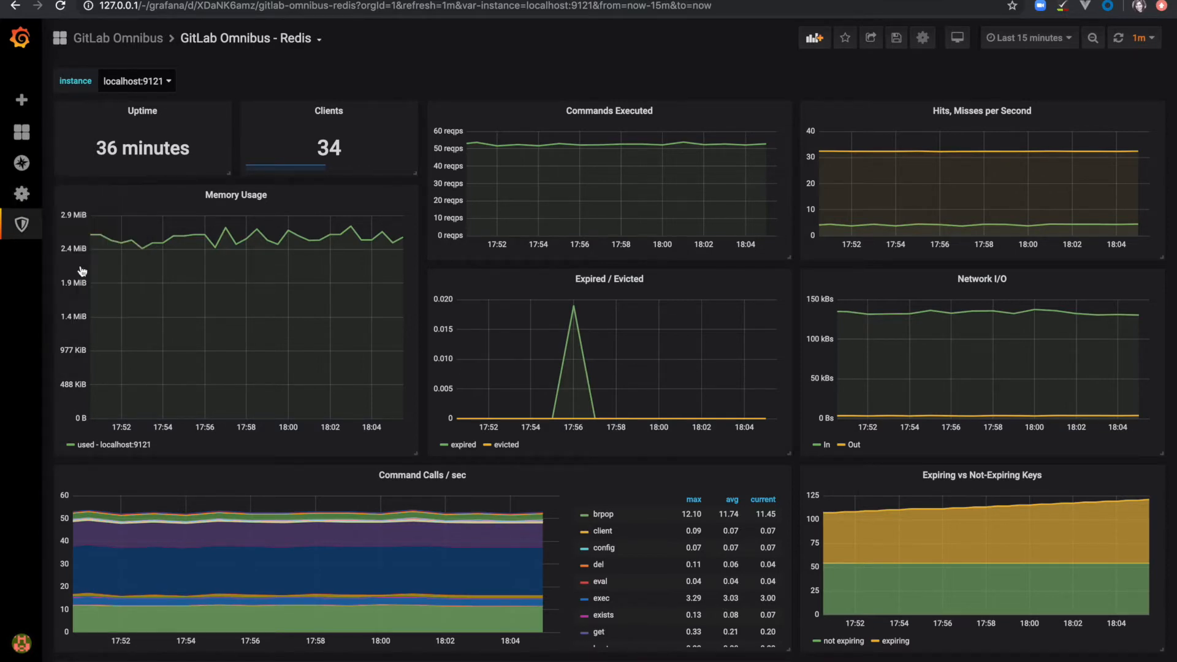
Add a Viewer-role Grafana API key named Demo! from Configuration > API Keys
{"action": "left_click", "coordinate": [21, 194]}
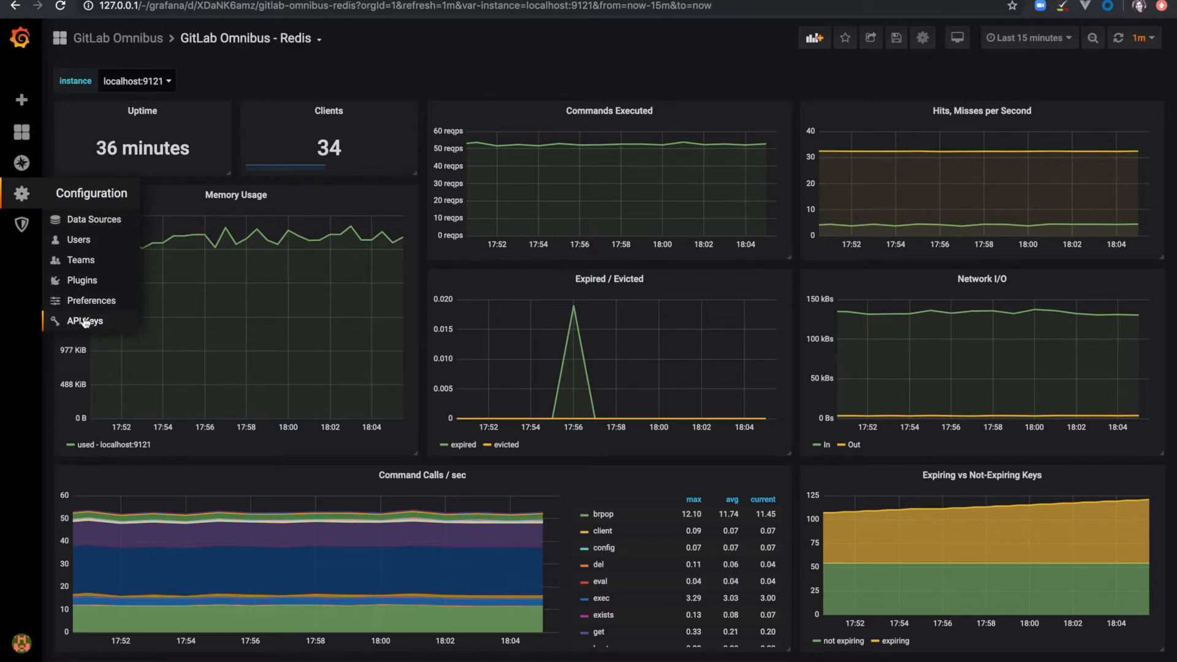
{"action": "left_click", "coordinate": [85, 320]}
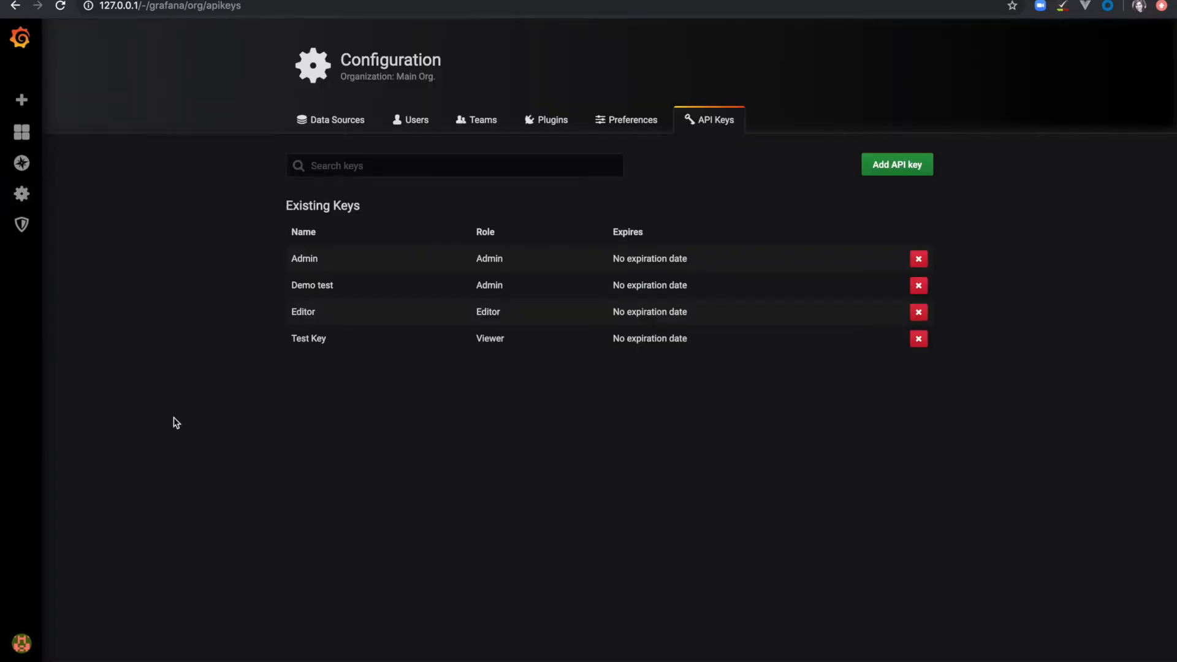
{"action": "mouse_move", "coordinate": [763, 294]}
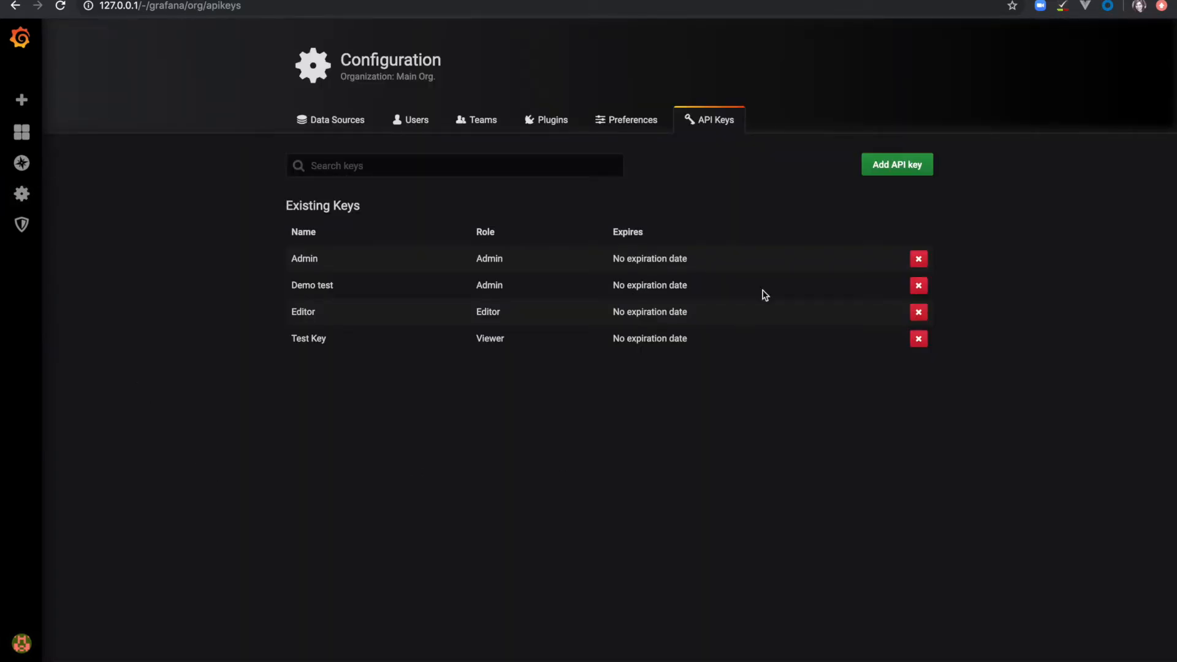
{"action": "left_click", "coordinate": [897, 165]}
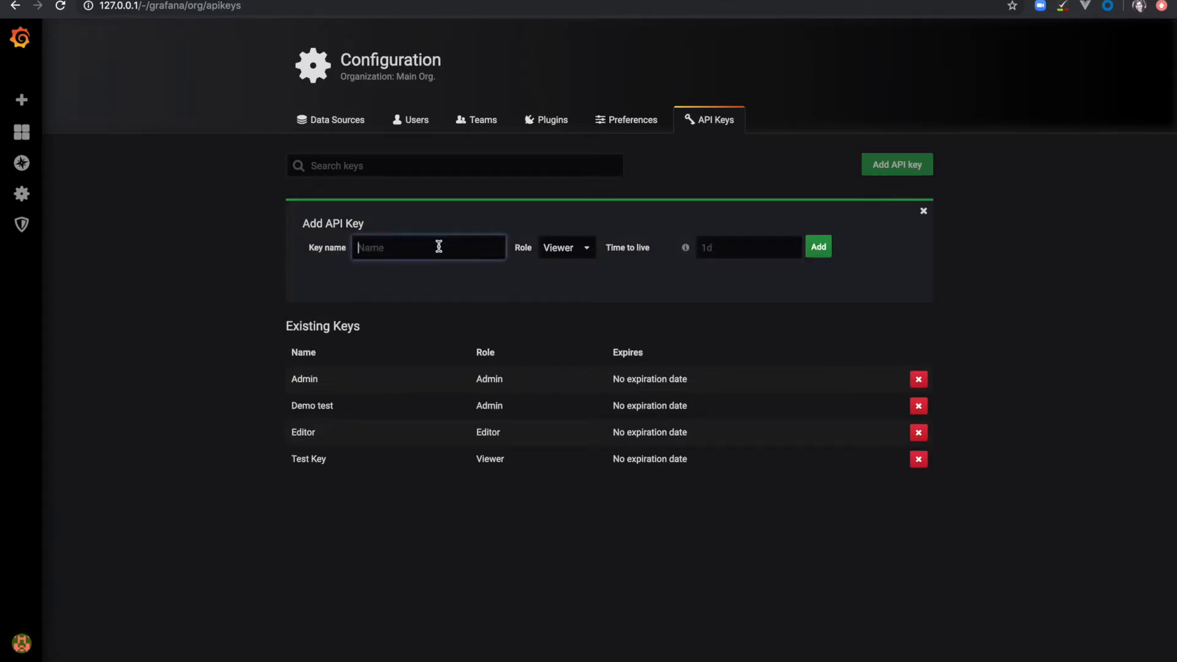
{"action": "type", "text": "Demo"}
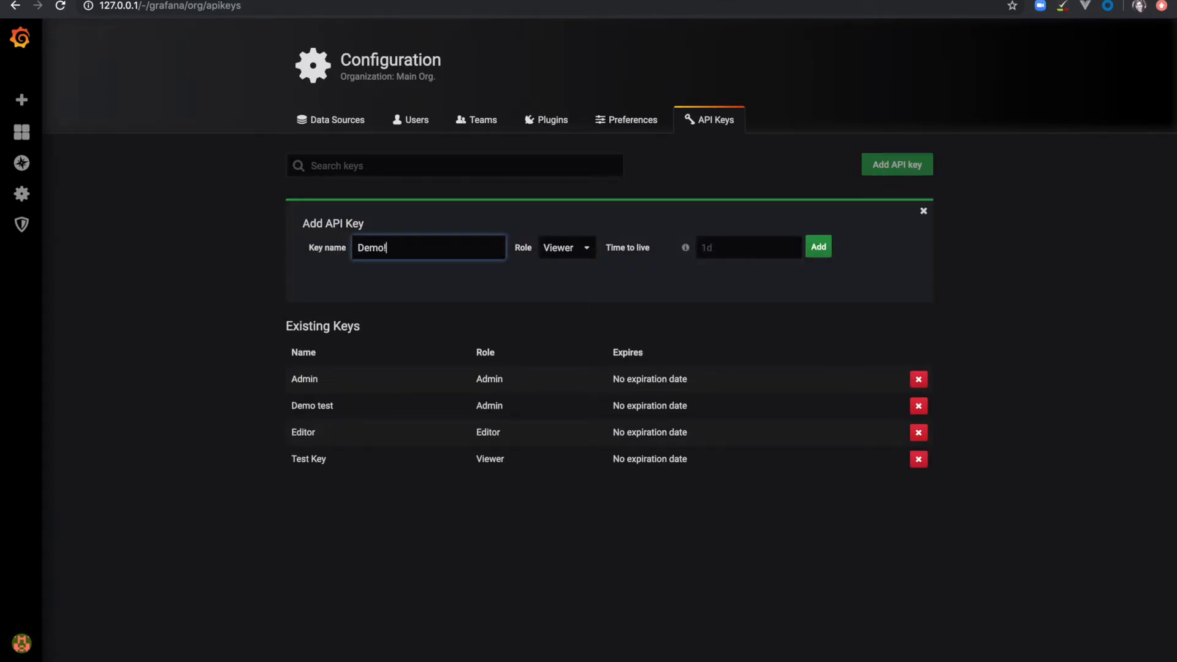
{"action": "left_click", "coordinate": [818, 246]}
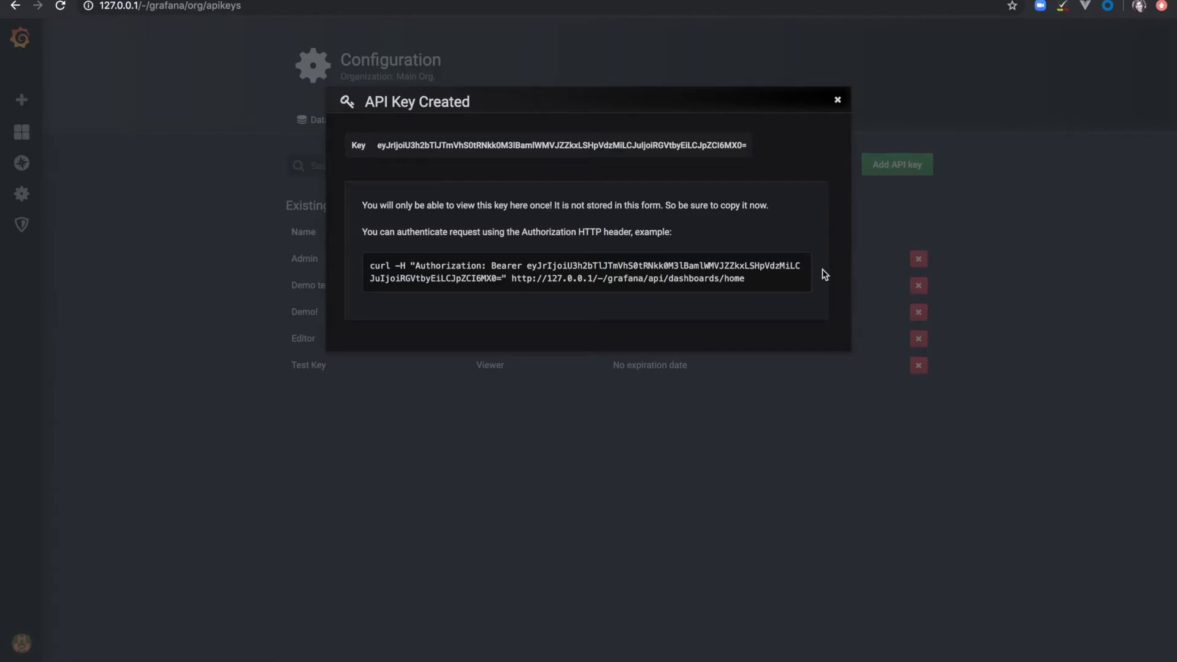
Add a second Viewer-role API key named Demo and select its one-time token
{"action": "left_click", "coordinate": [837, 99]}
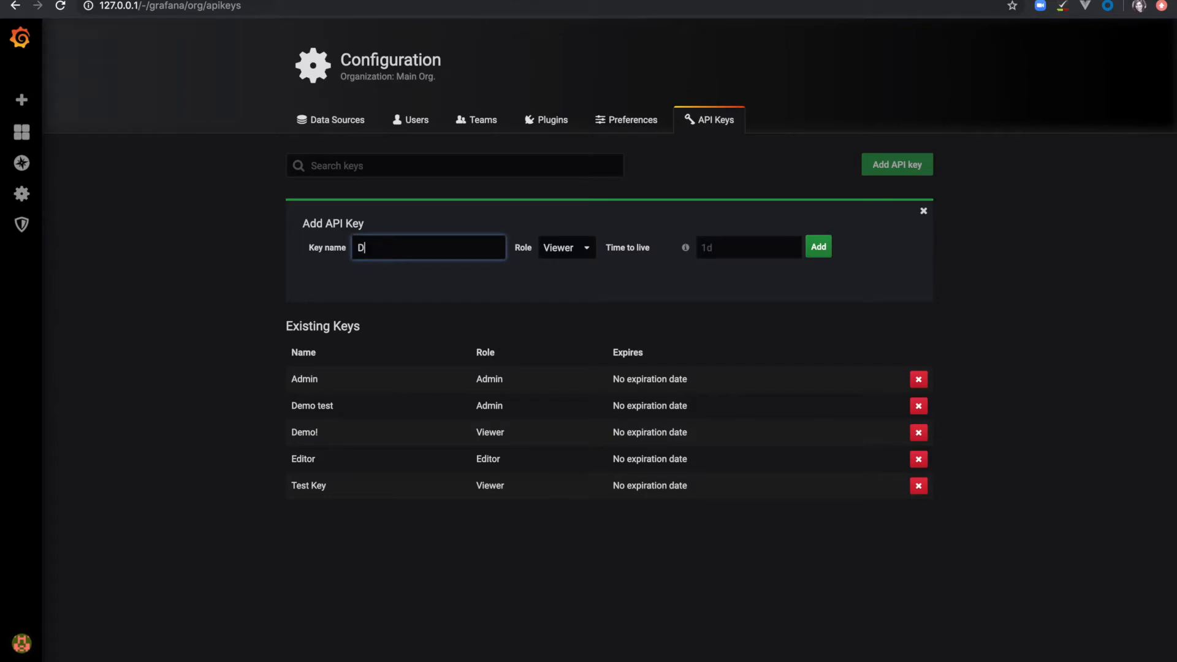
{"action": "type", "text": "emo"}
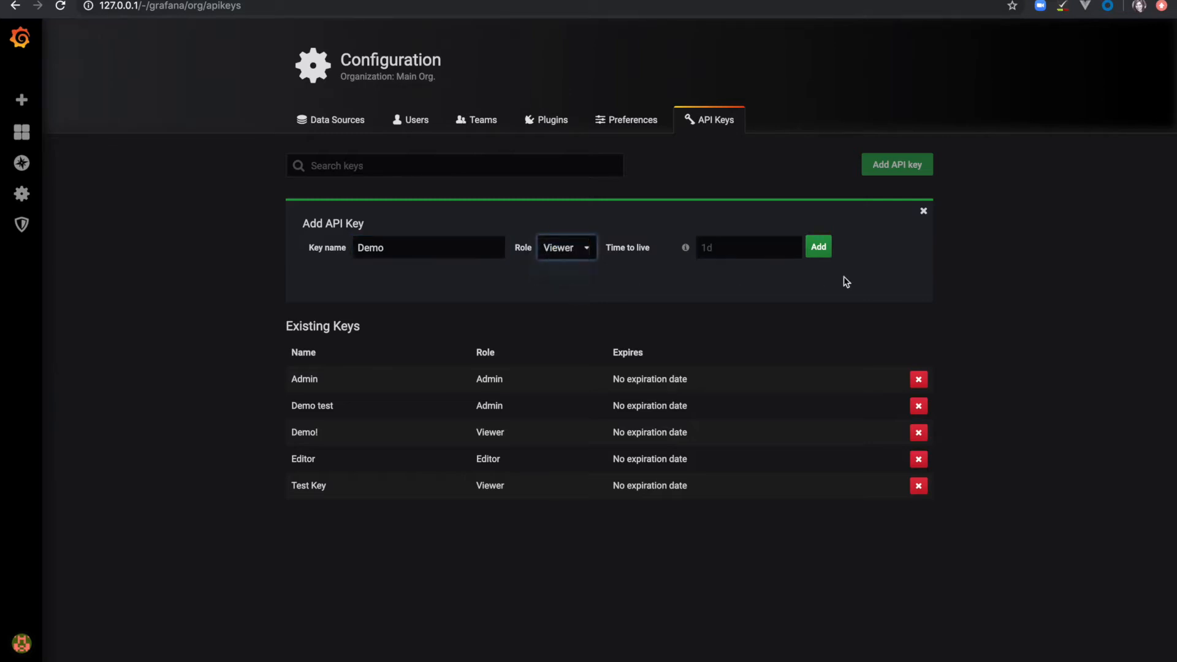
{"action": "left_click", "coordinate": [818, 247]}
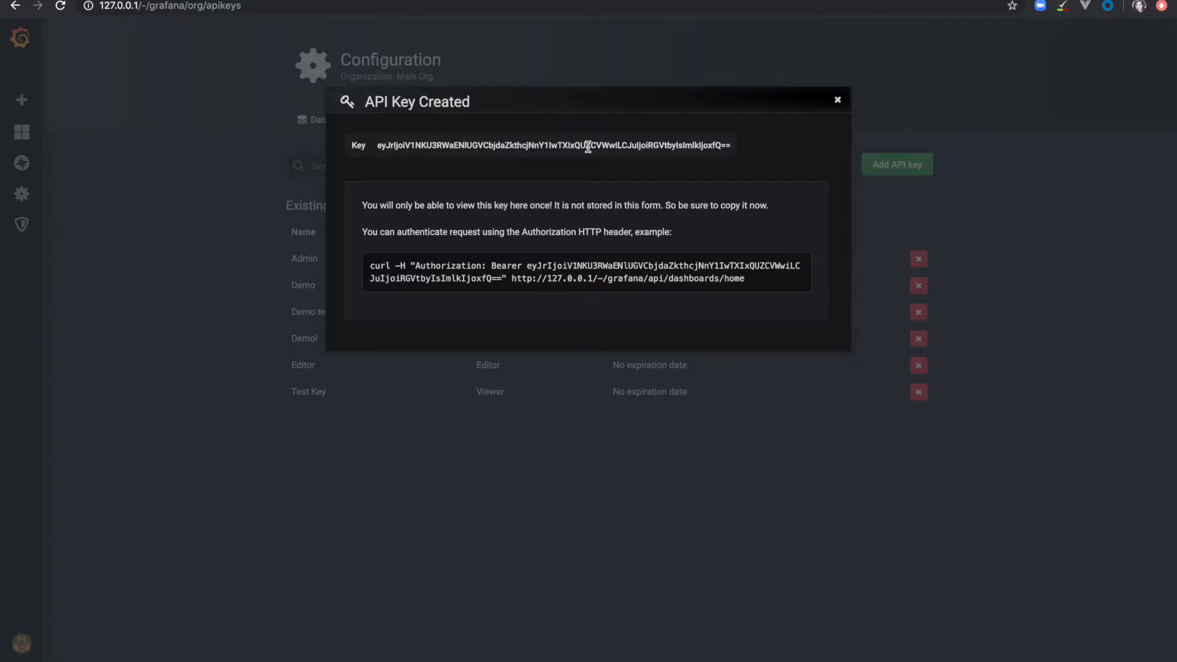
{"action": "double_click", "coordinate": [553, 145]}
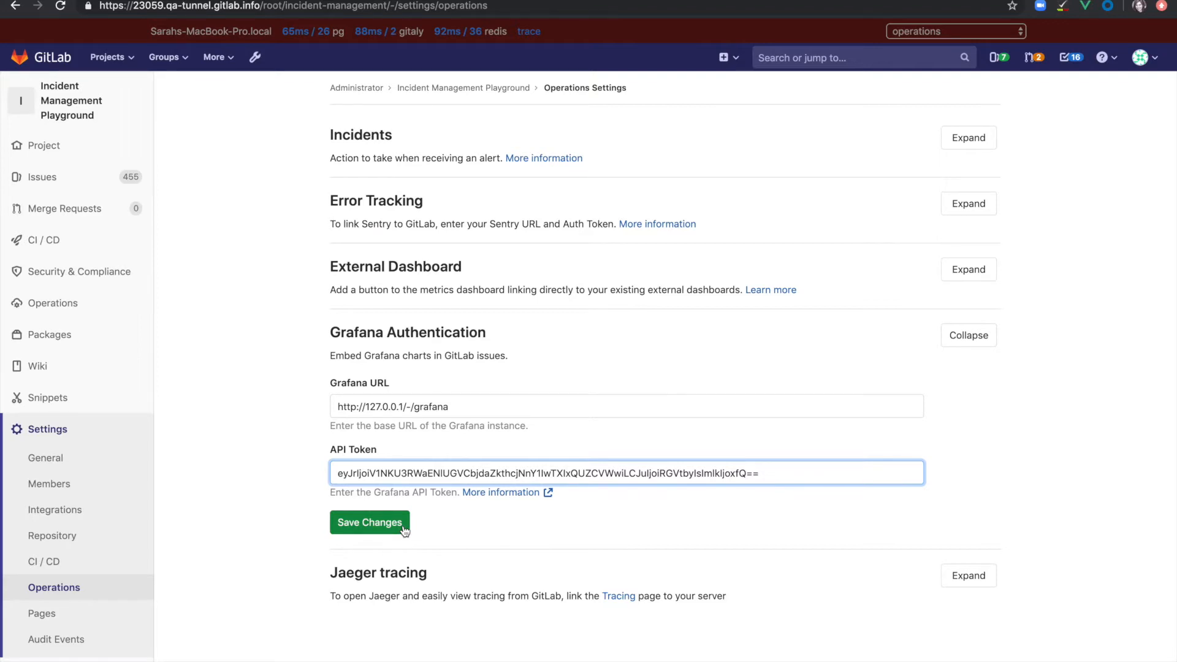
Save the Grafana URL and API token, then expand and collapse Grafana Authentication to verify
{"action": "left_click", "coordinate": [369, 522]}
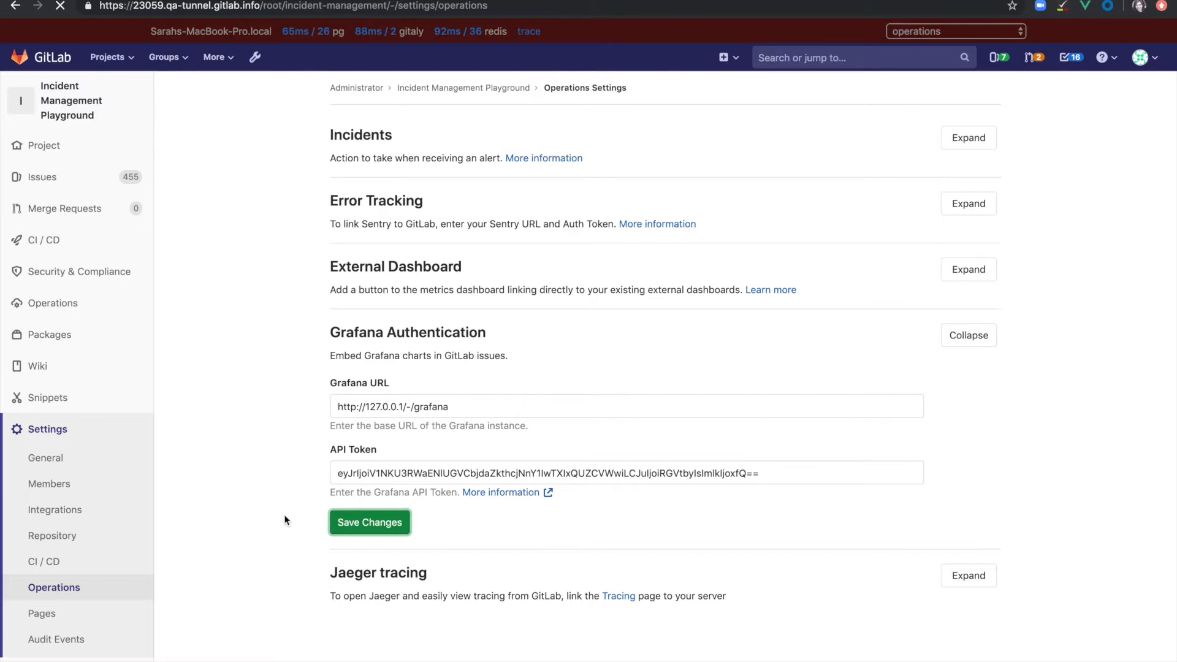
{"action": "left_click", "coordinate": [369, 523]}
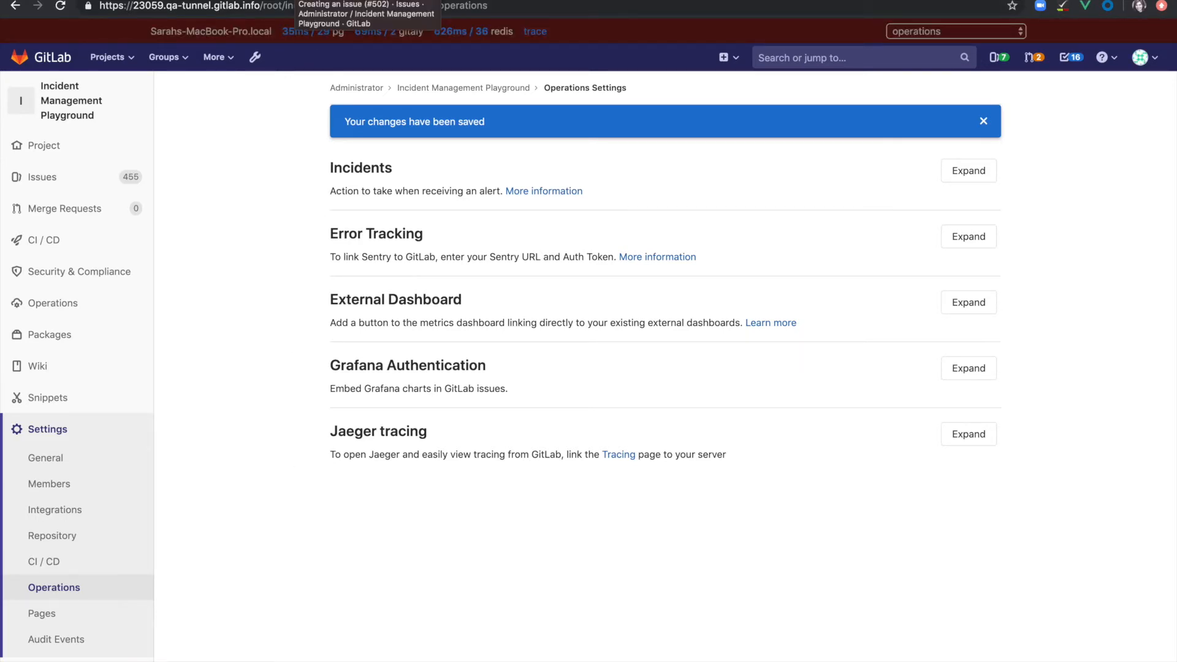
{"action": "left_click", "coordinate": [968, 368]}
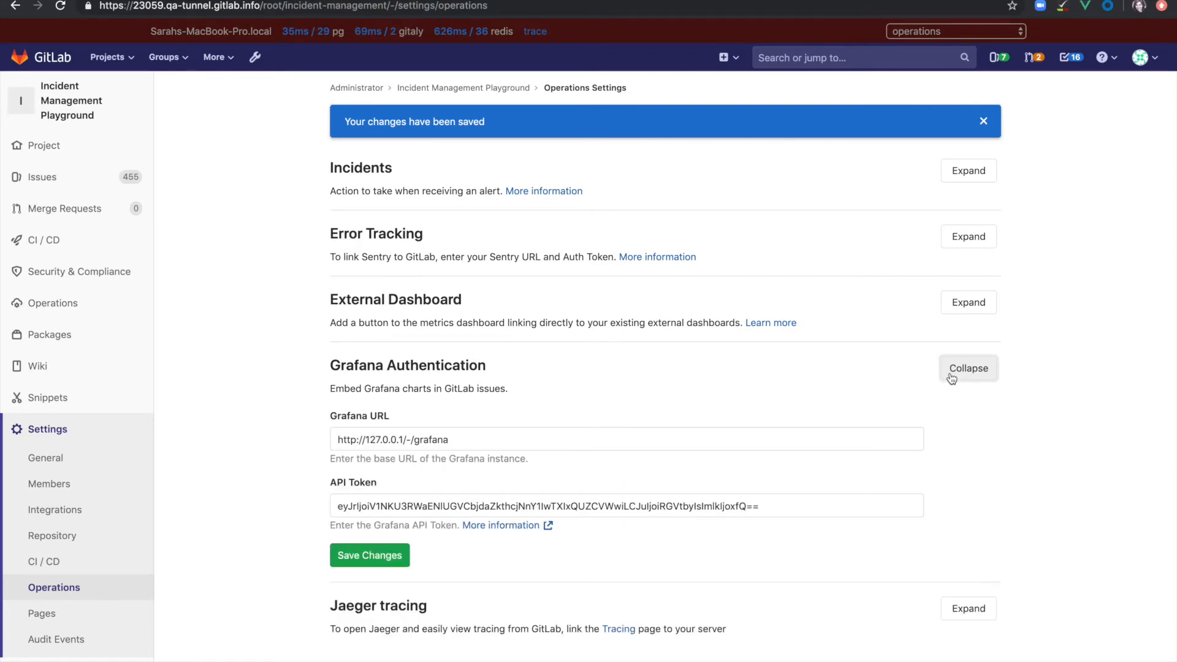
{"action": "left_click", "coordinate": [968, 368]}
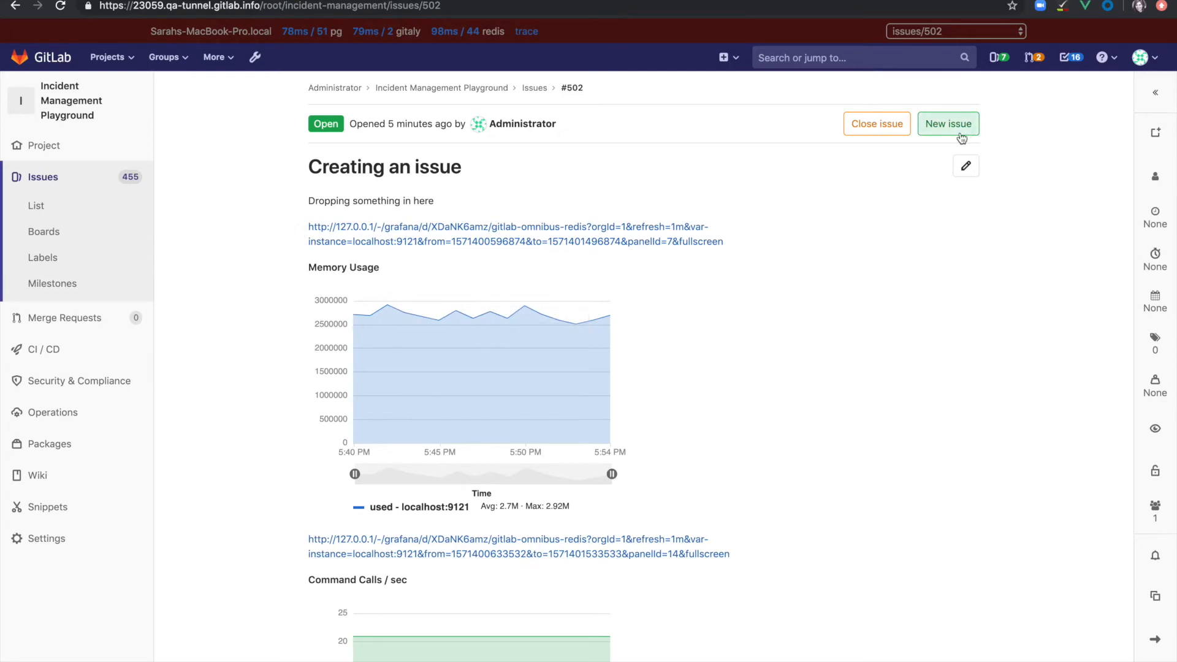
Show the GitLab Omnibus - Redis dashboard for the last 15 minutes on instance localhost:9121
{"action": "left_click", "coordinate": [948, 123]}
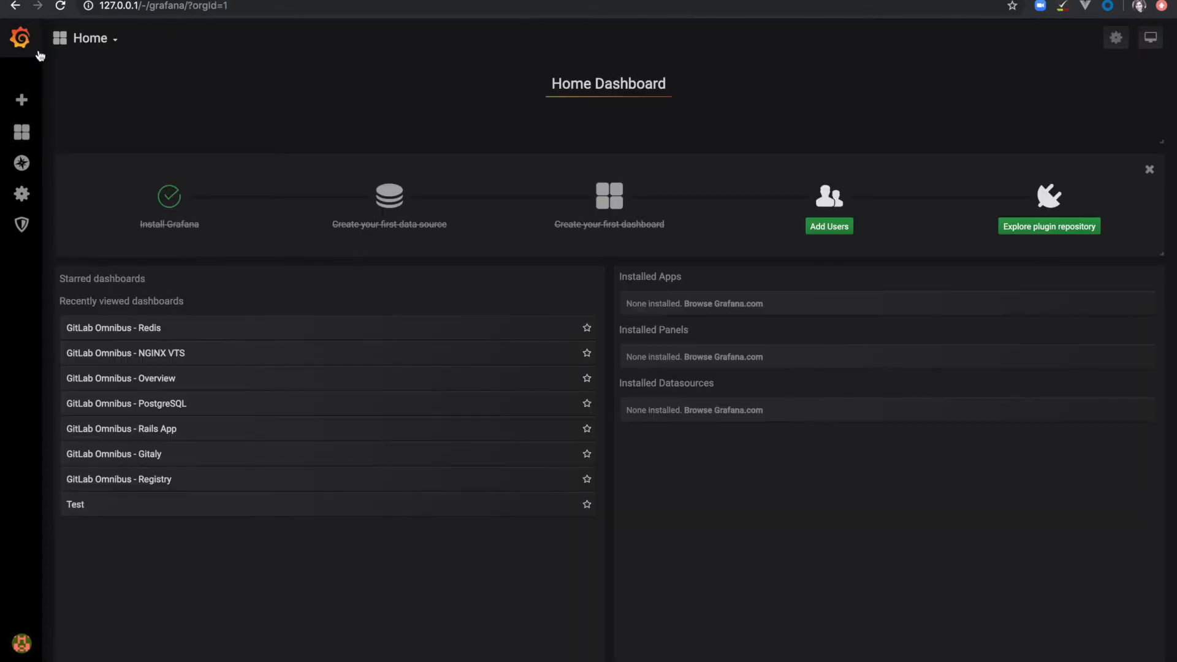
{"action": "left_click", "coordinate": [113, 327]}
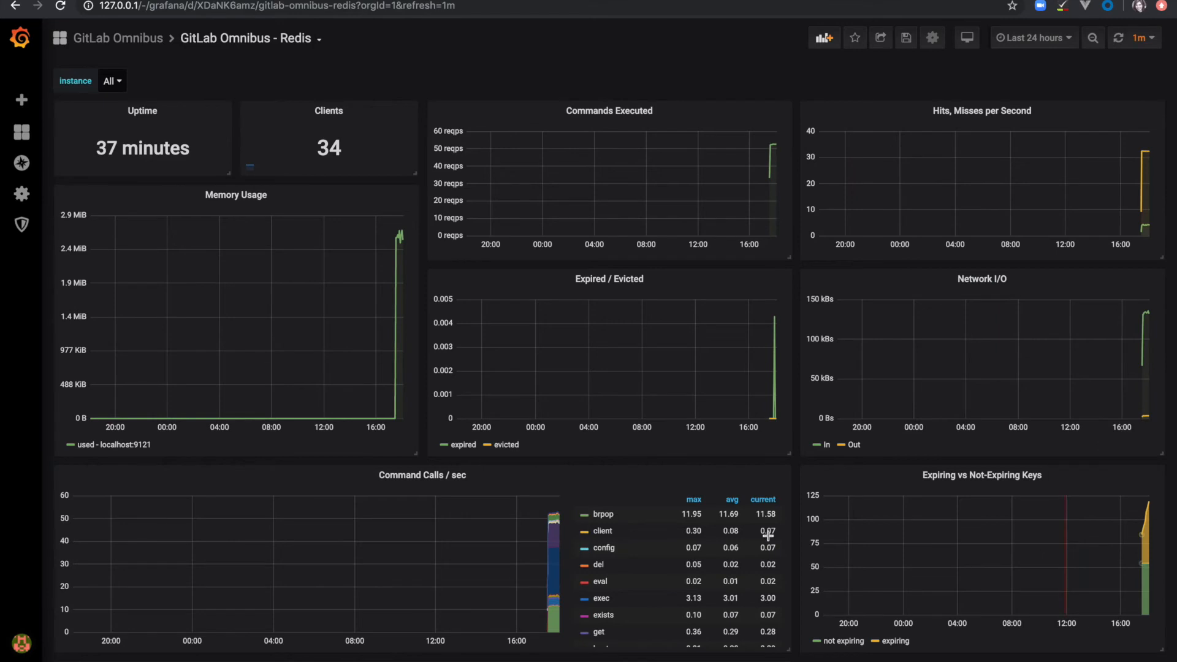
{"action": "mouse_move", "coordinate": [920, 82]}
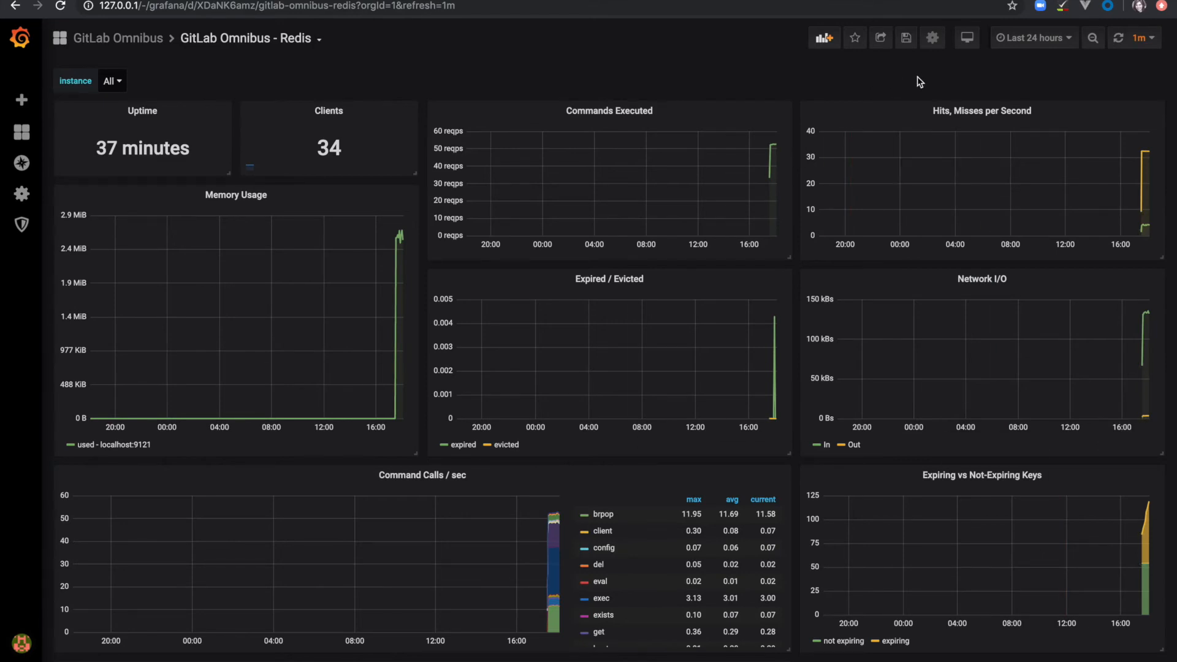
{"action": "mouse_move", "coordinate": [932, 55]}
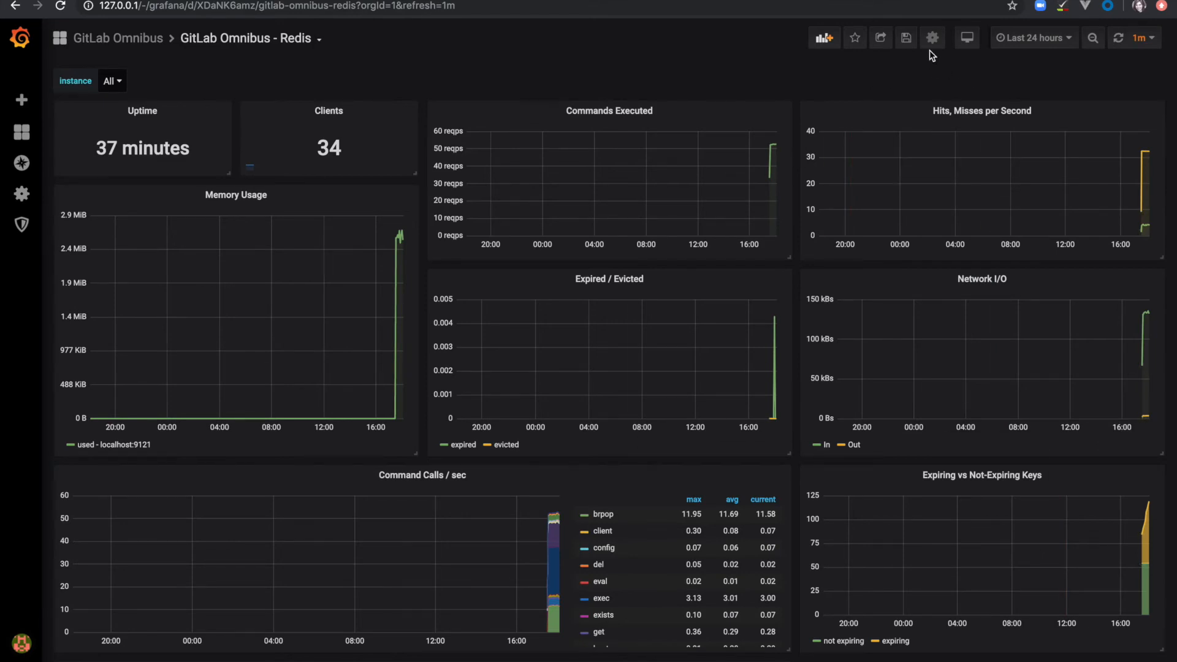
{"action": "left_click", "coordinate": [1034, 38]}
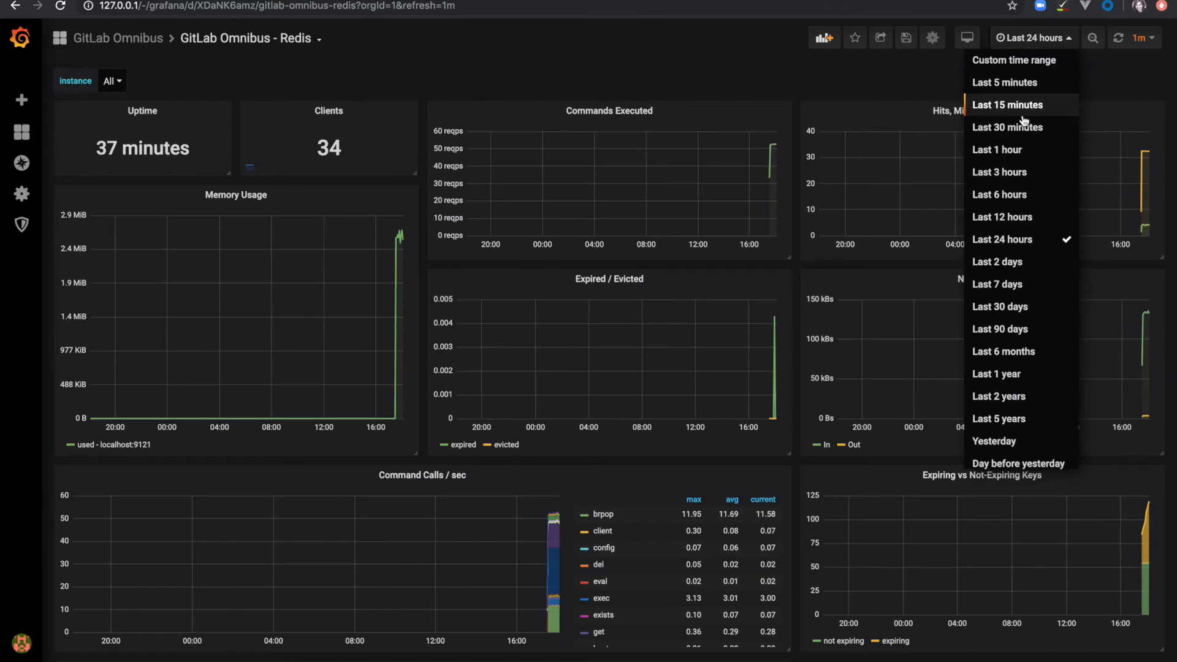
{"action": "left_click", "coordinate": [1008, 104]}
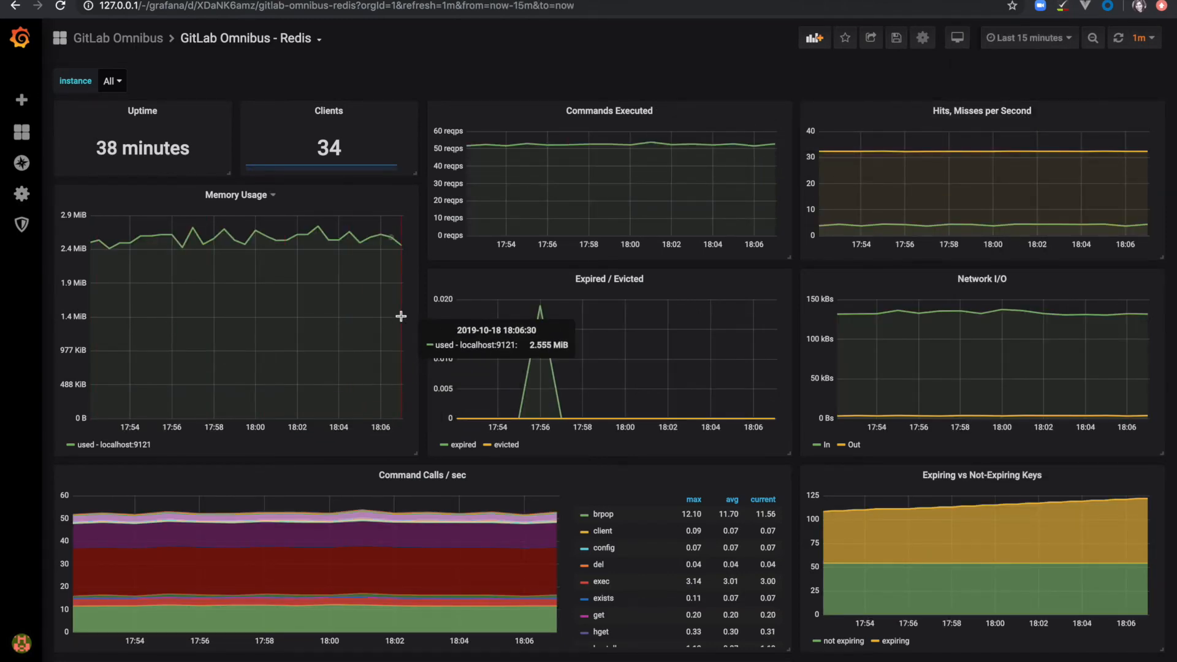
{"action": "mouse_move", "coordinate": [150, 78]}
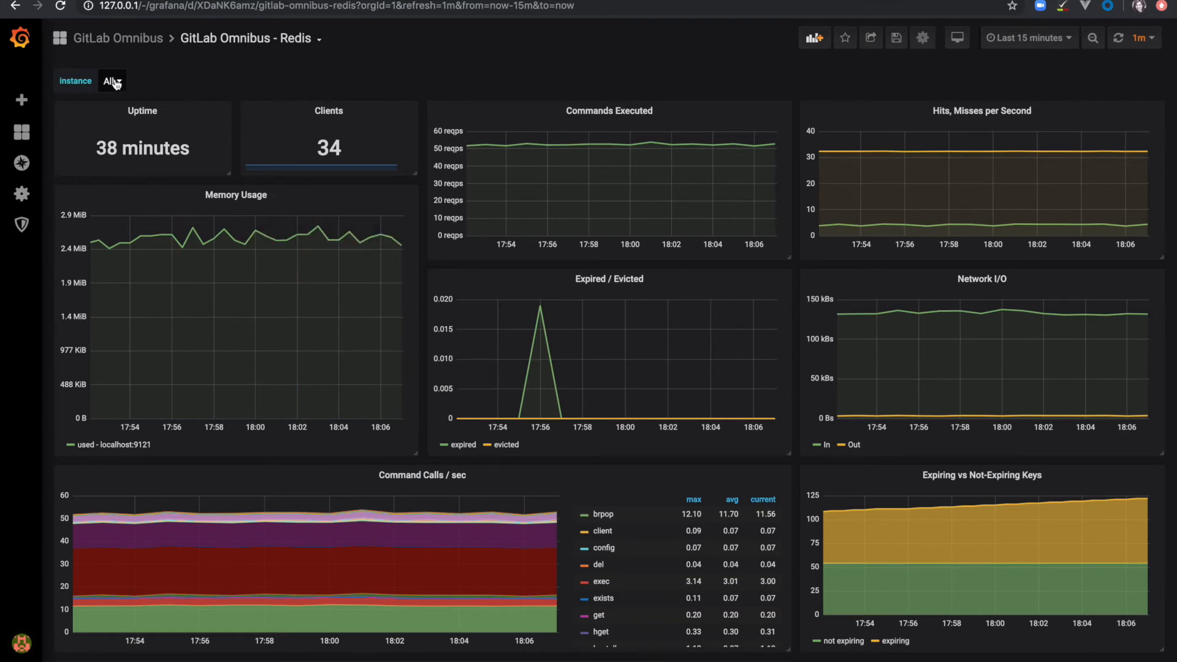
{"action": "left_click", "coordinate": [112, 81]}
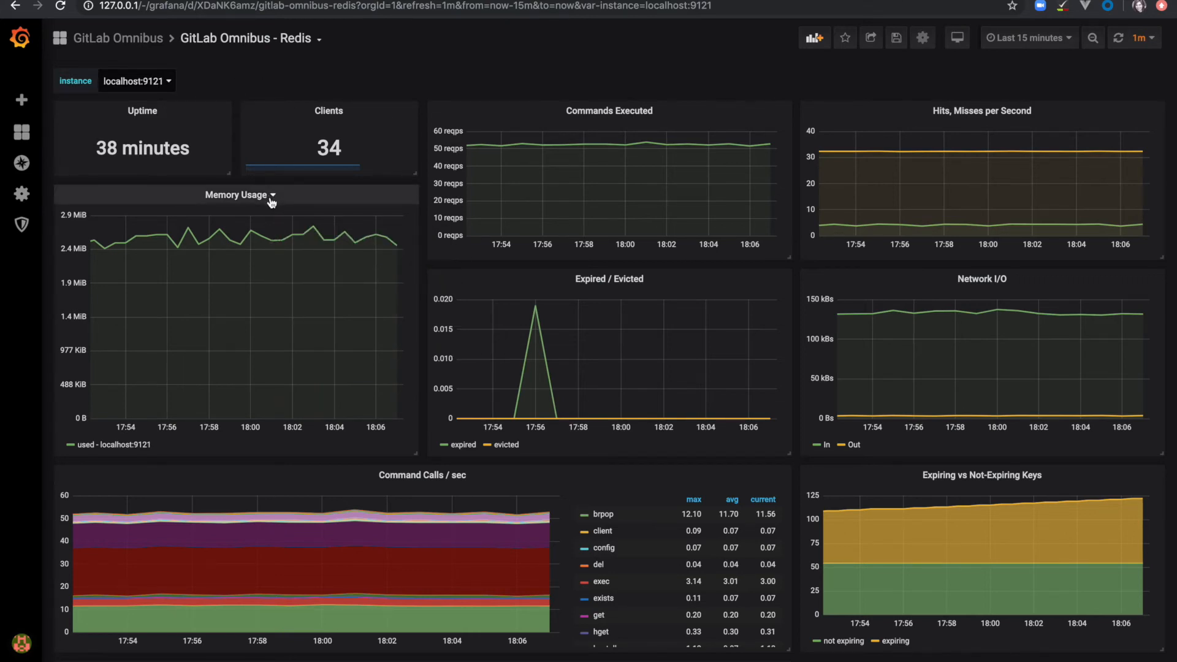
Copy the Memory Usage panel's direct link from its Share dialog
{"action": "left_click", "coordinate": [235, 195]}
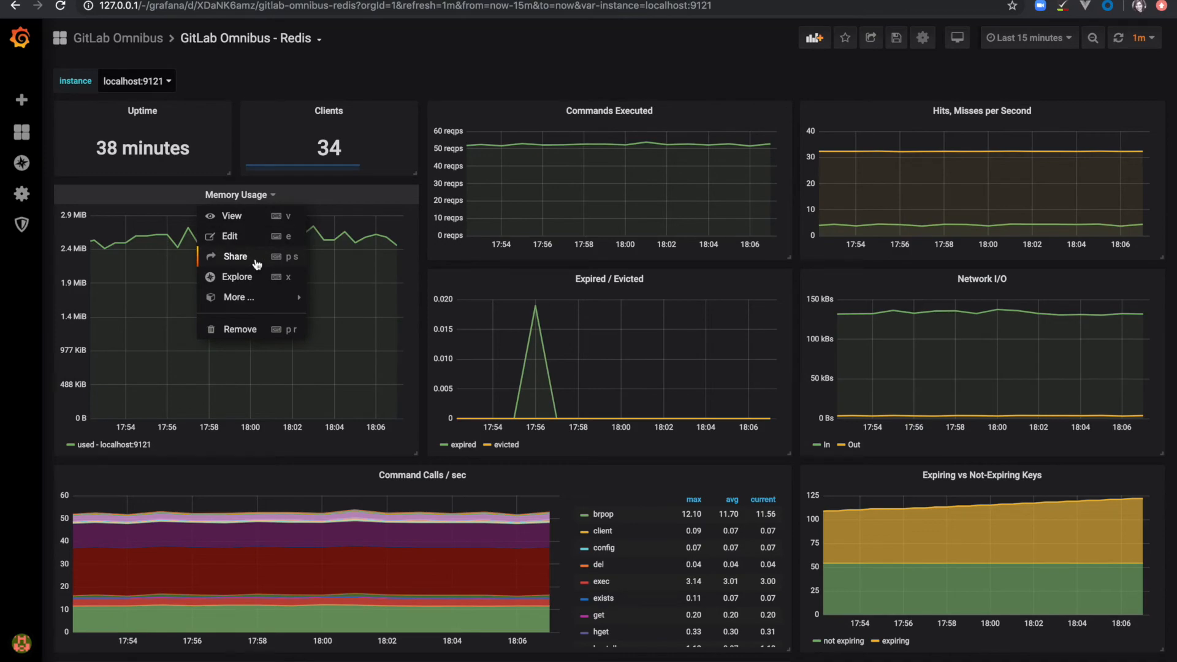
{"action": "left_click", "coordinate": [236, 257]}
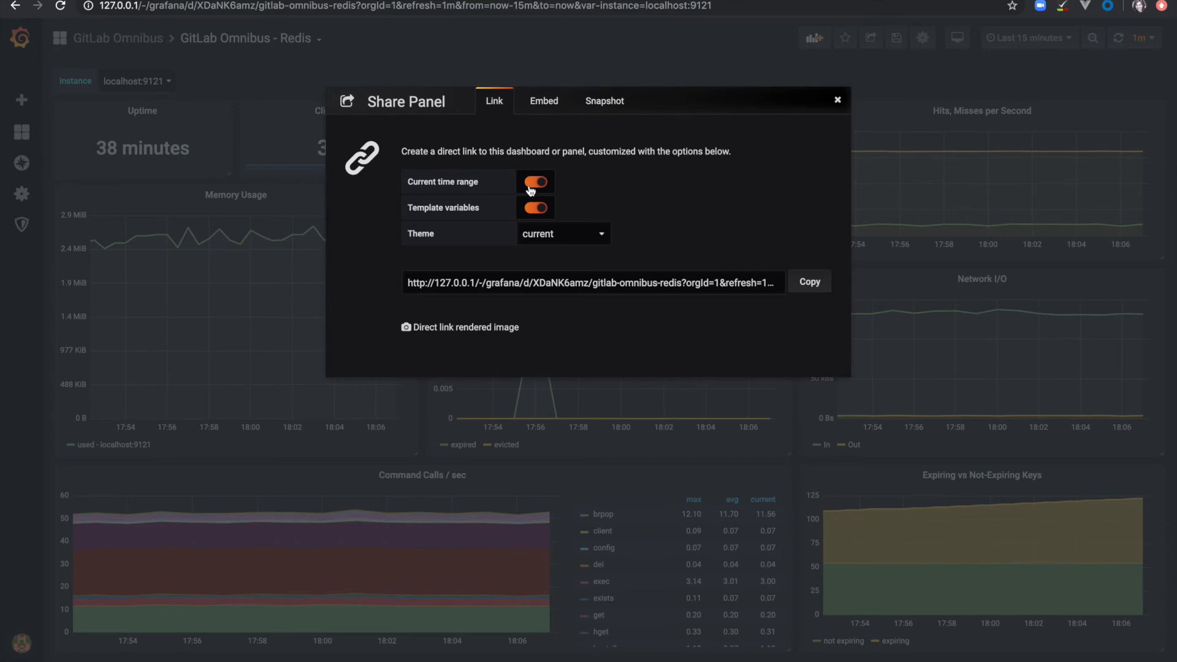
{"action": "left_click", "coordinate": [809, 282]}
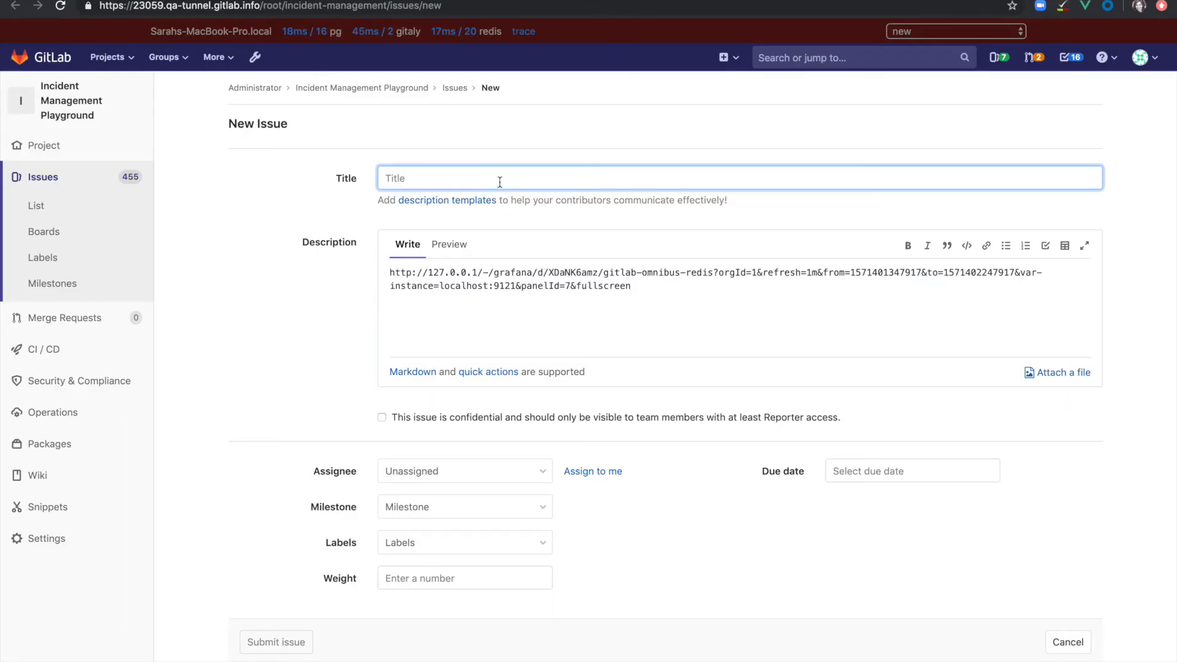
Title the issue 'This is an issue!' with the Grafana link as description and submit it
{"action": "type", "text": "This is an issue!"}
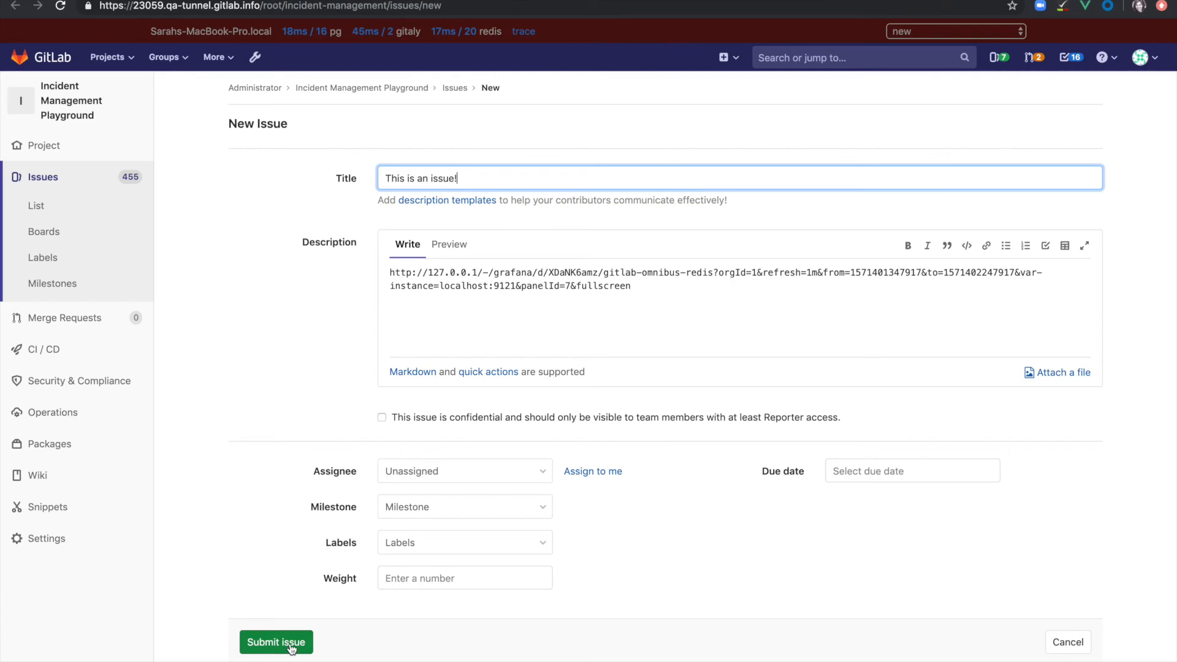
{"action": "left_click", "coordinate": [276, 642]}
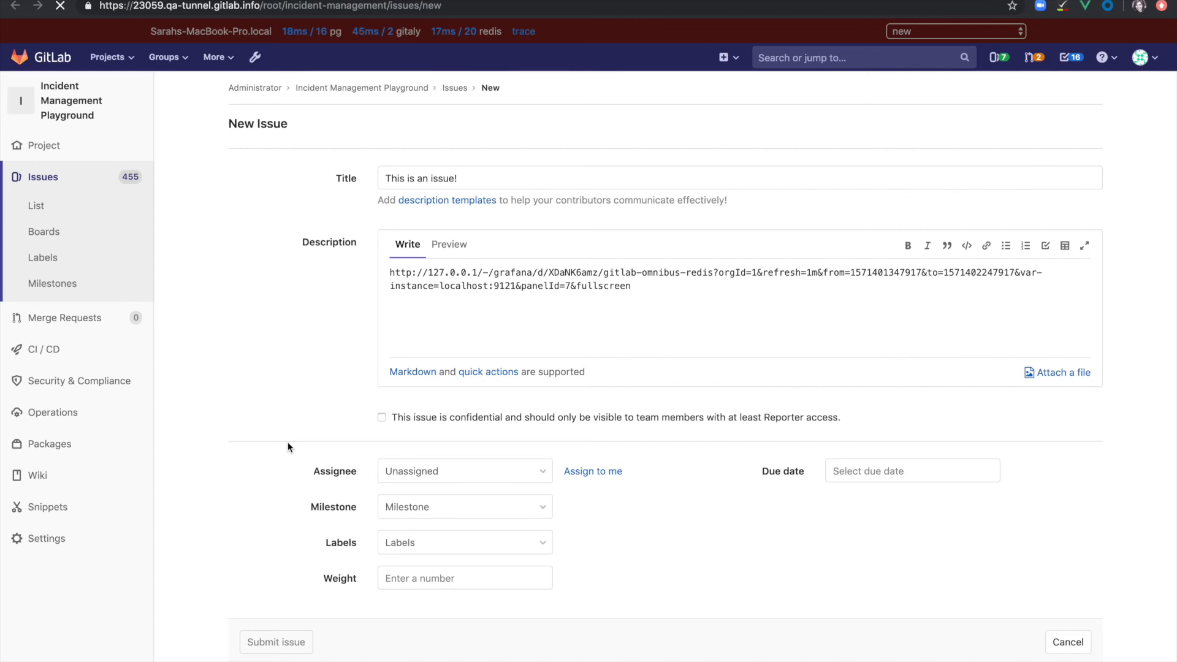
{"action": "left_click", "coordinate": [276, 641]}
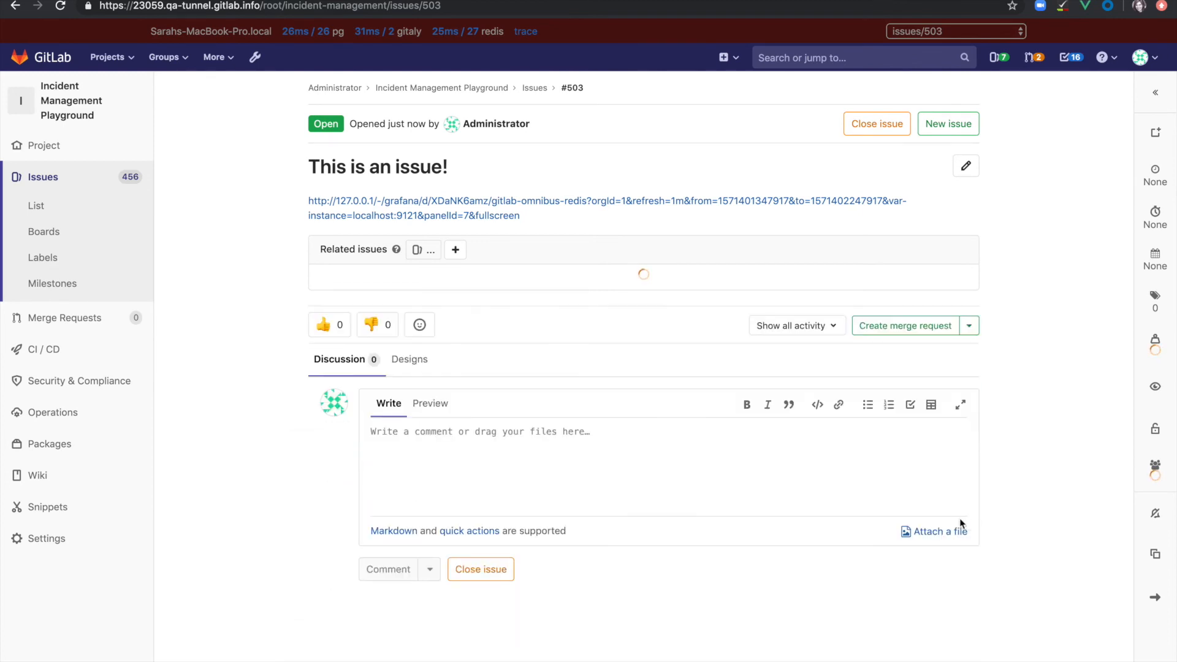
{"action": "key", "text": "F12"}
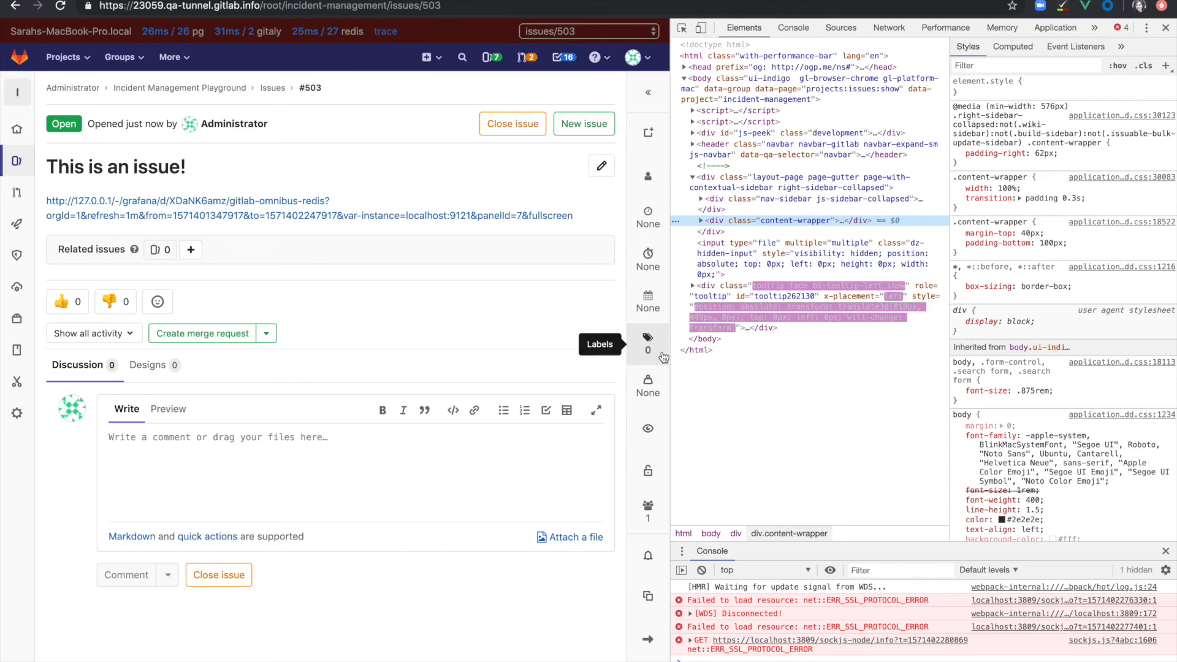
Show the Network requests for issue #503 in Chrome DevTools
{"action": "left_click", "coordinate": [889, 27]}
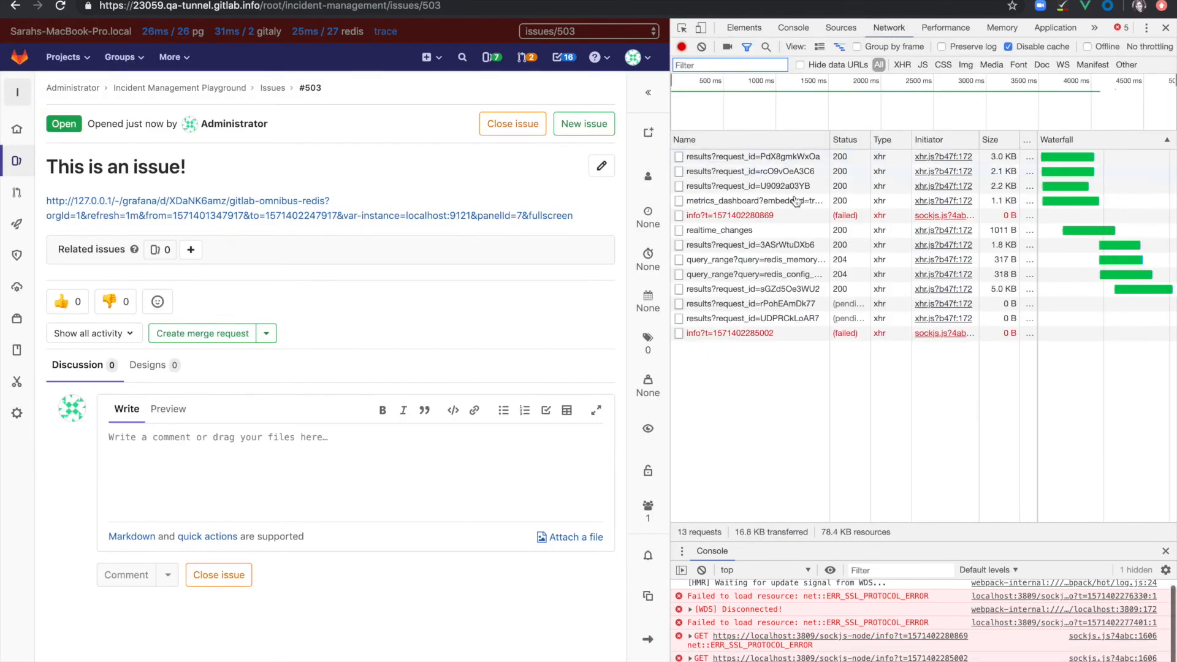